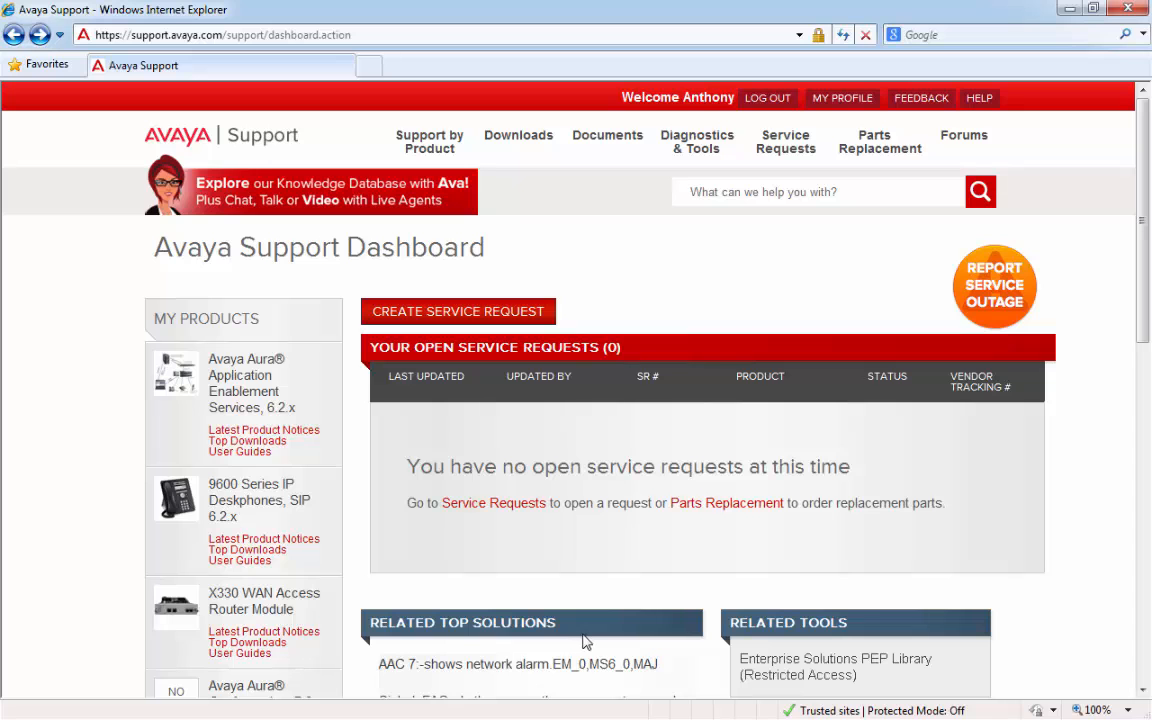
# Step: From the dashboard Announcements, follow the latest Avaya Security Advisory link to the Shellshock/Bash page
pyautogui.scroll(-3)
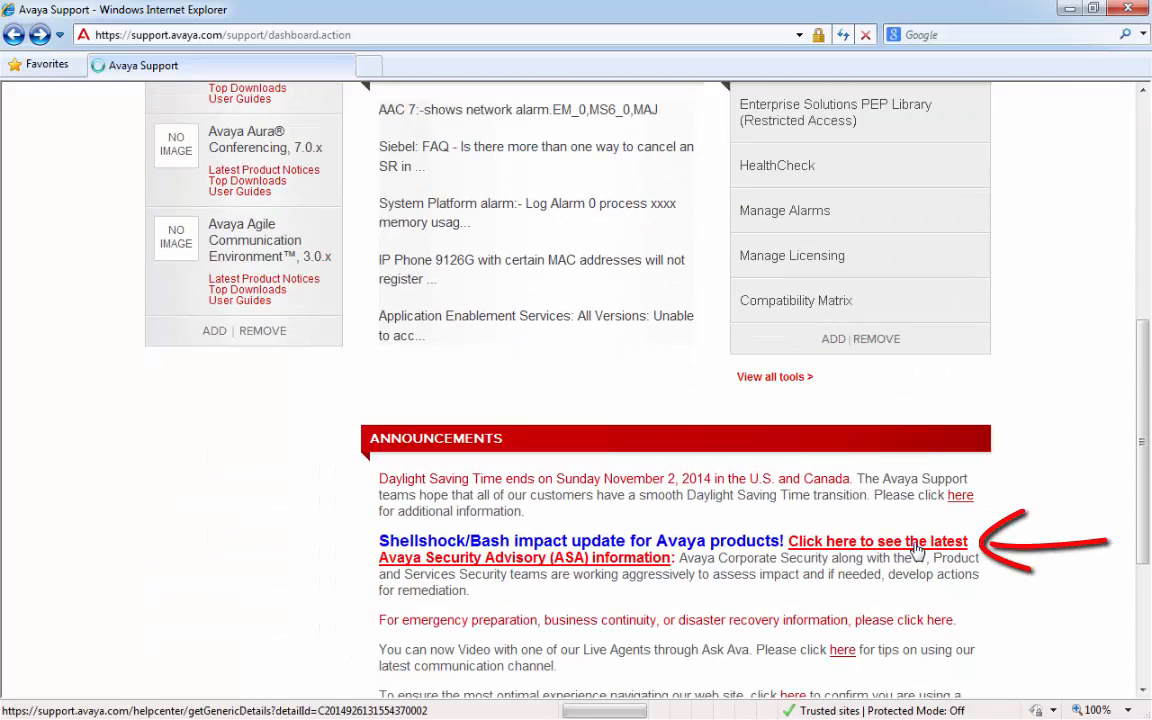
pyautogui.click(876, 540)
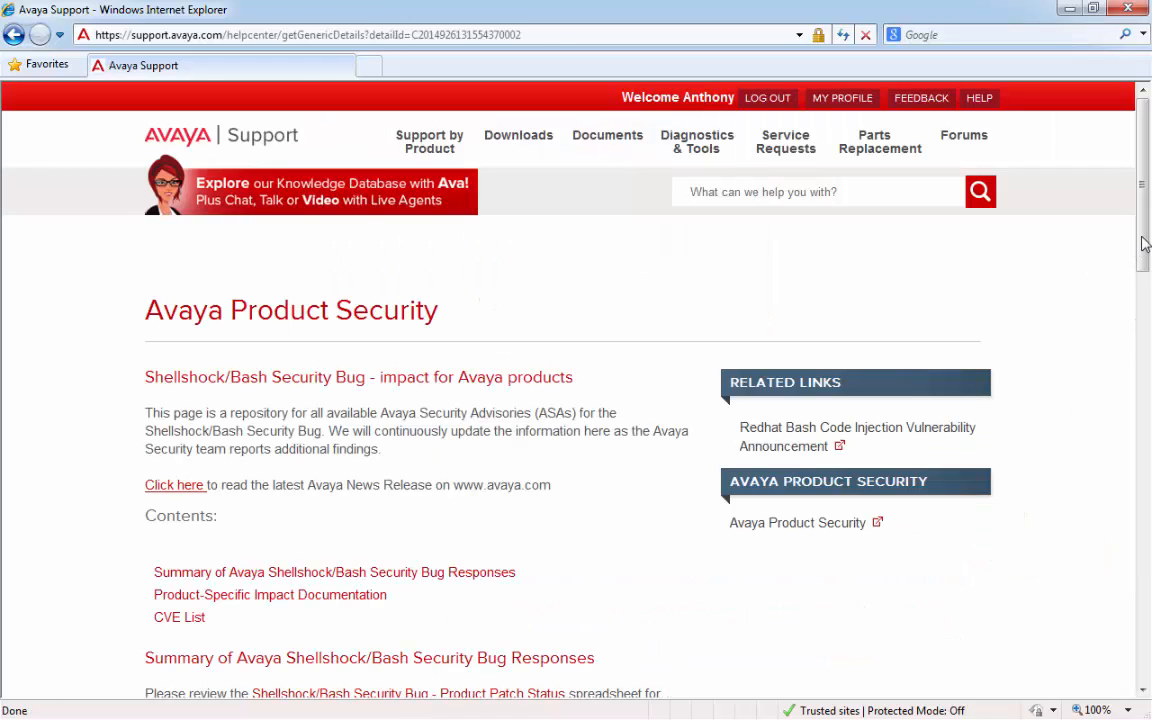
pyautogui.scroll(-3)
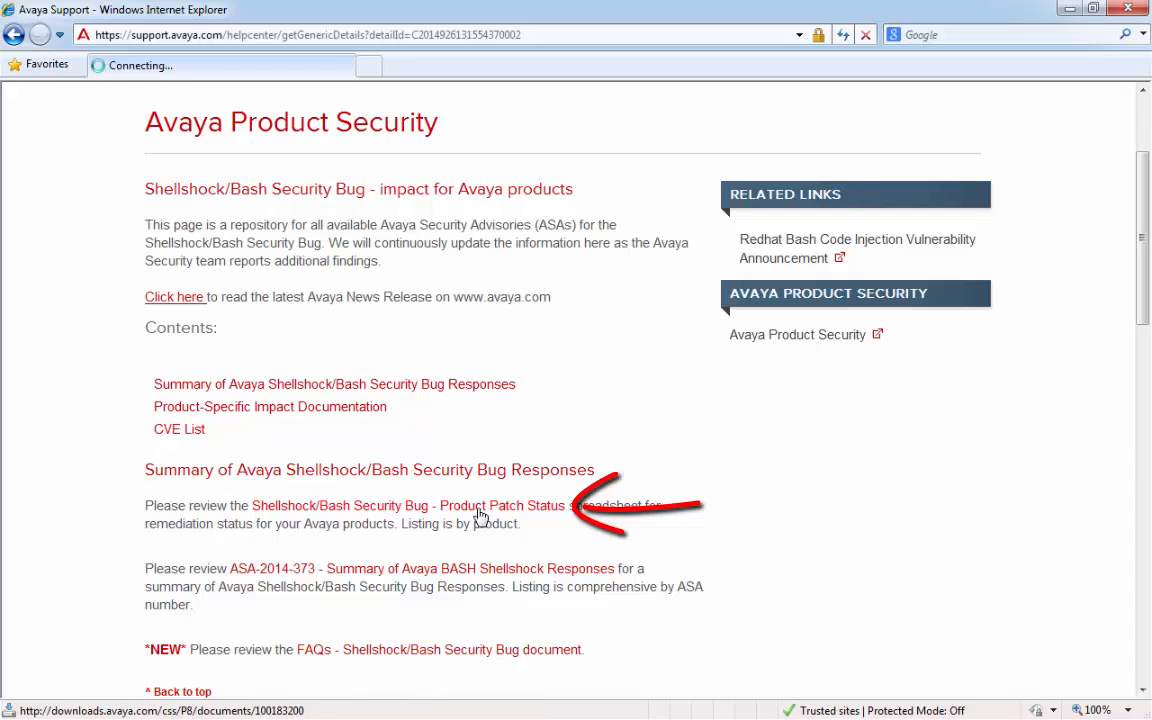
# Step: Open the 'Shellshock/Bash Security Bug - Product Patch Status' PDF and scroll to the System Manager rows
pyautogui.click(412, 504)
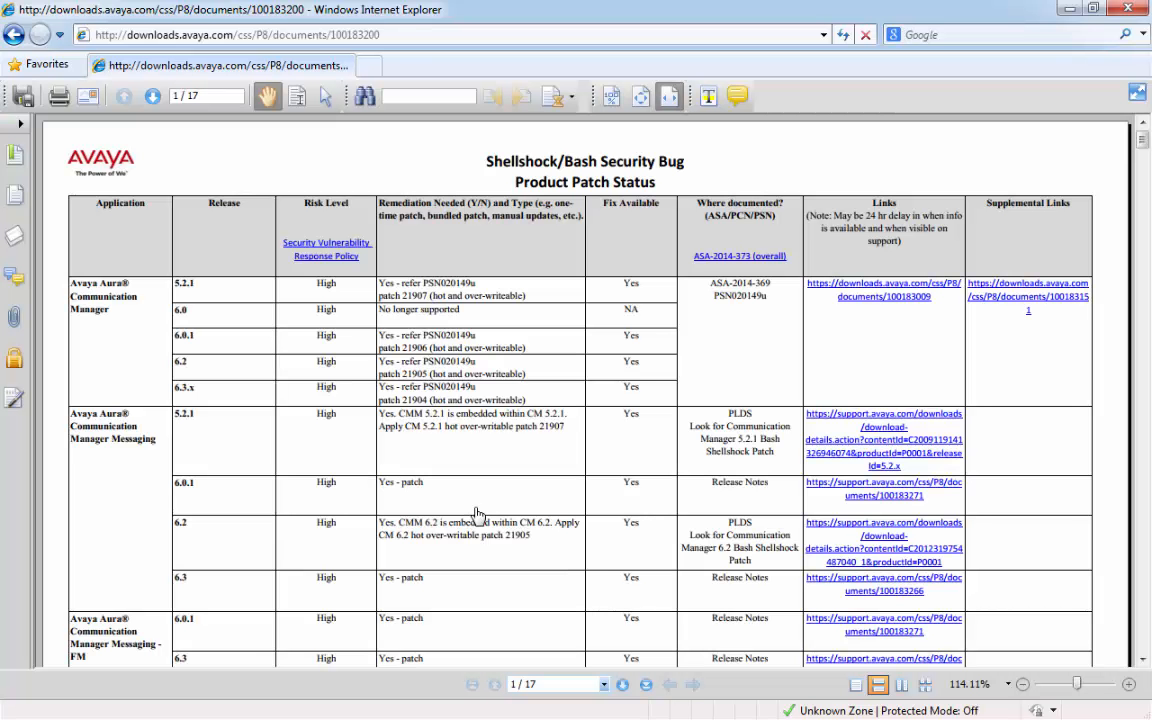
pyautogui.moveTo(332, 460)
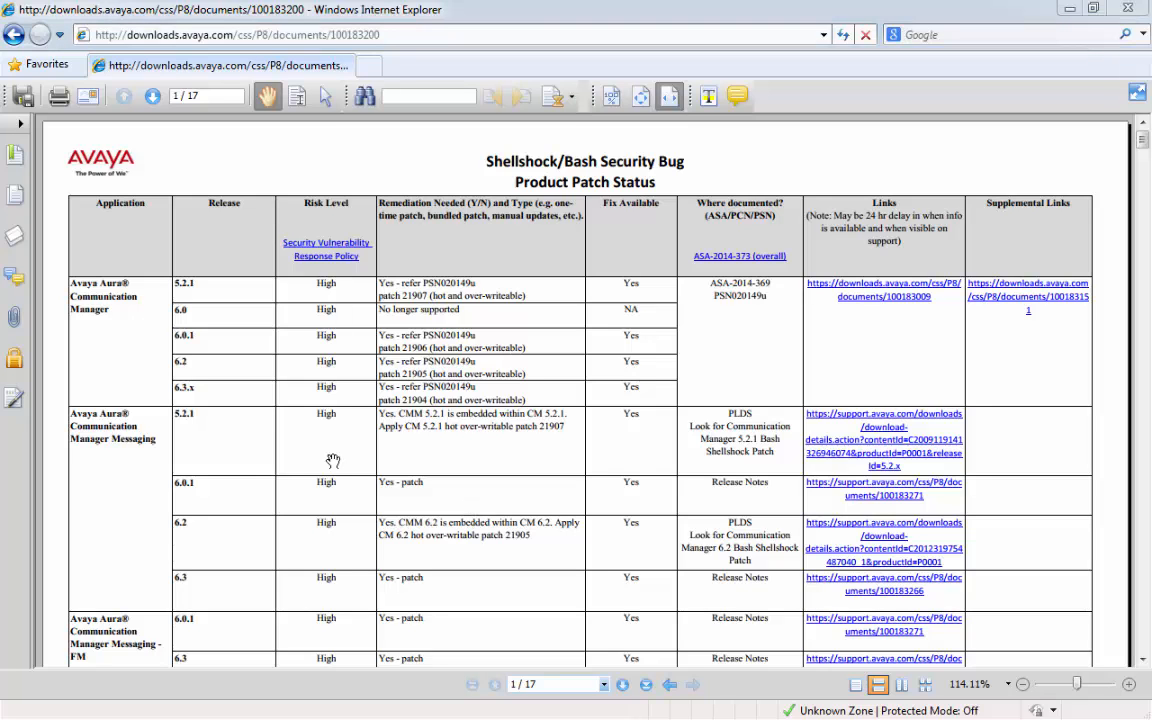
pyautogui.moveTo(1144, 644)
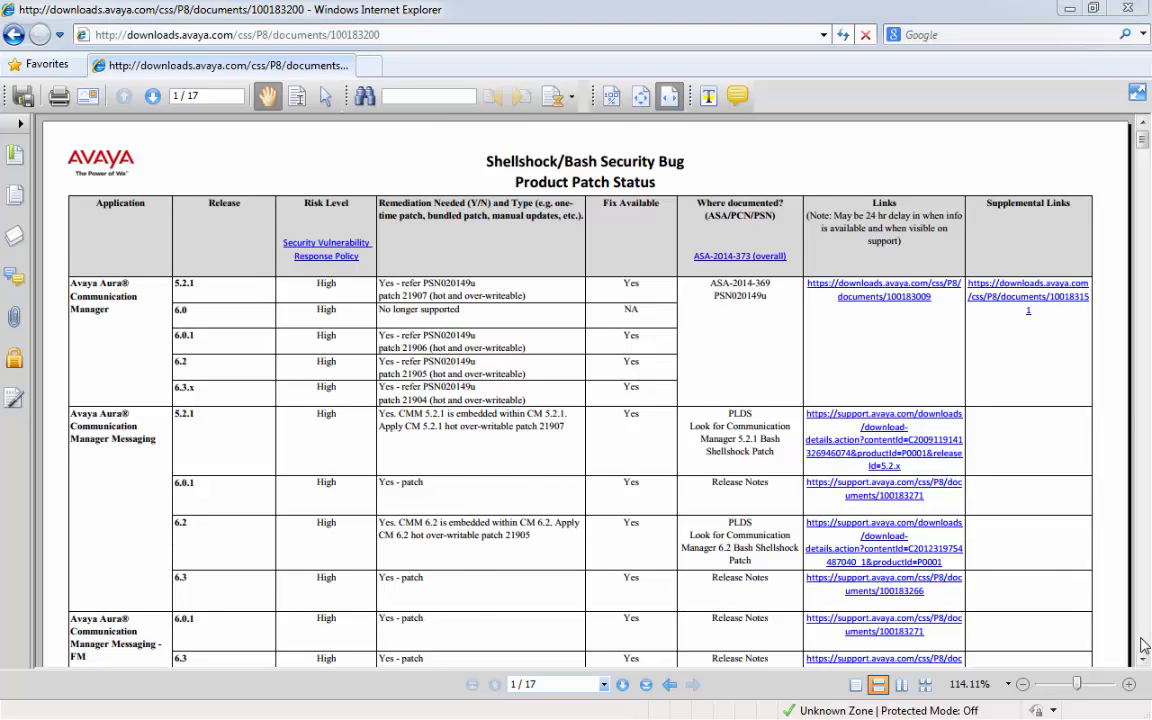
pyautogui.scroll(-3)
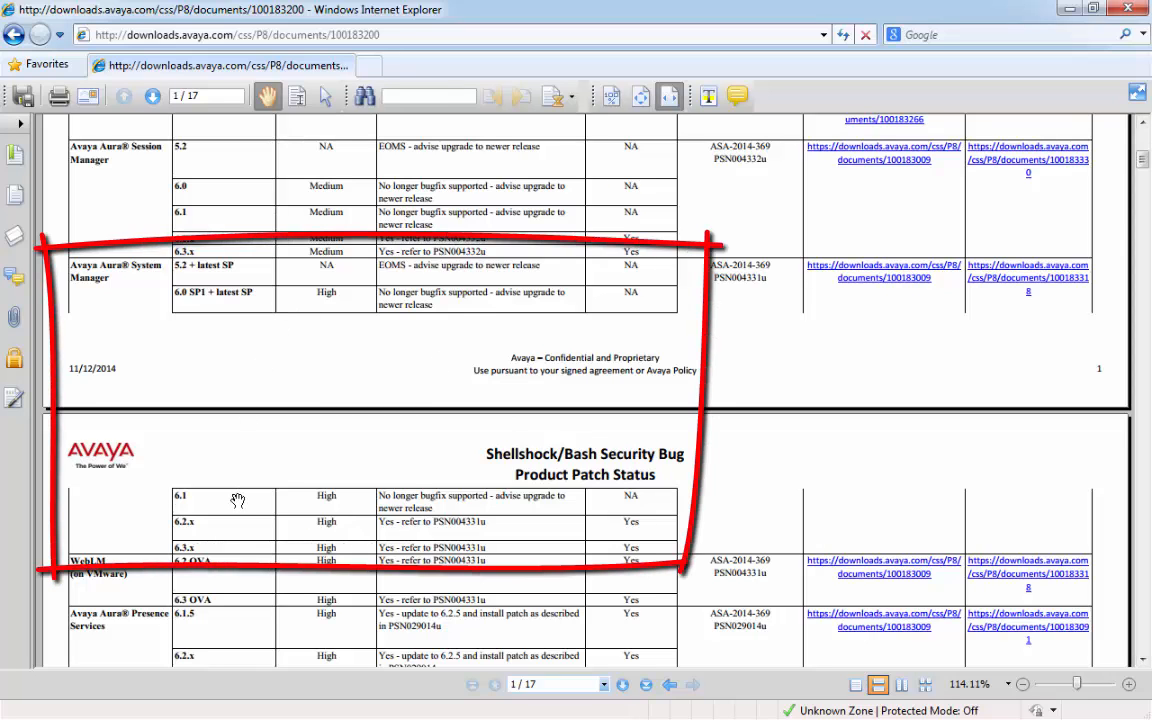
pyautogui.moveTo(224, 522)
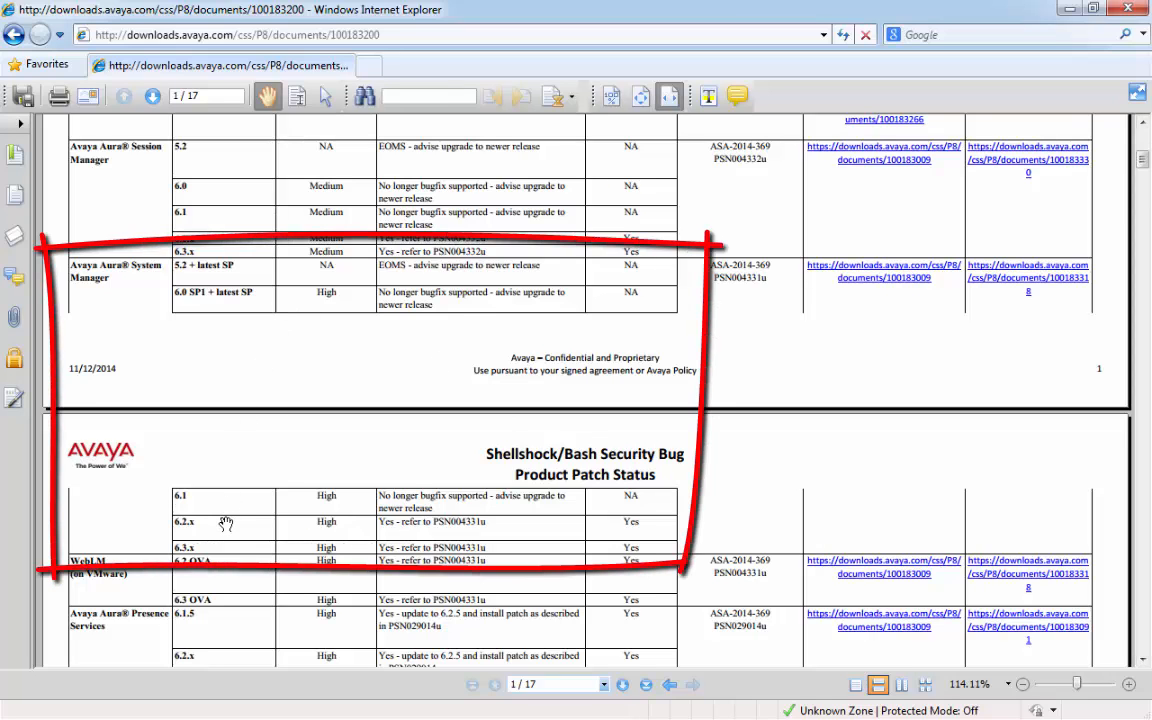
pyautogui.moveTo(224, 528)
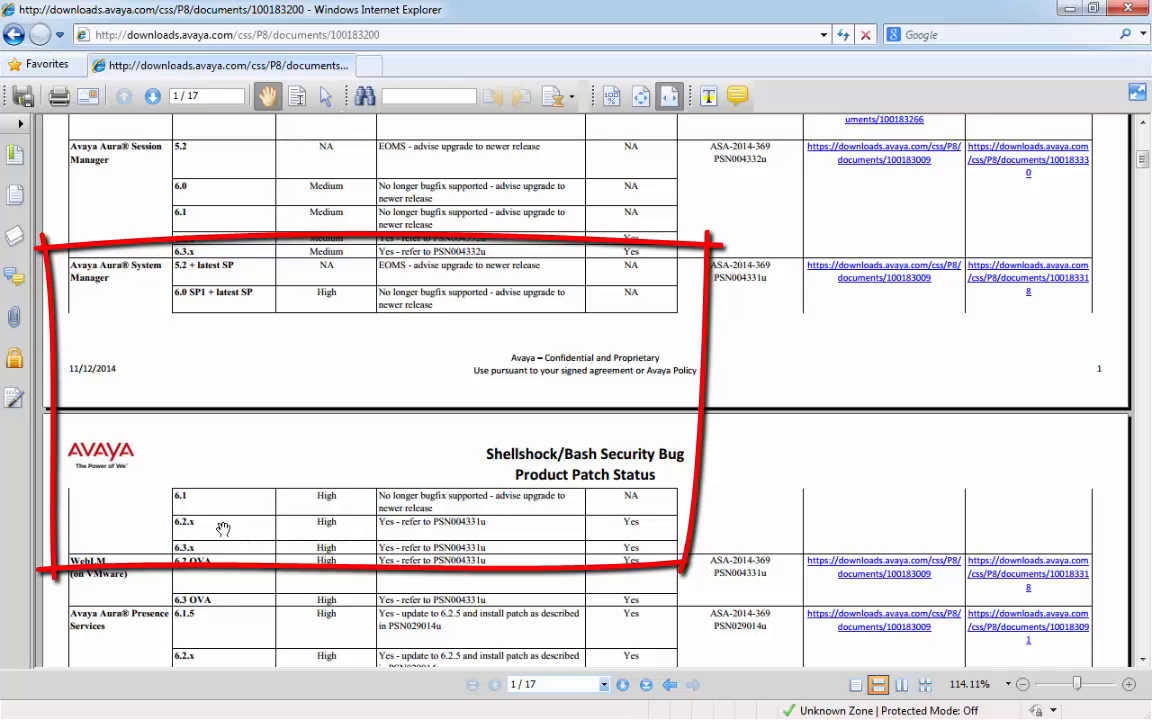
pyautogui.moveTo(222, 532)
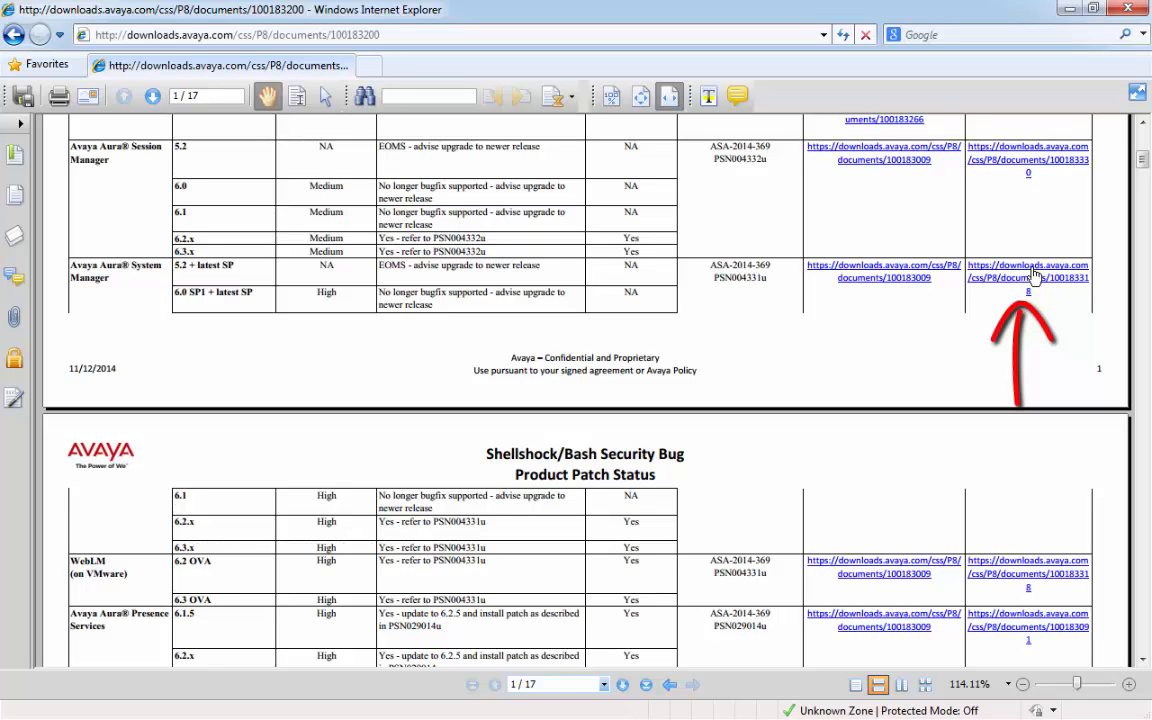
# Step: Follow the System Manager row's downloads.avaya.com link to PSN004331u
pyautogui.click(1028, 278)
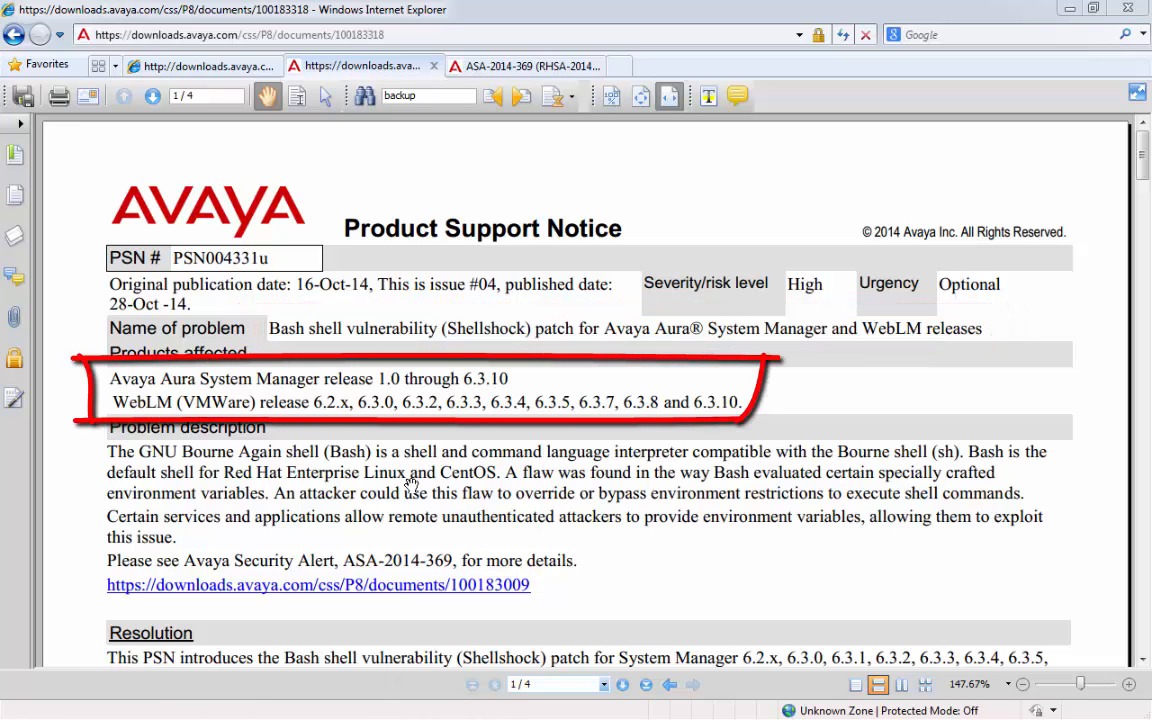
pyautogui.moveTo(396, 380)
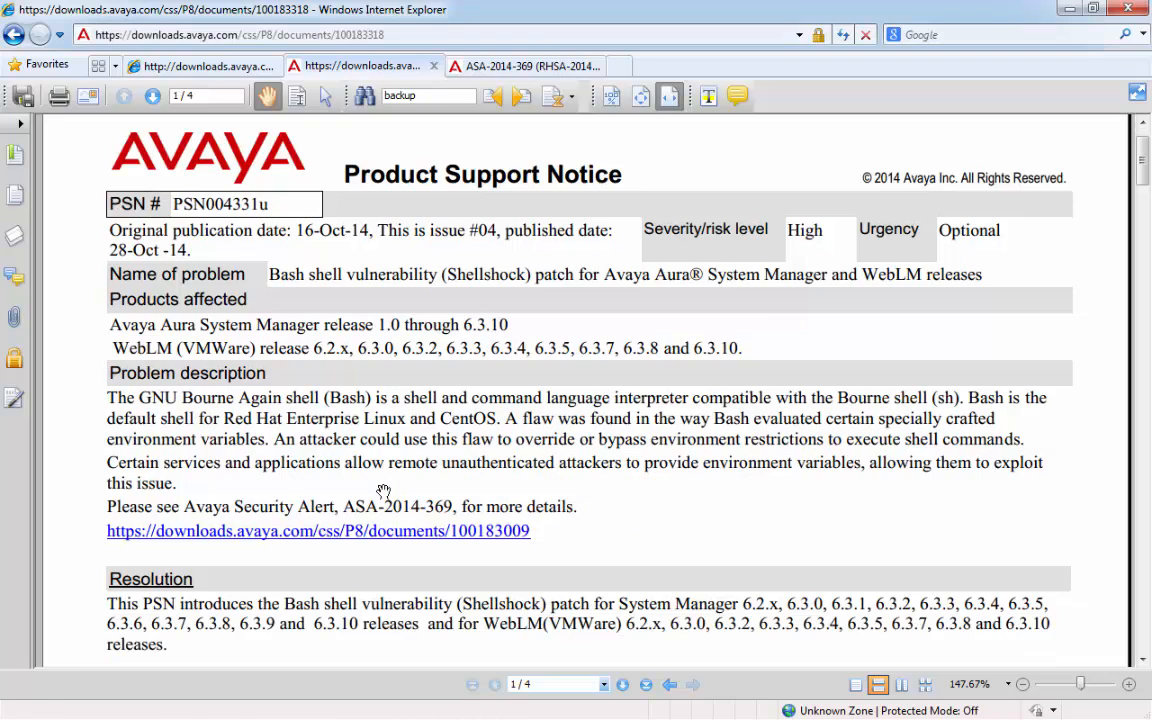
# Step: Scroll to the Resolution section naming SystemManager_WebLM_Shellshock_Patch.bin and its notes
pyautogui.scroll(-3)
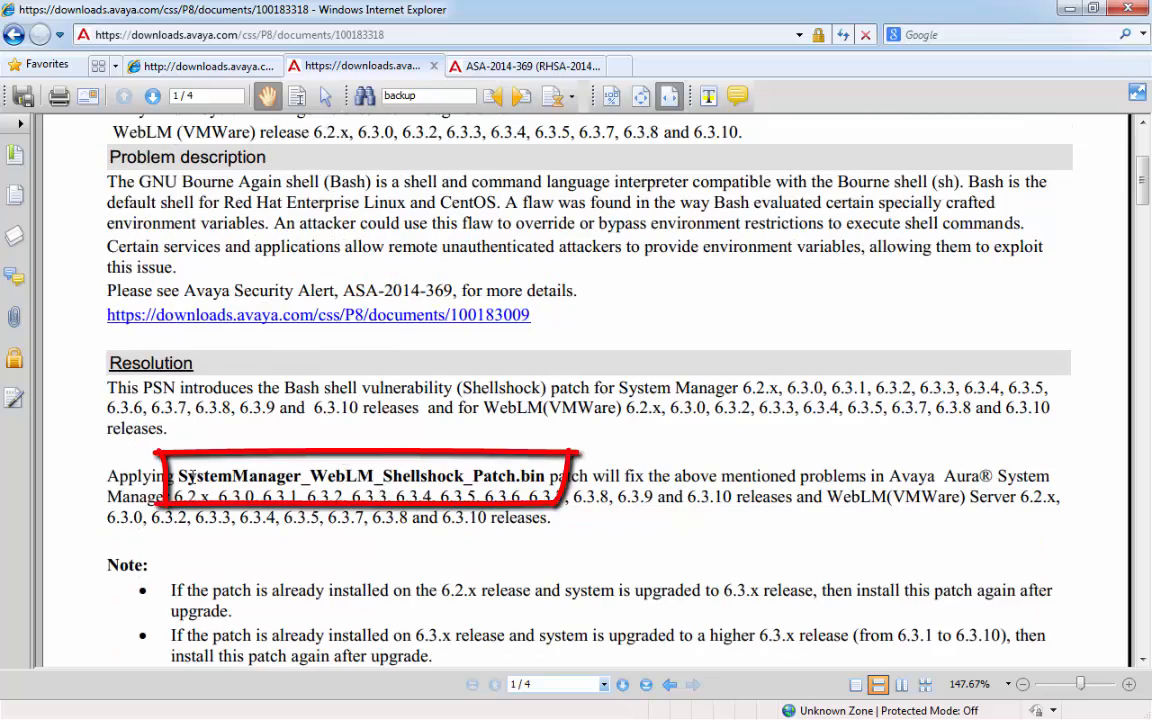
pyautogui.moveTo(436, 444)
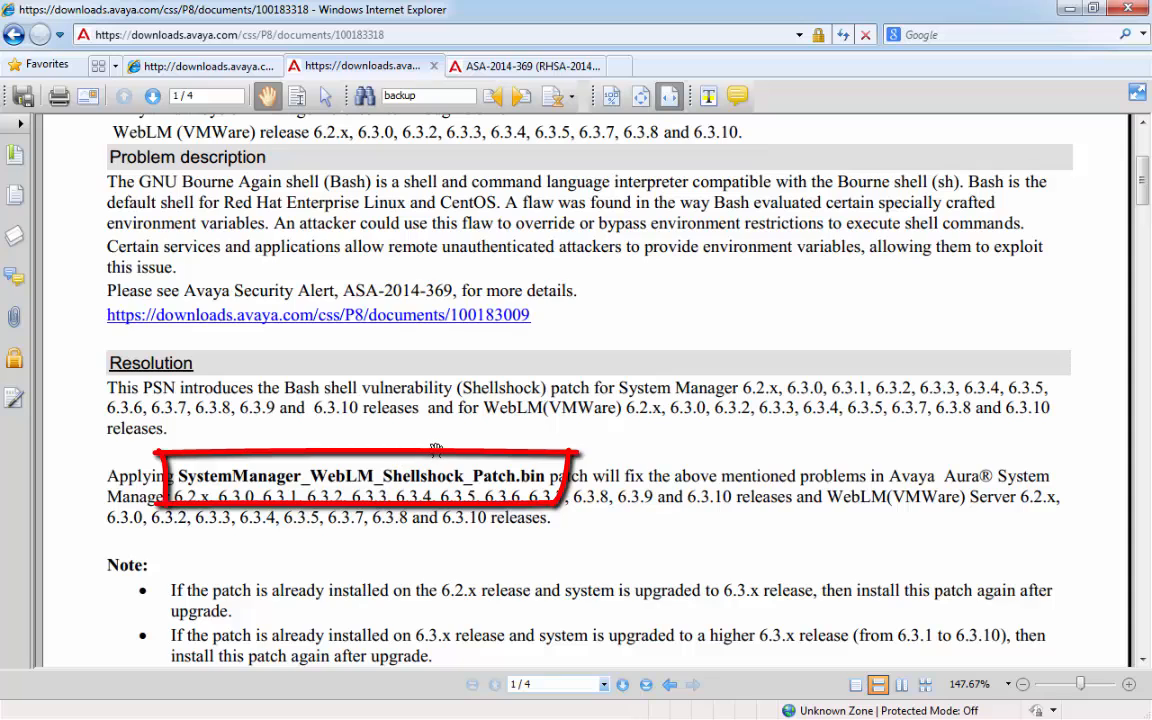
pyautogui.moveTo(284, 486)
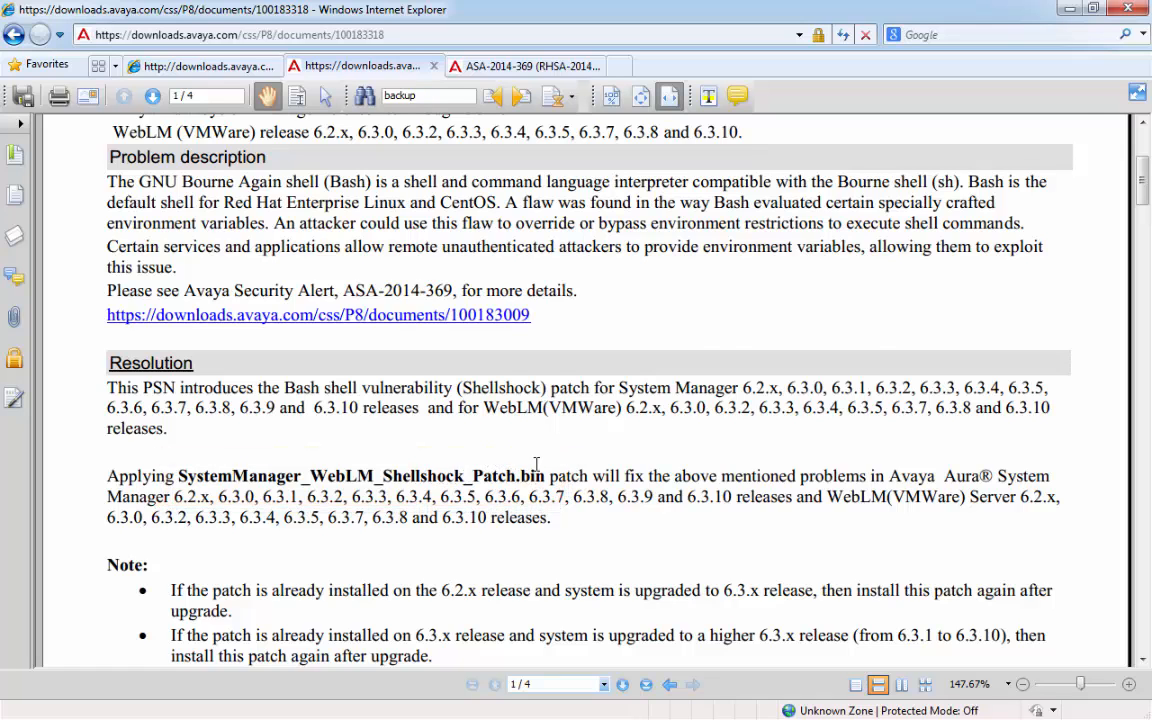
pyautogui.scroll(-3)
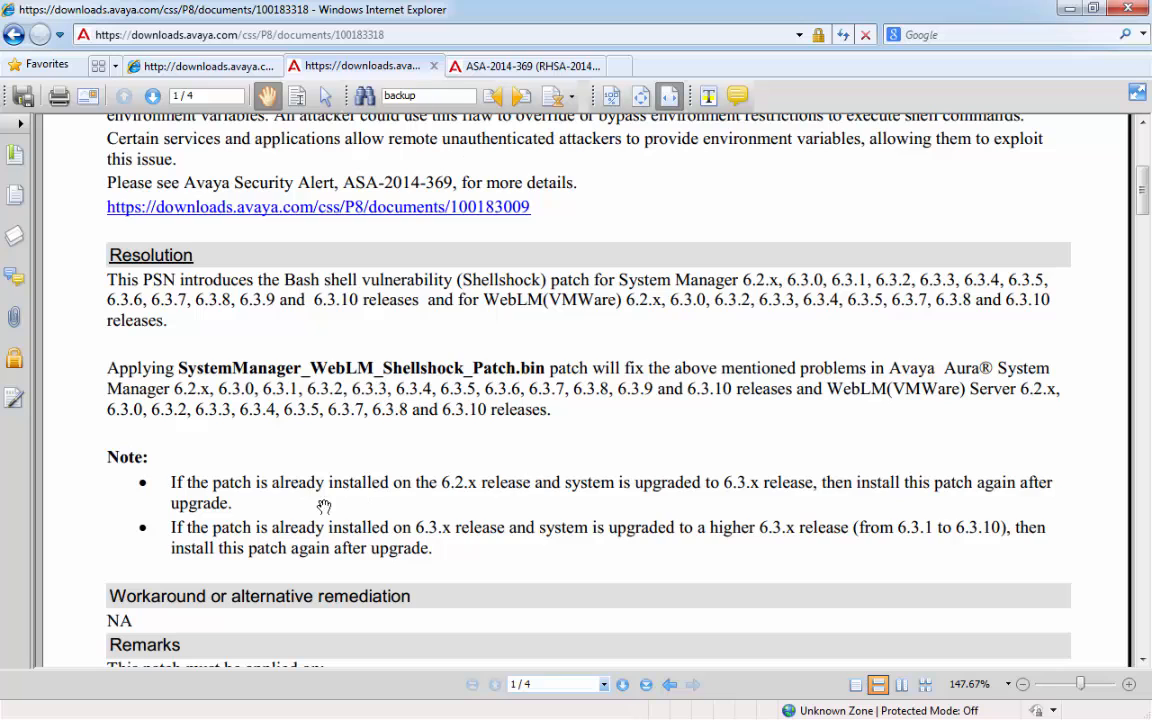
pyautogui.moveTo(500, 504)
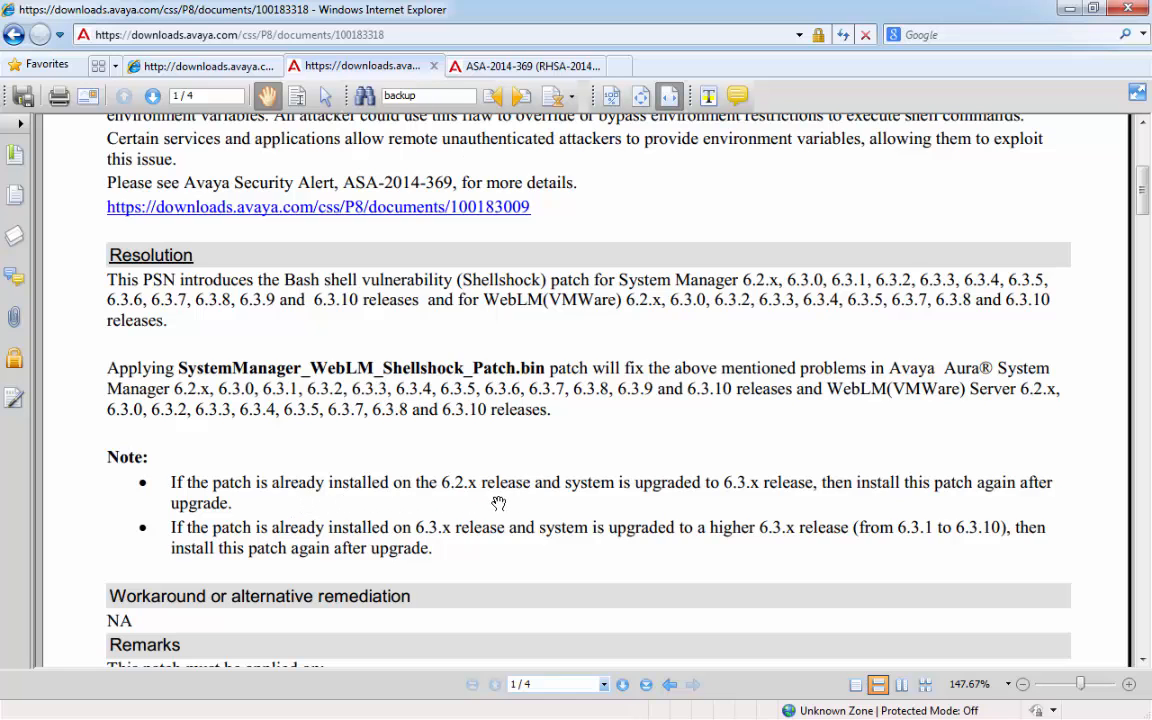
pyautogui.moveTo(704, 492)
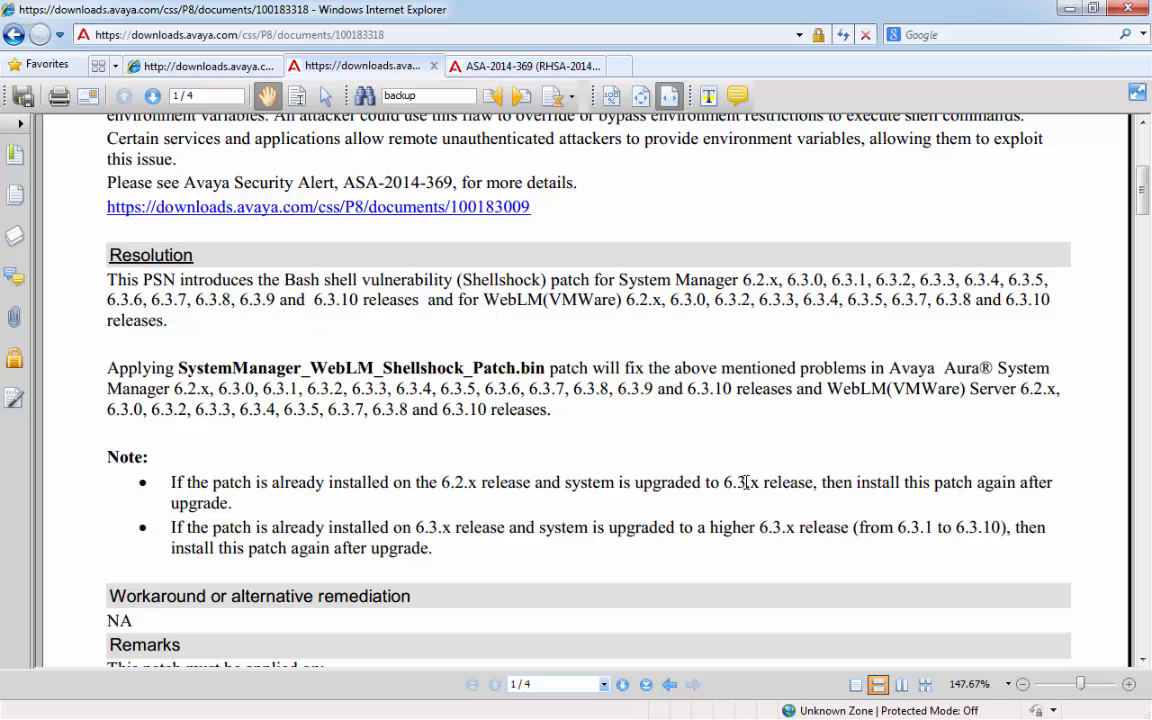
pyautogui.moveTo(678, 460)
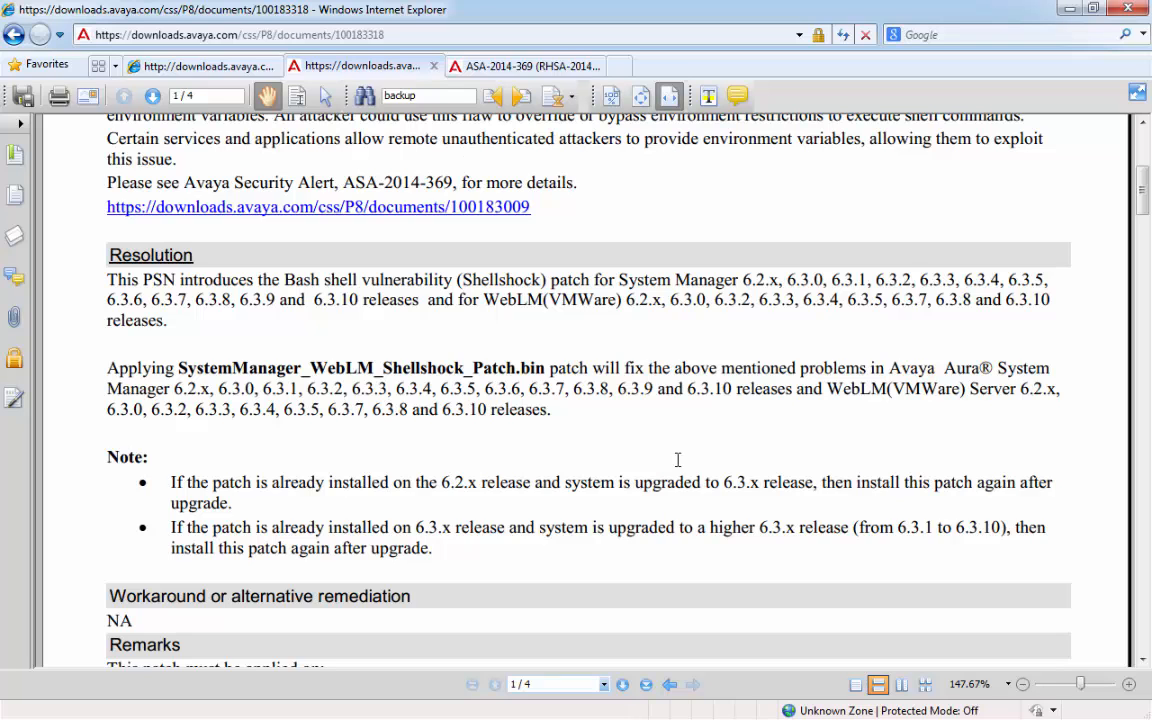
pyautogui.moveTo(658, 500)
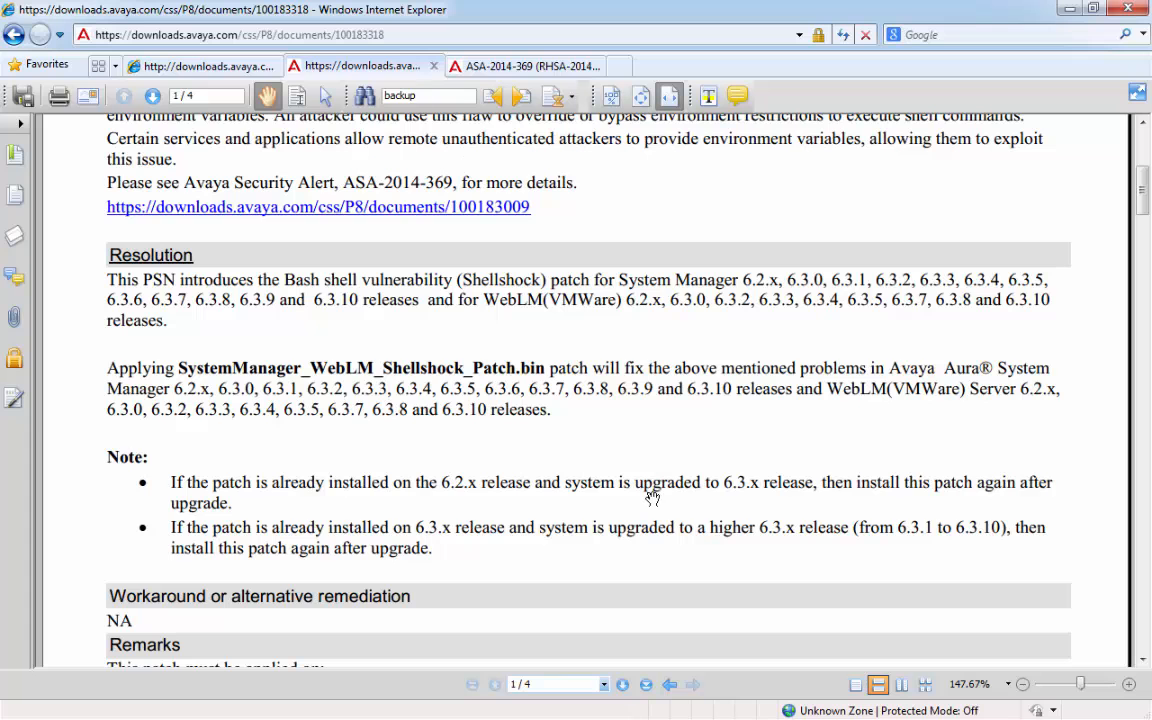
# Step: Scroll through the version-check steps and System Manager 6.3.x and WebLM build-number tables
pyautogui.scroll(-3)
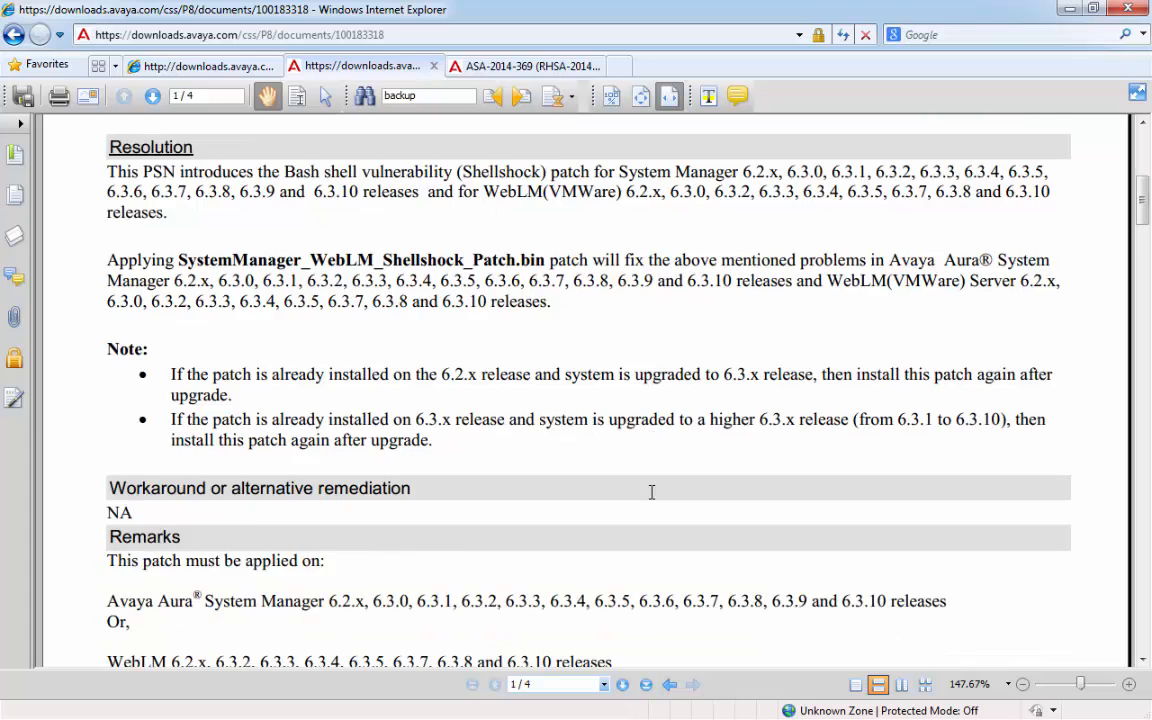
pyautogui.scroll(-3)
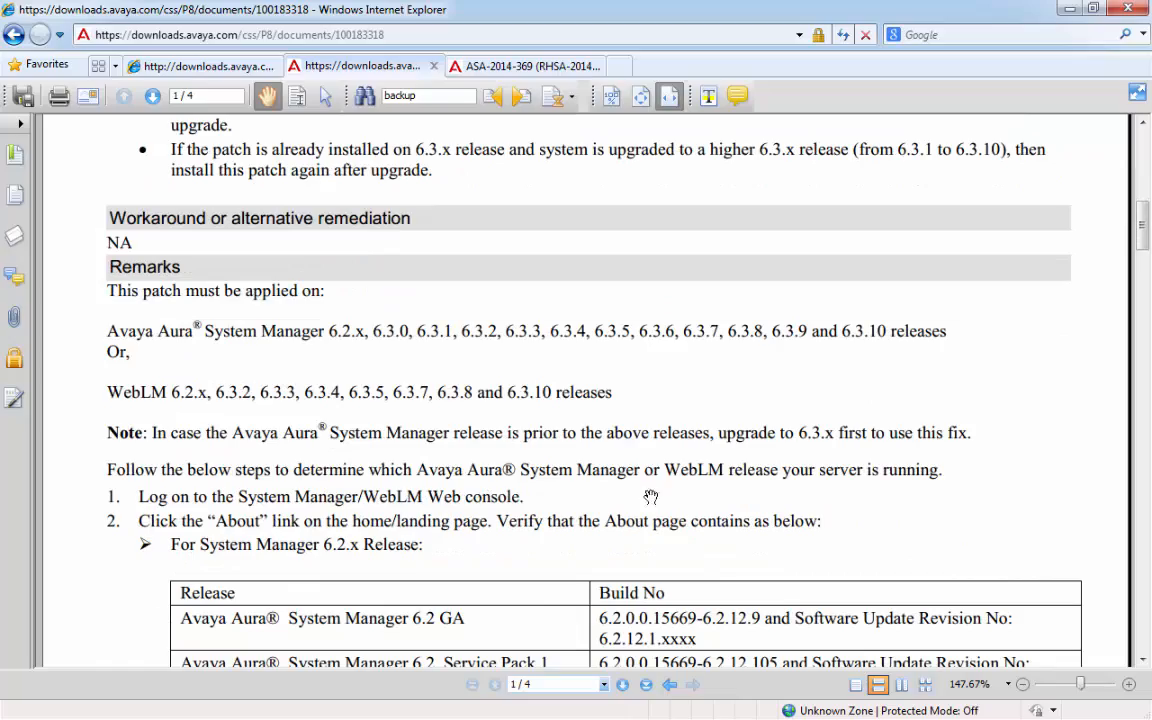
pyautogui.scroll(-3)
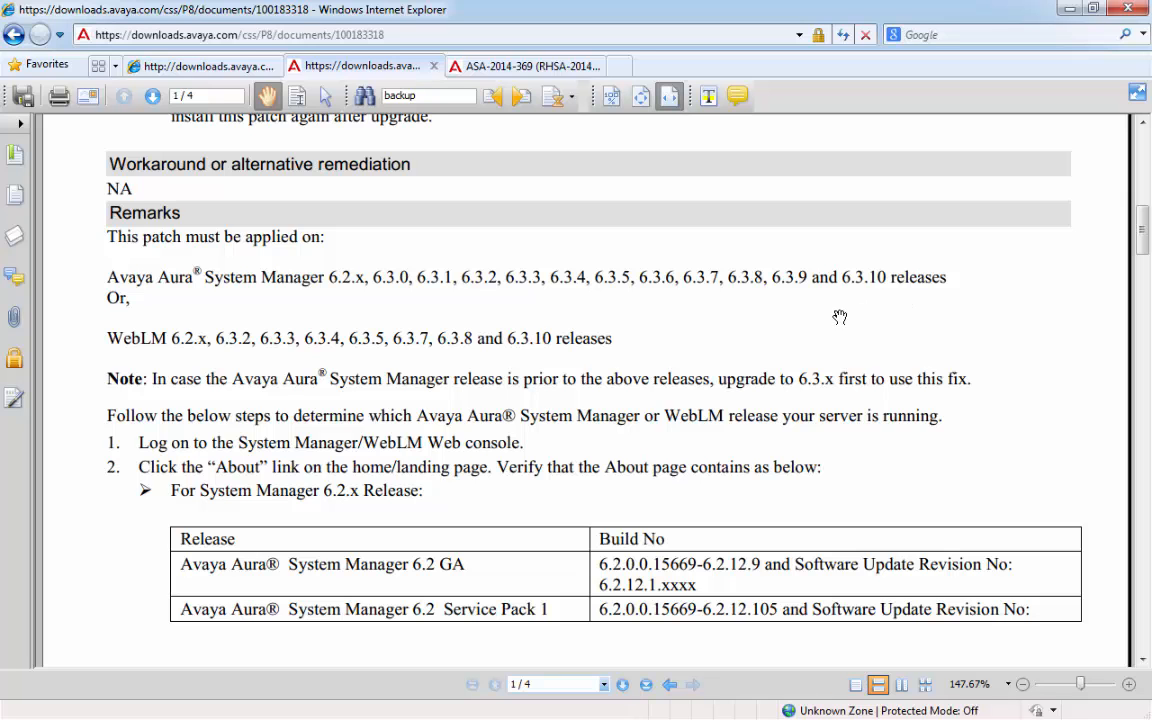
pyautogui.scroll(-3)
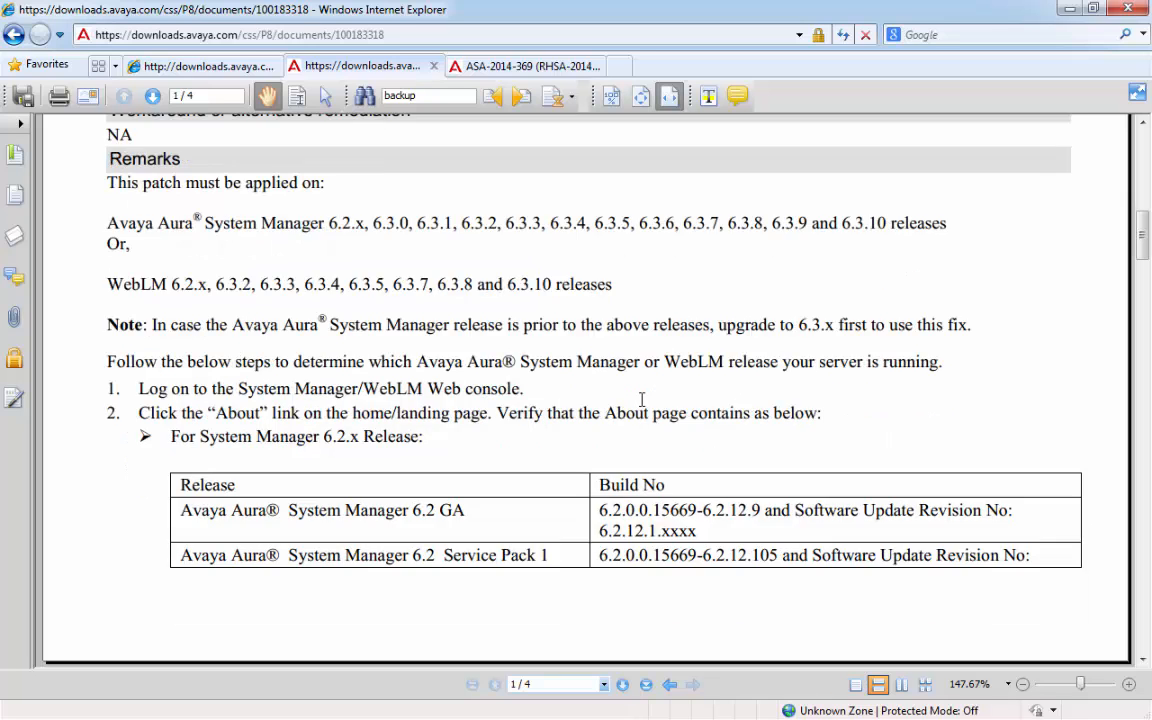
pyautogui.scroll(-3)
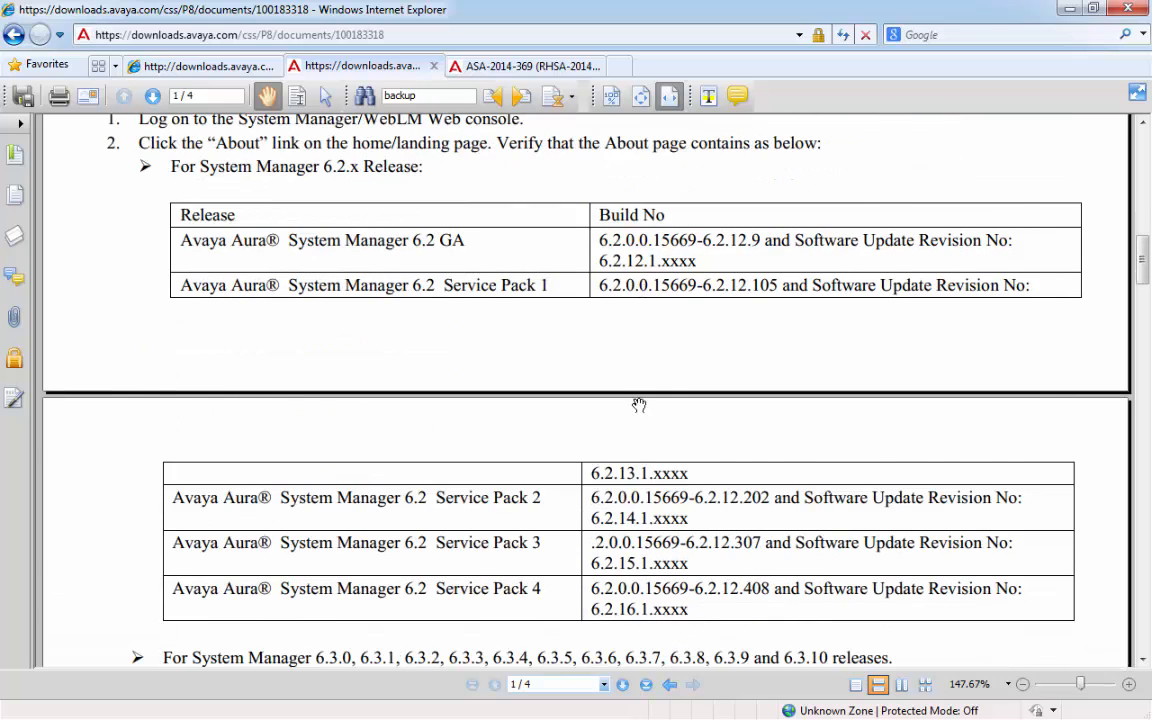
pyautogui.scroll(-3)
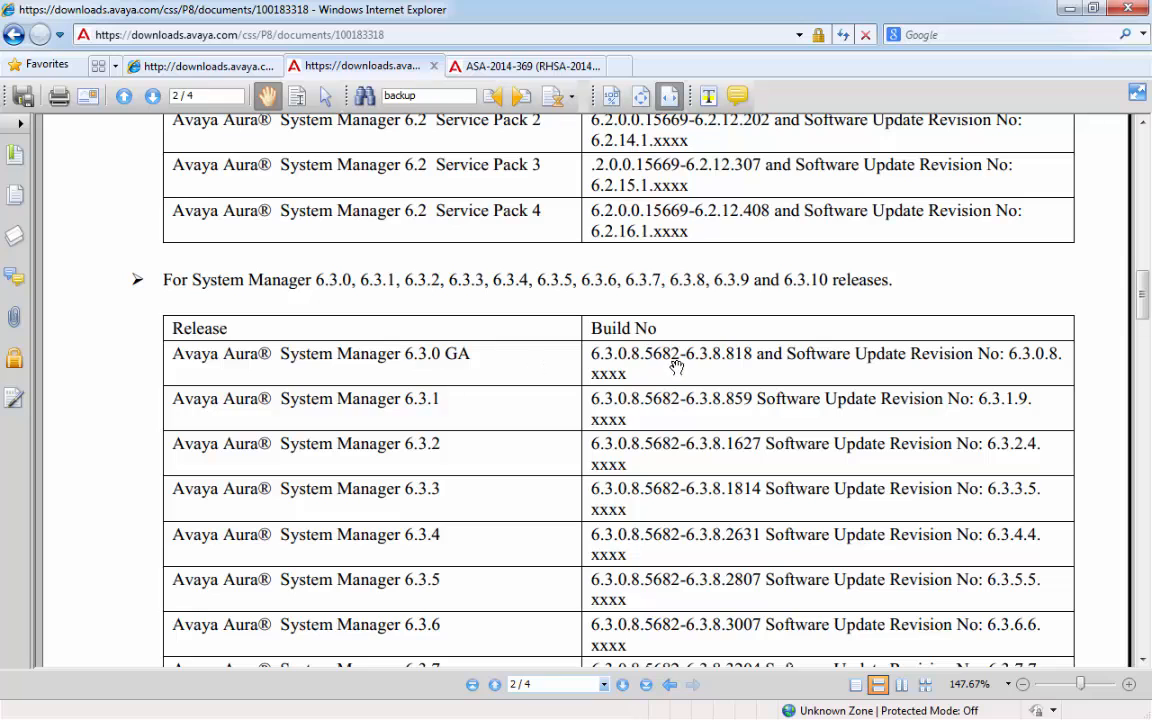
pyautogui.moveTo(742, 358)
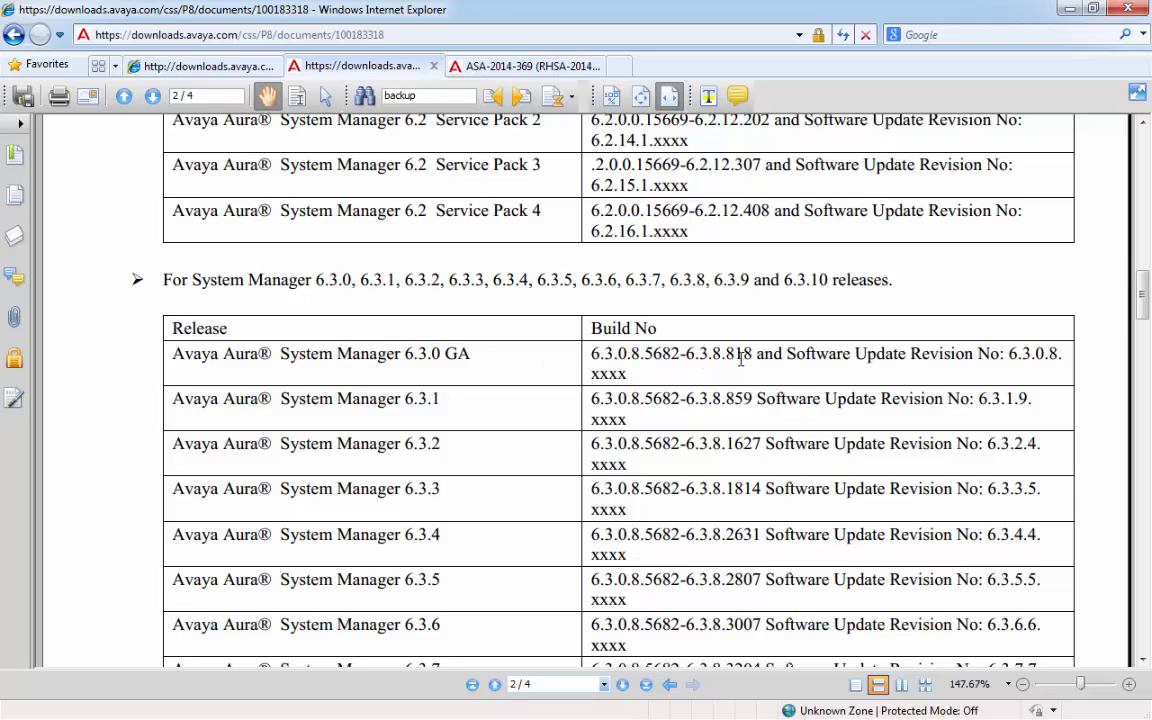
pyautogui.moveTo(744, 356)
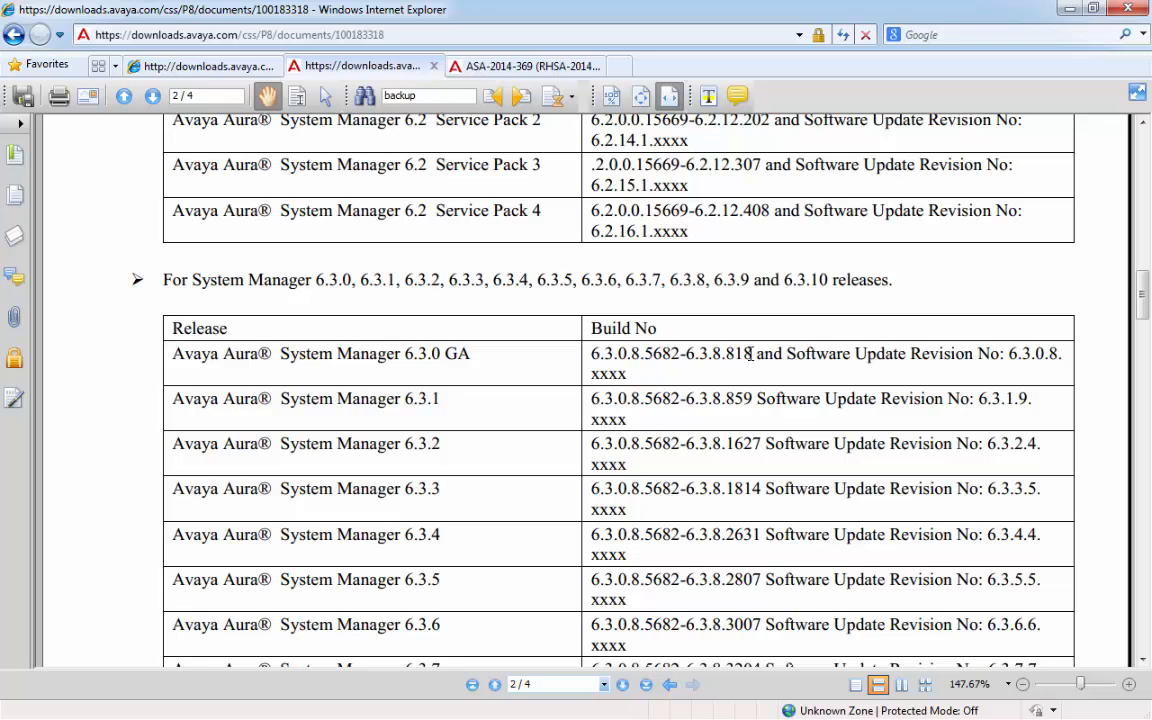
pyautogui.scroll(-3)
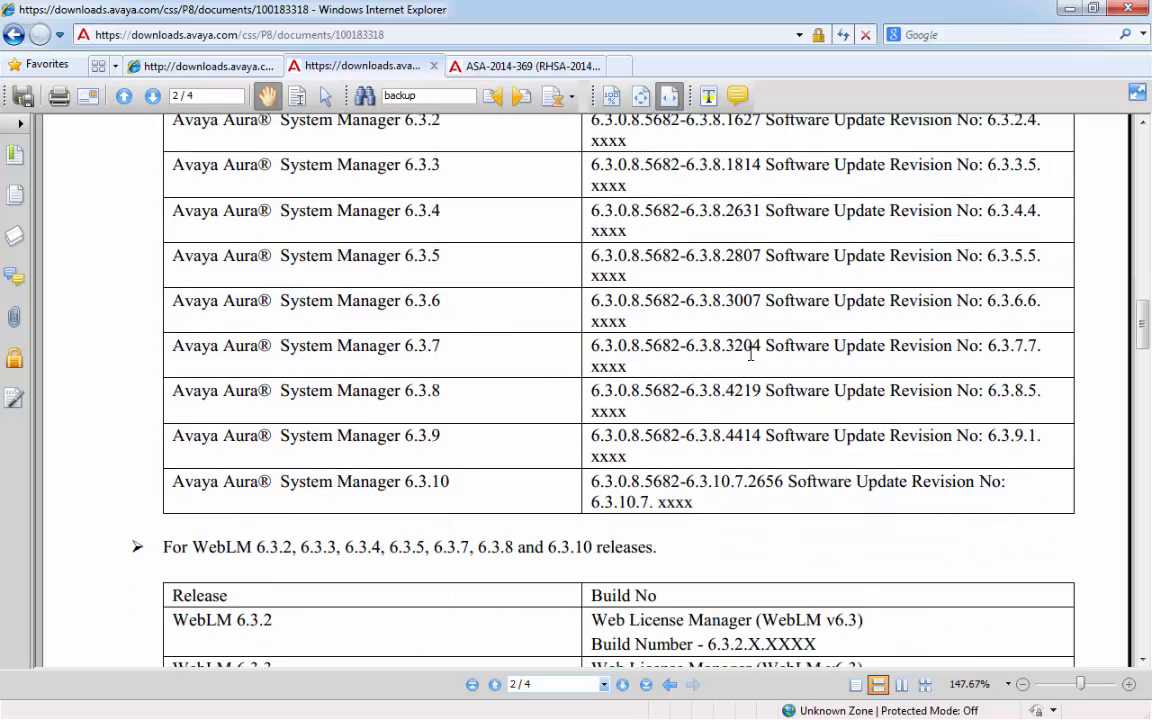
pyautogui.scroll(-3)
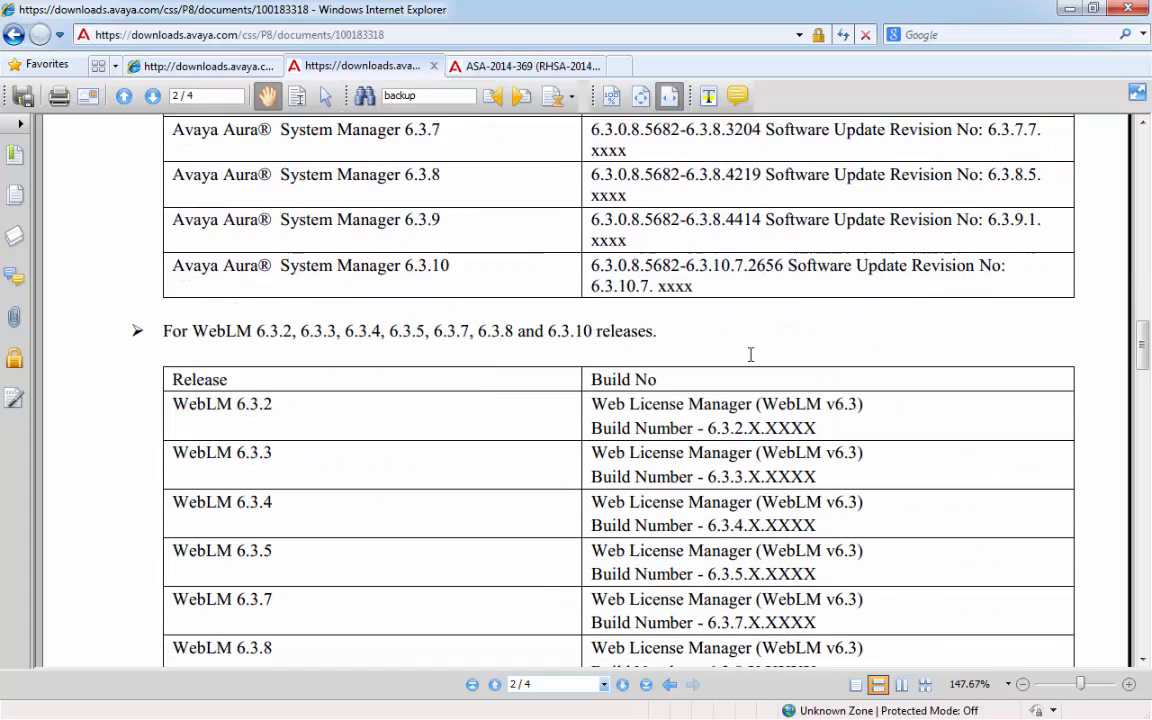
pyautogui.scroll(-3)
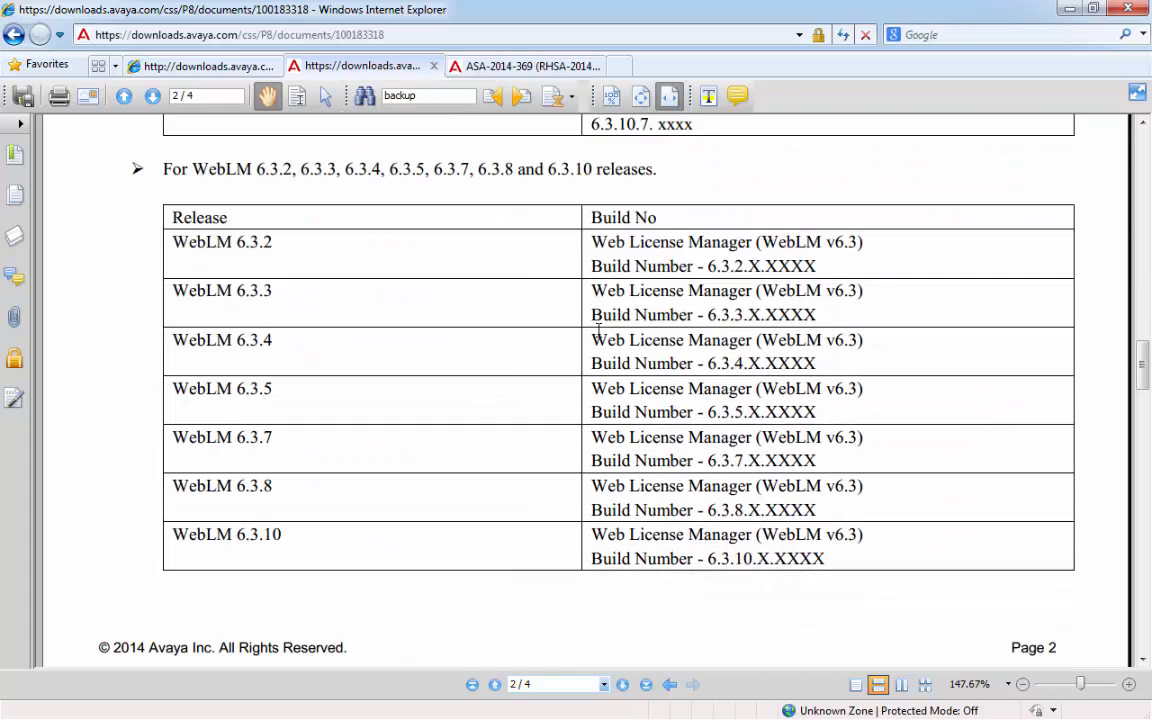
# Step: Read the Patch Notes download and install instructions, highlighting the chmod and sh commands
pyautogui.click(624, 684)
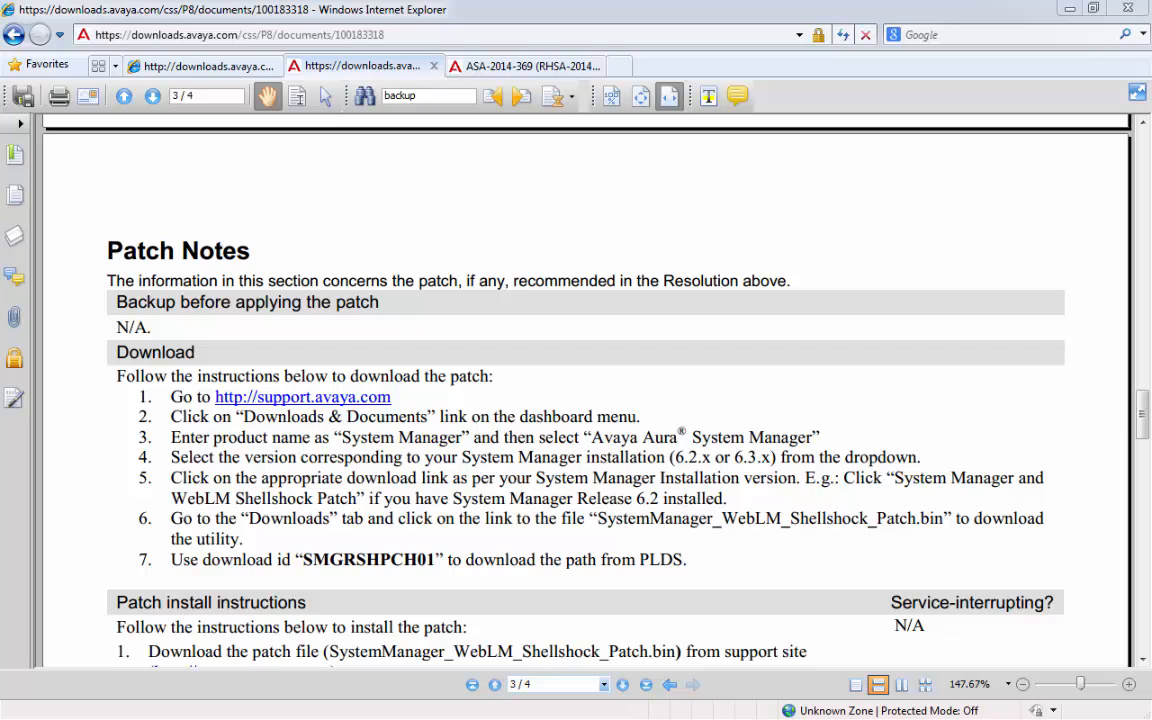
pyautogui.moveTo(336, 604)
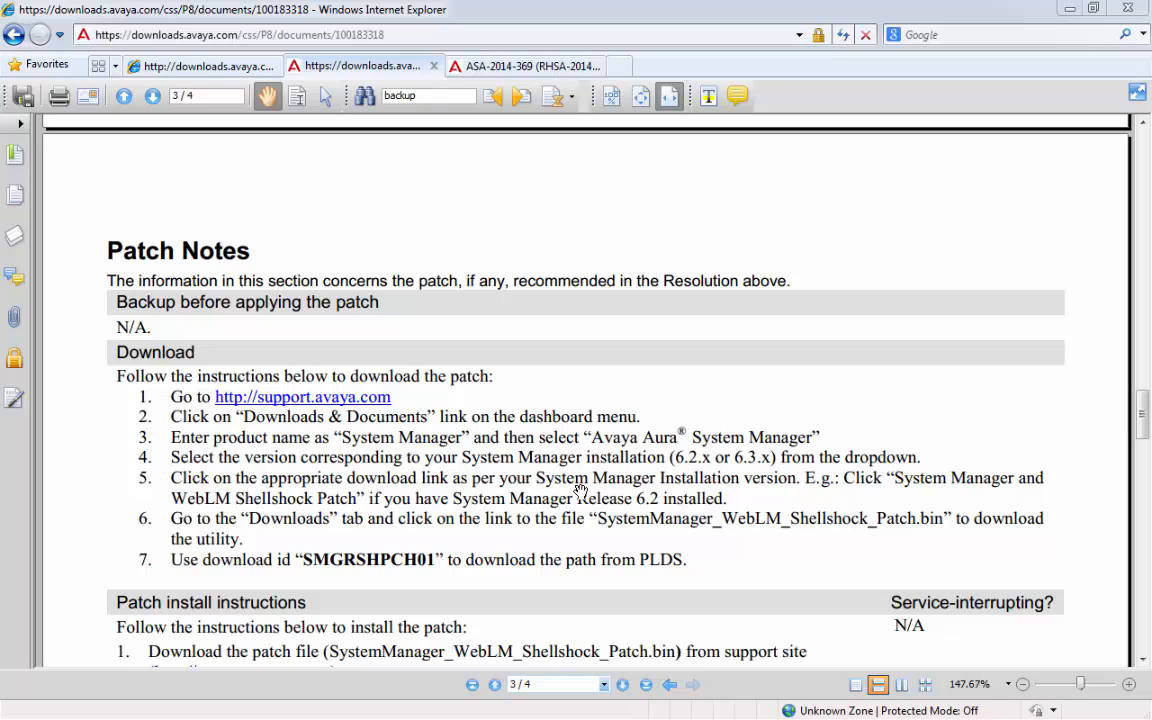
pyautogui.moveTo(784, 392)
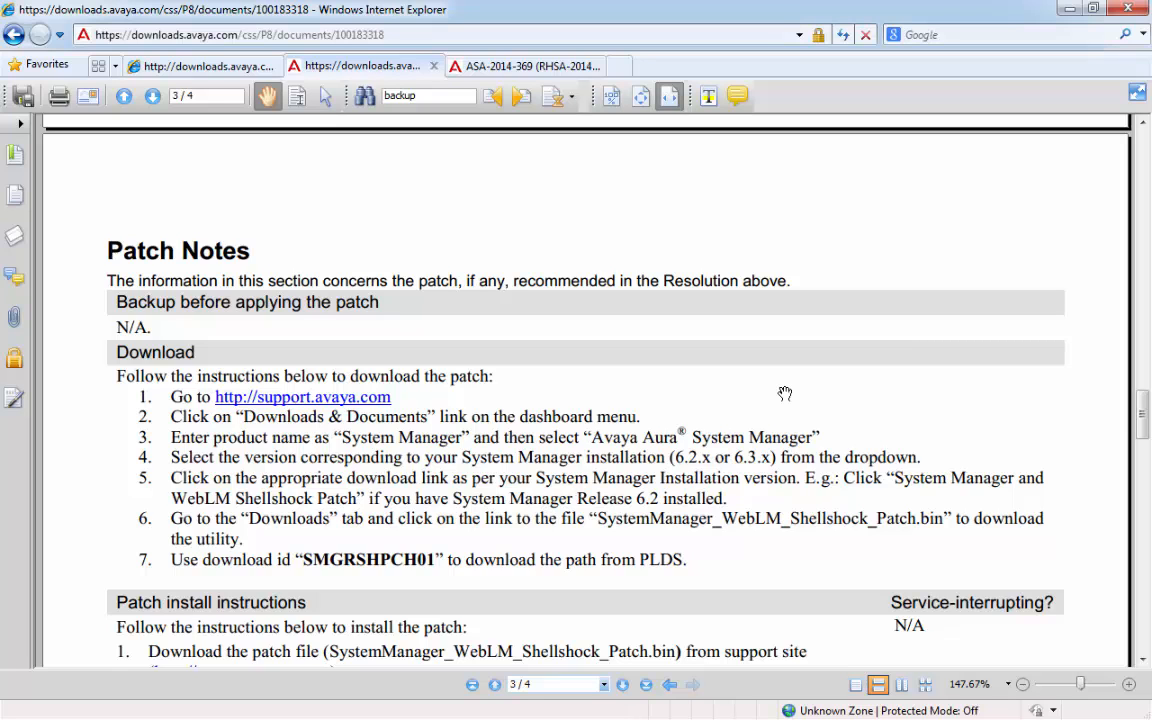
pyautogui.scroll(-3)
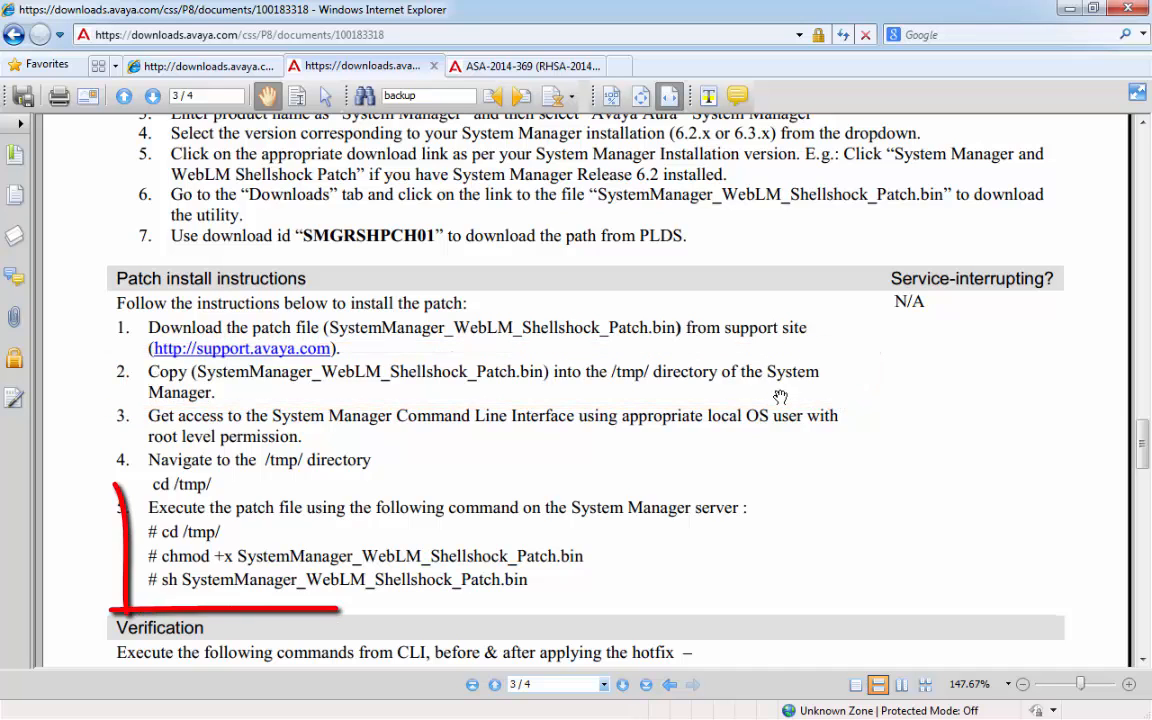
pyautogui.moveTo(110, 490); pyautogui.dragTo(760, 616)
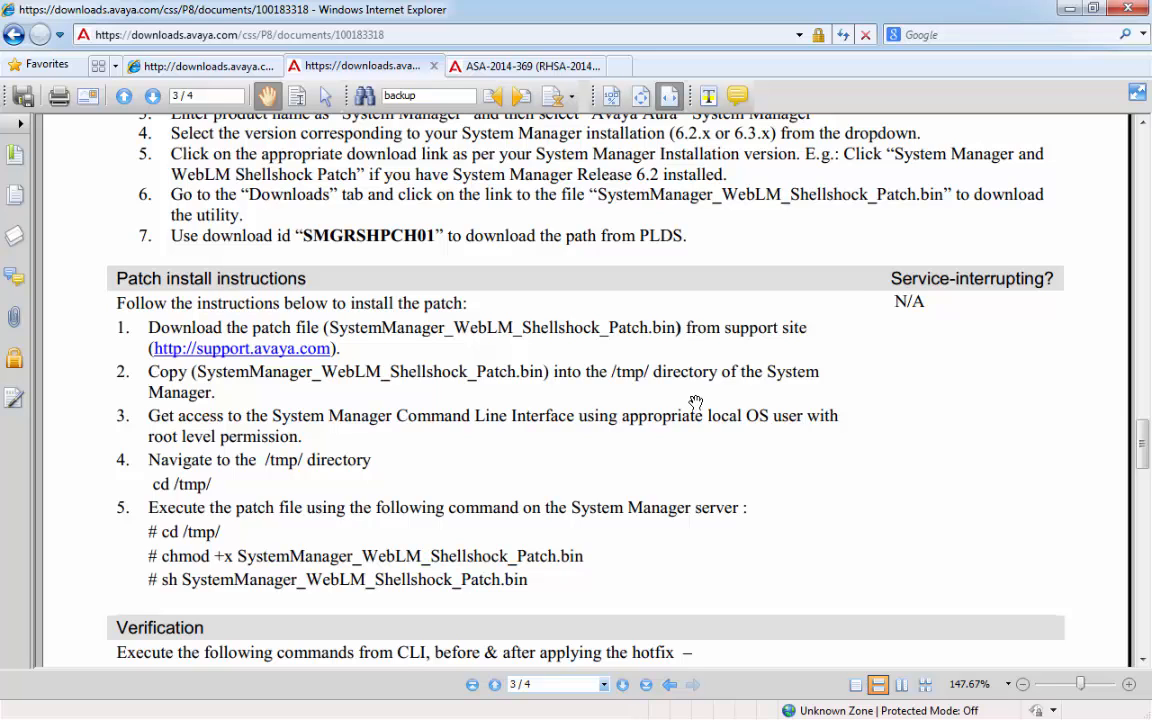
pyautogui.moveTo(700, 396)
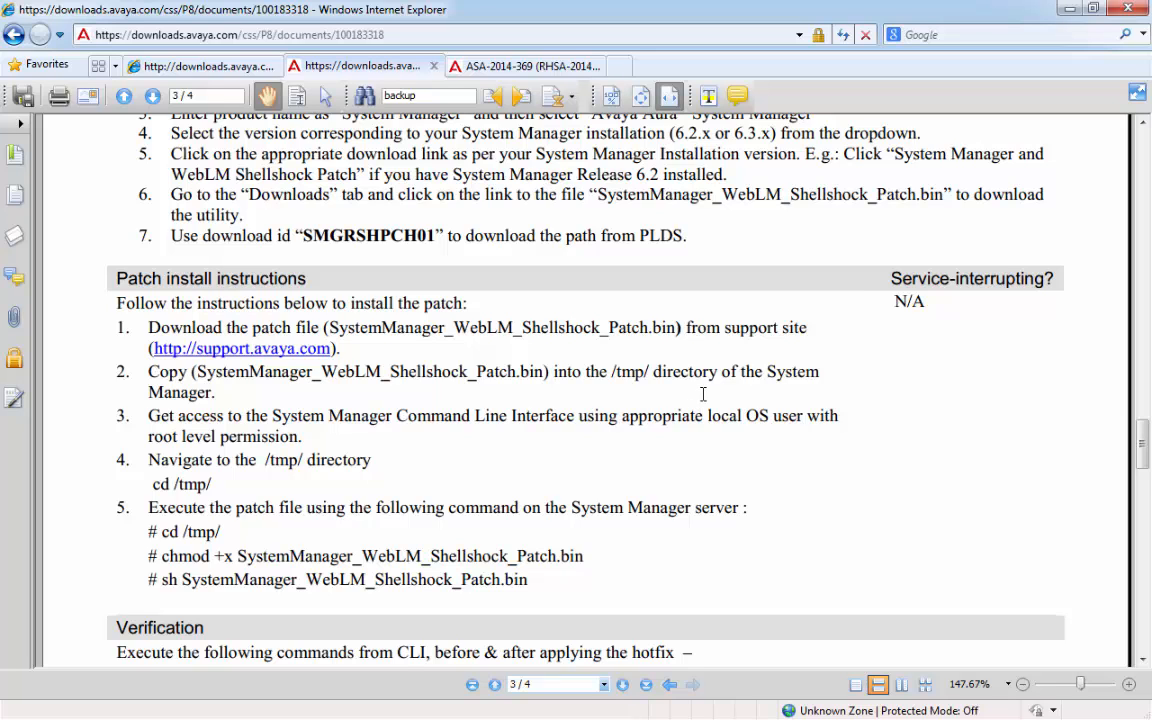
pyautogui.moveTo(736, 400)
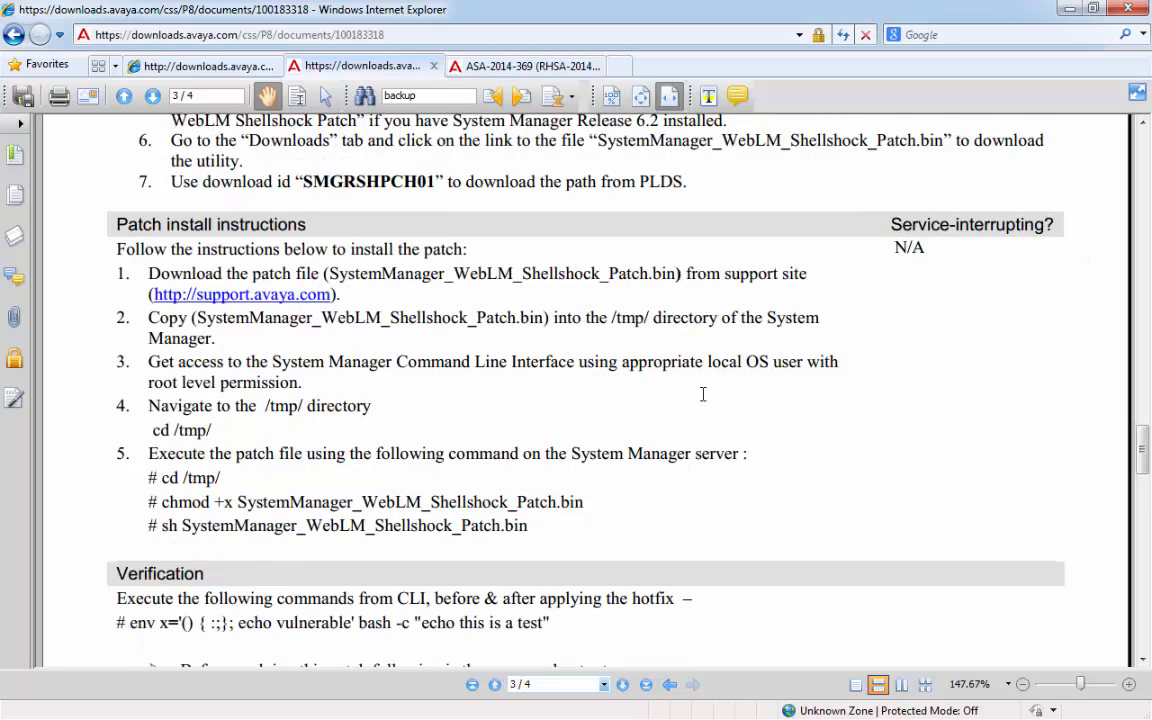
# Step: Scroll to the Verification section with bash test commands and expected outputs
pyautogui.scroll(-3)
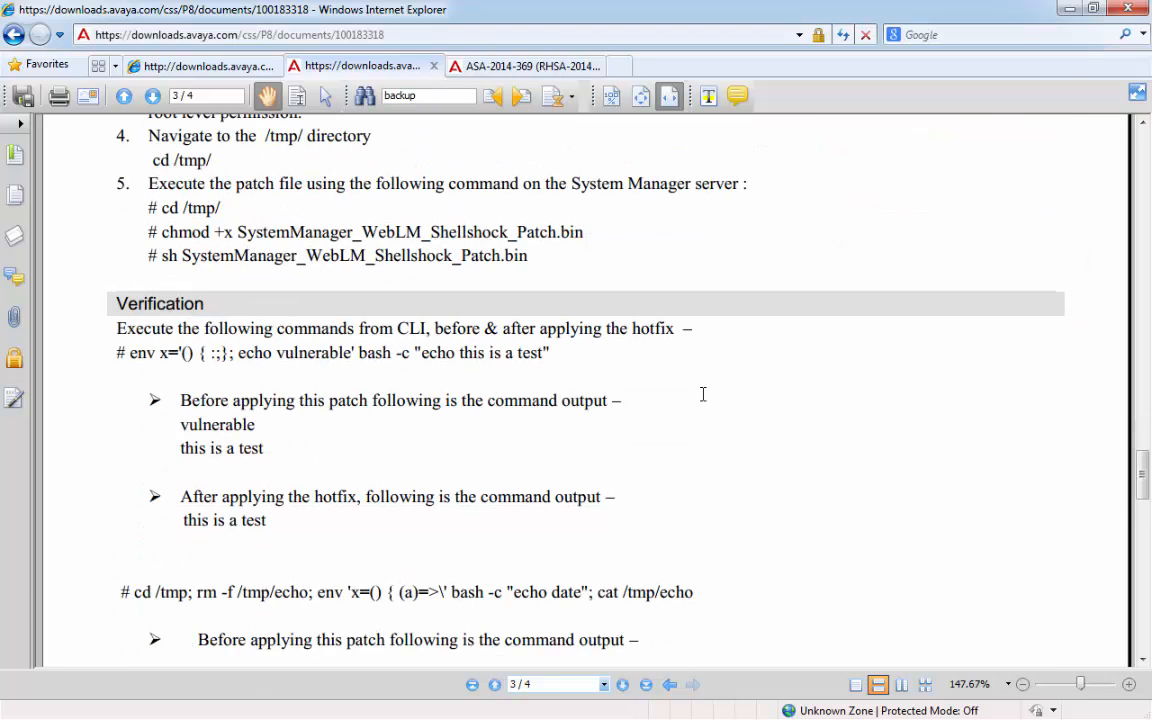
pyautogui.scroll(-3)
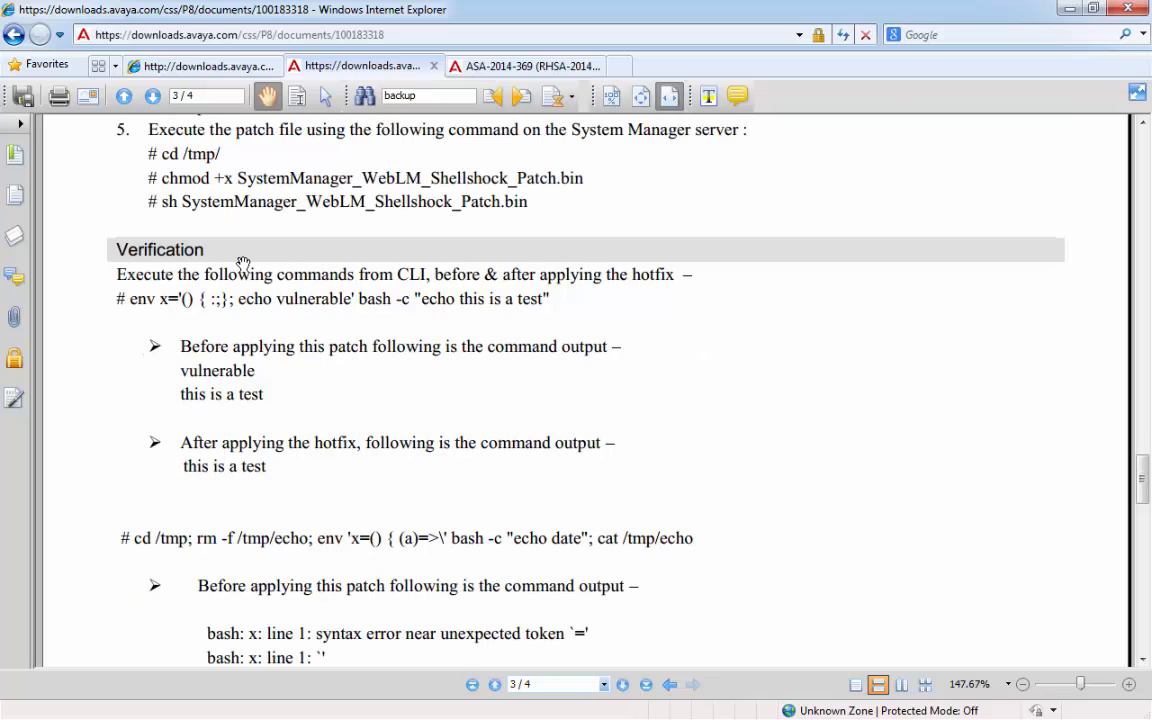
pyautogui.moveTo(268, 278)
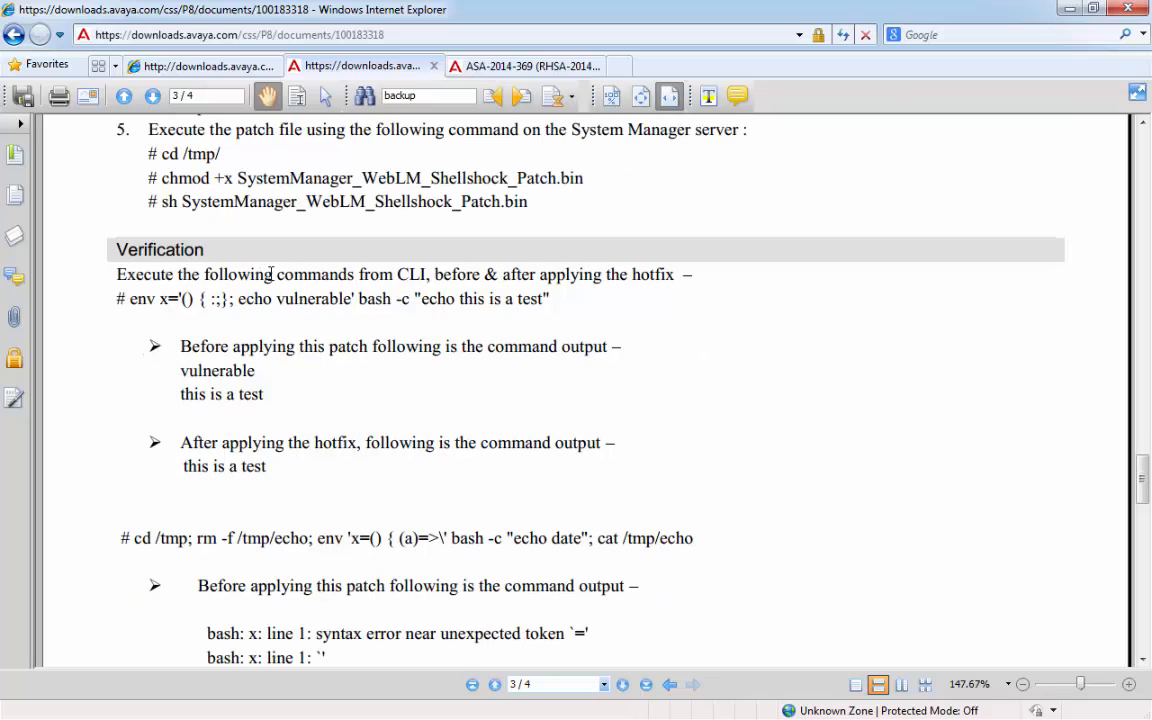
pyautogui.moveTo(616, 326)
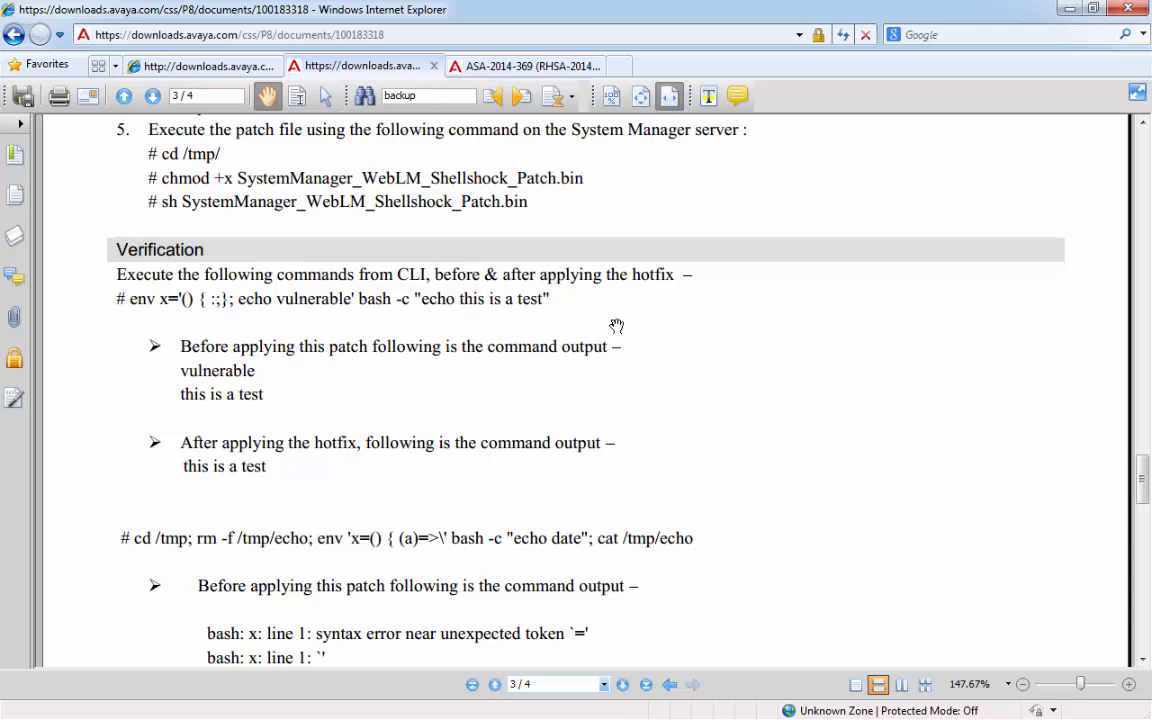
pyautogui.moveTo(662, 326)
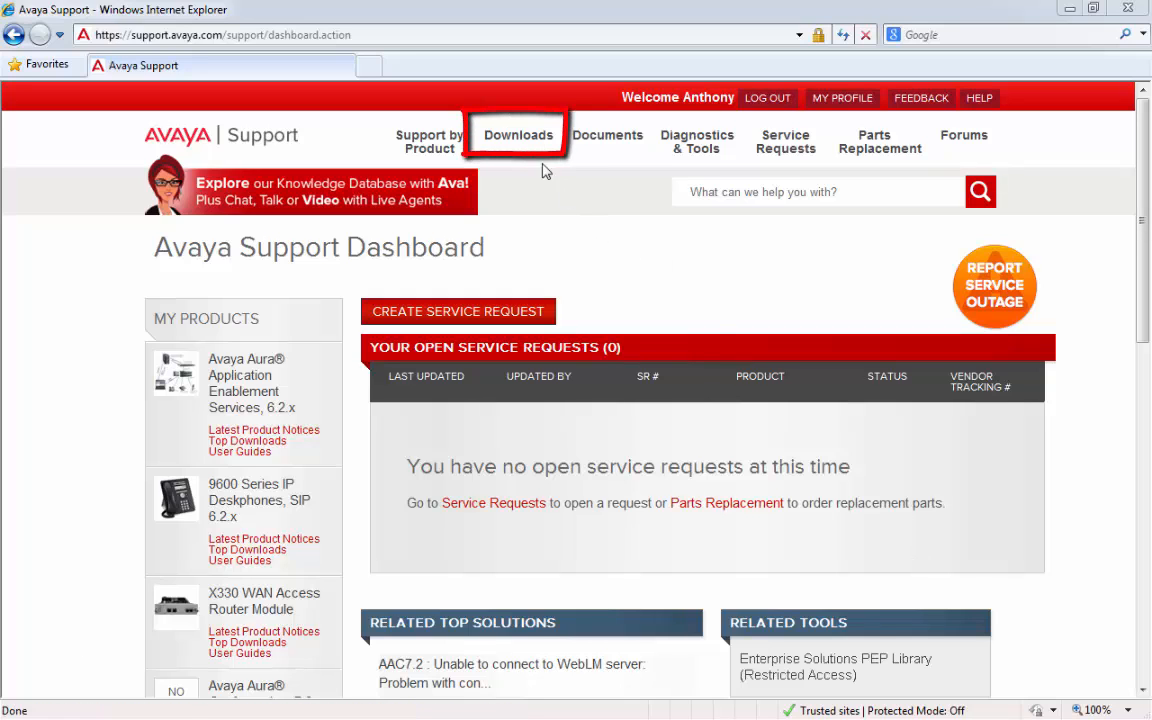
# Step: In Downloads, search 'System', select Avaya Aura® System Manager and release 6.3.x
pyautogui.click(518, 134)
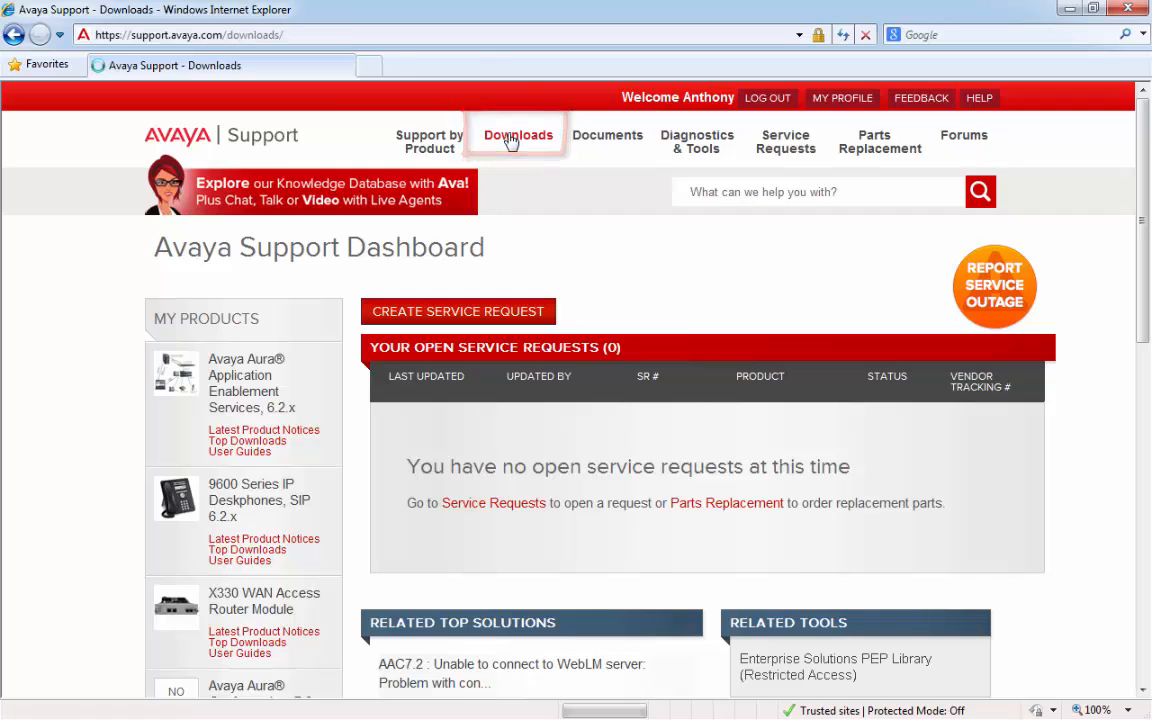
pyautogui.click(516, 136)
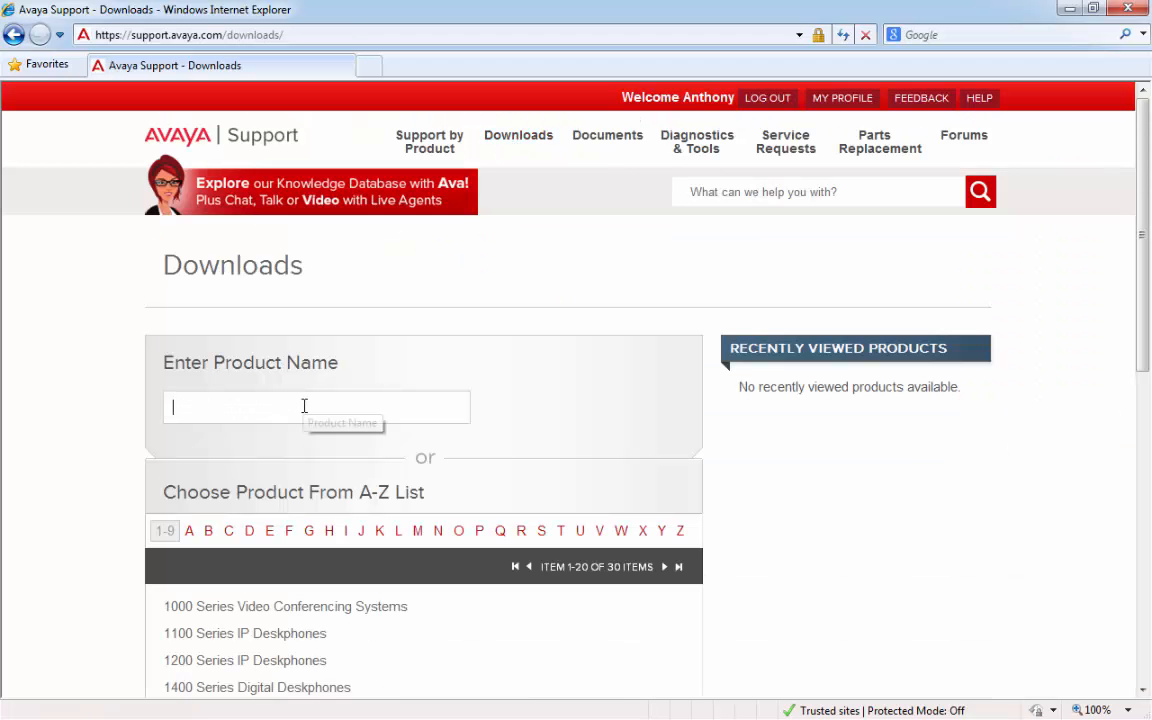
pyautogui.write('Syste')
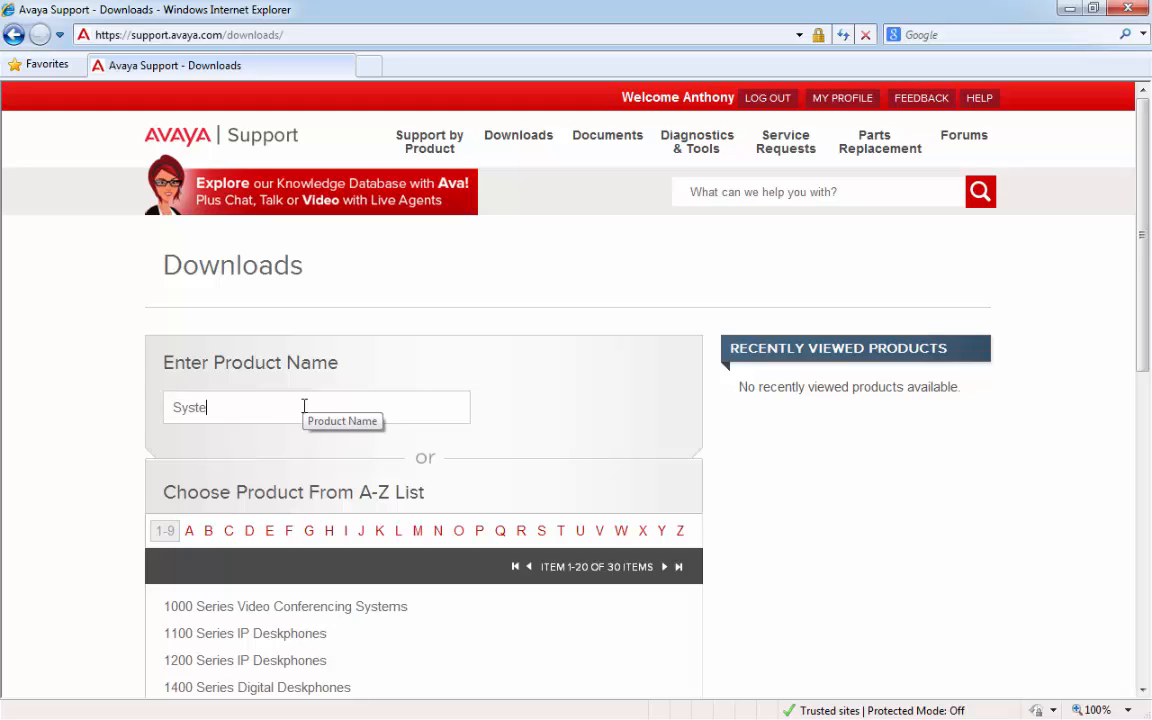
pyautogui.write('m Manager')
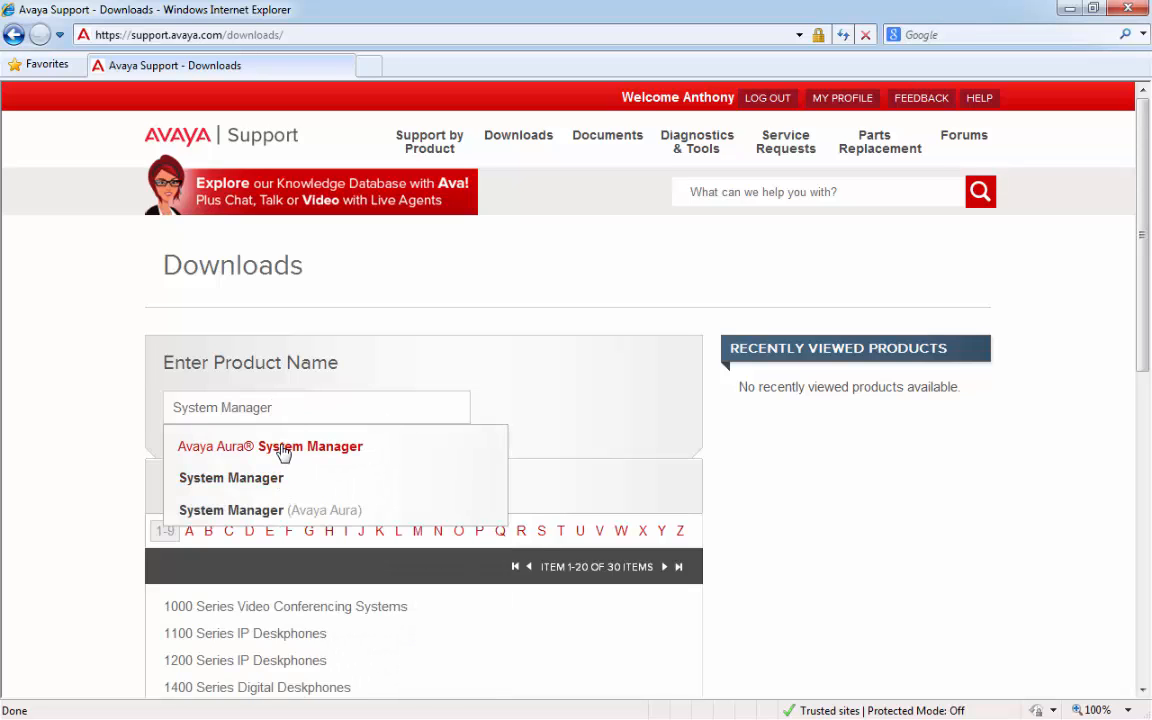
pyautogui.click(270, 446)
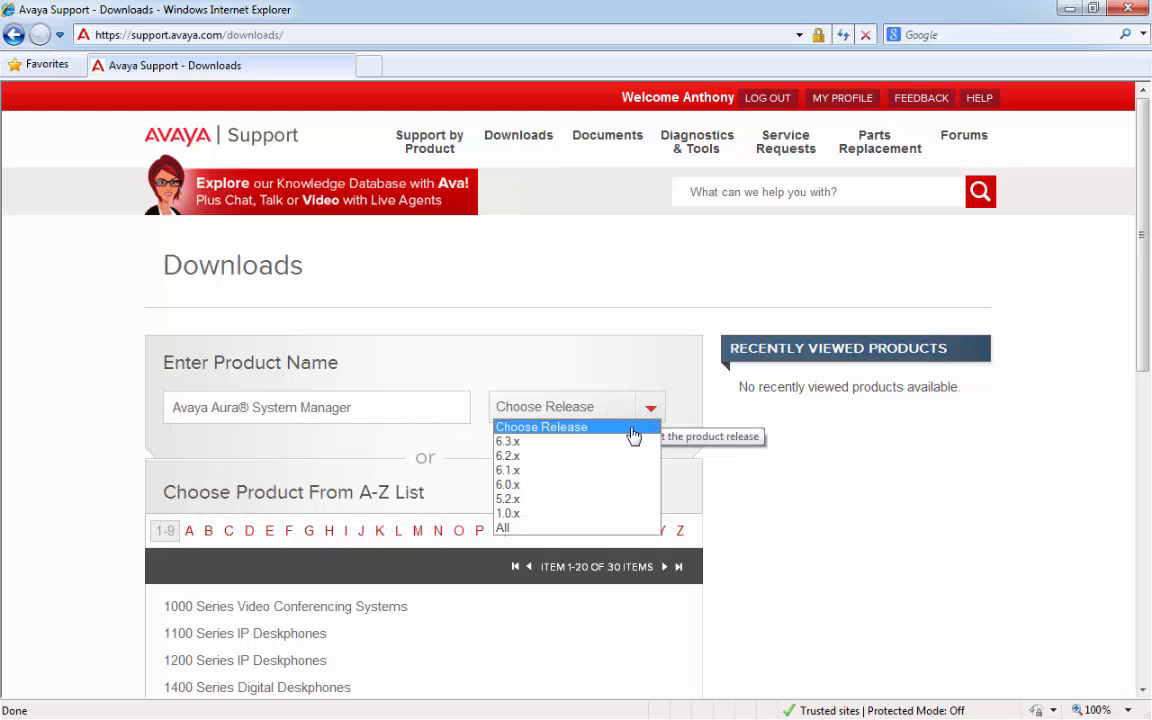
pyautogui.moveTo(576, 442)
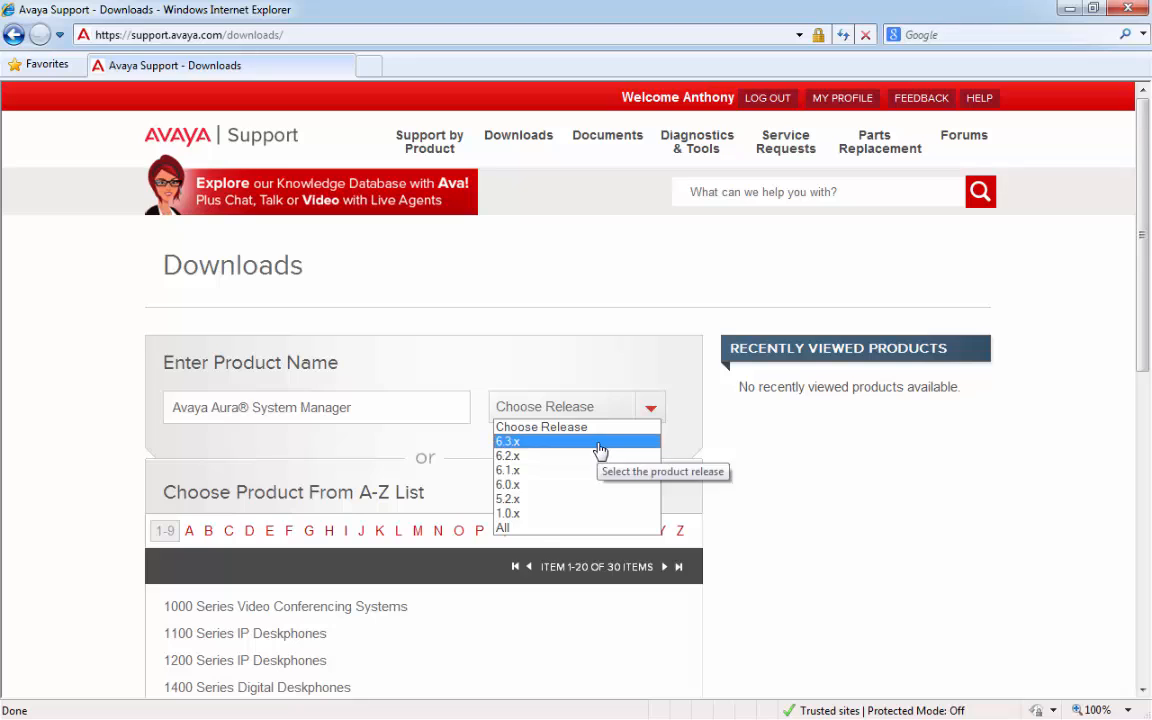
pyautogui.click(510, 442)
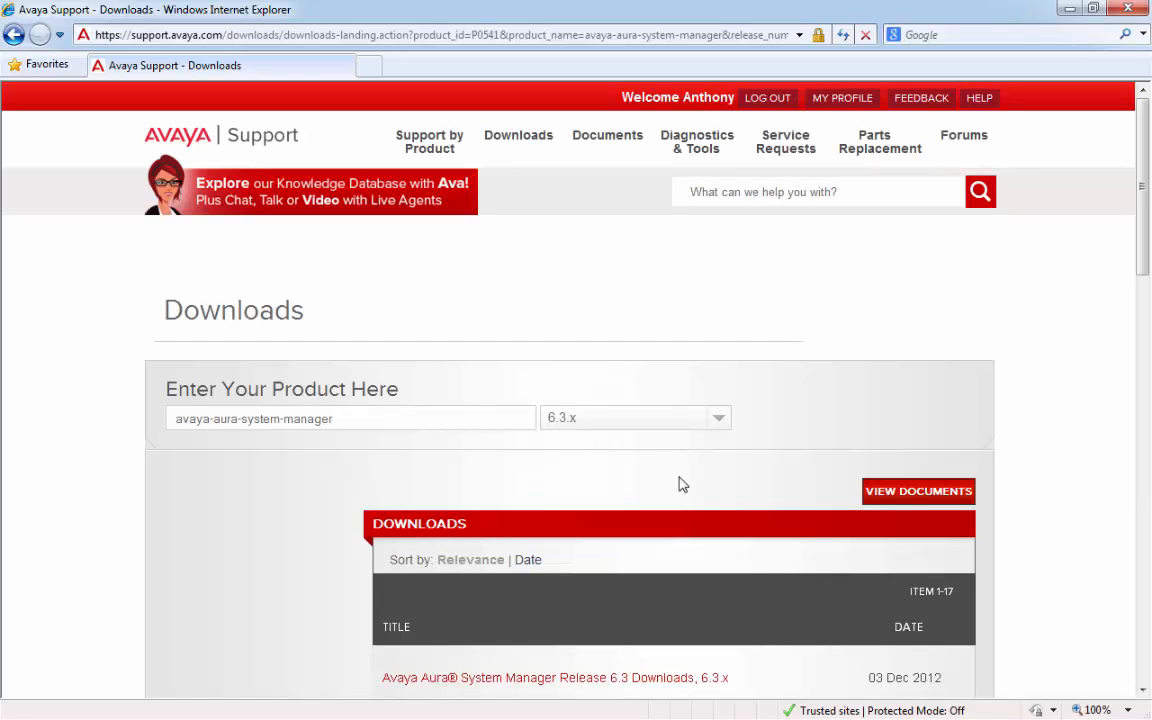
# Step: Open the 'System Manager and WebLM Shellshock Patch, 6.3.x' download details
pyautogui.scroll(-3)
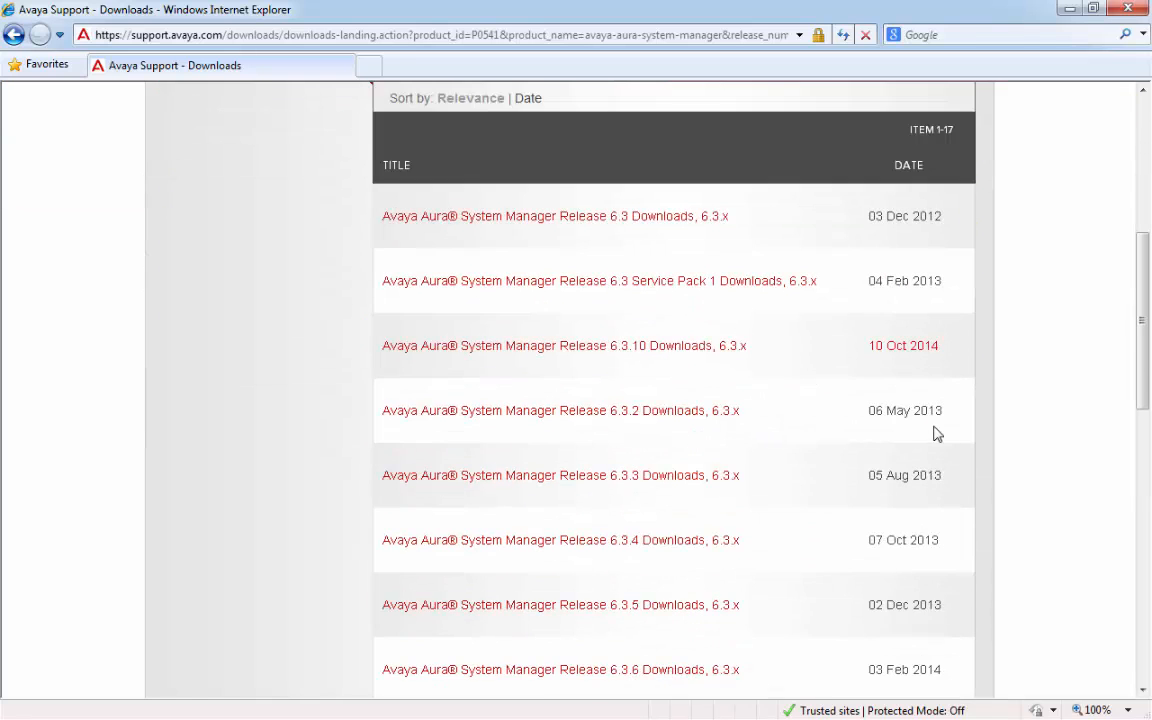
pyautogui.scroll(-3)
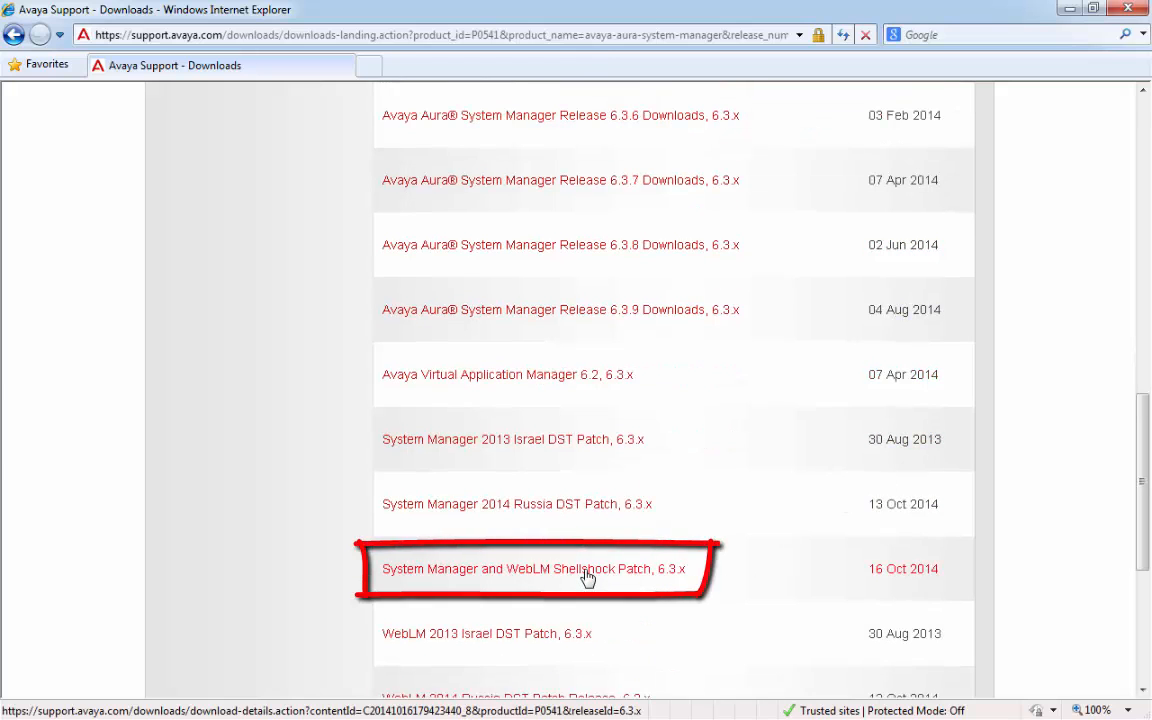
pyautogui.click(532, 568)
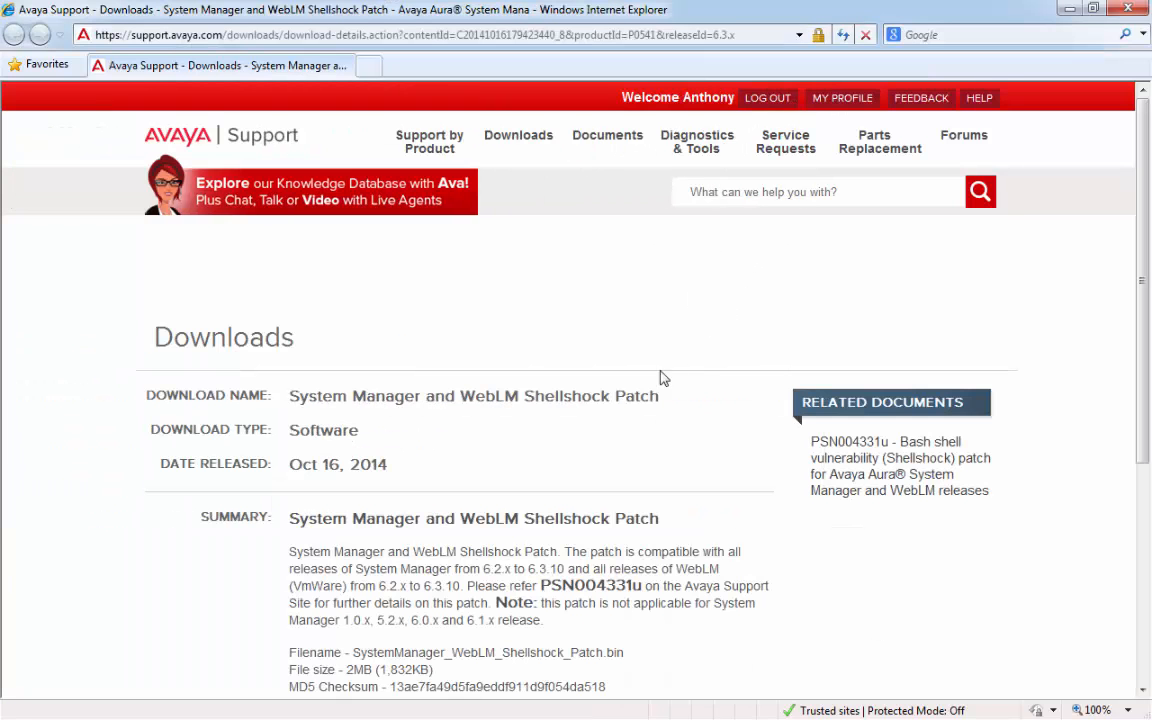
pyautogui.moveTo(530, 486)
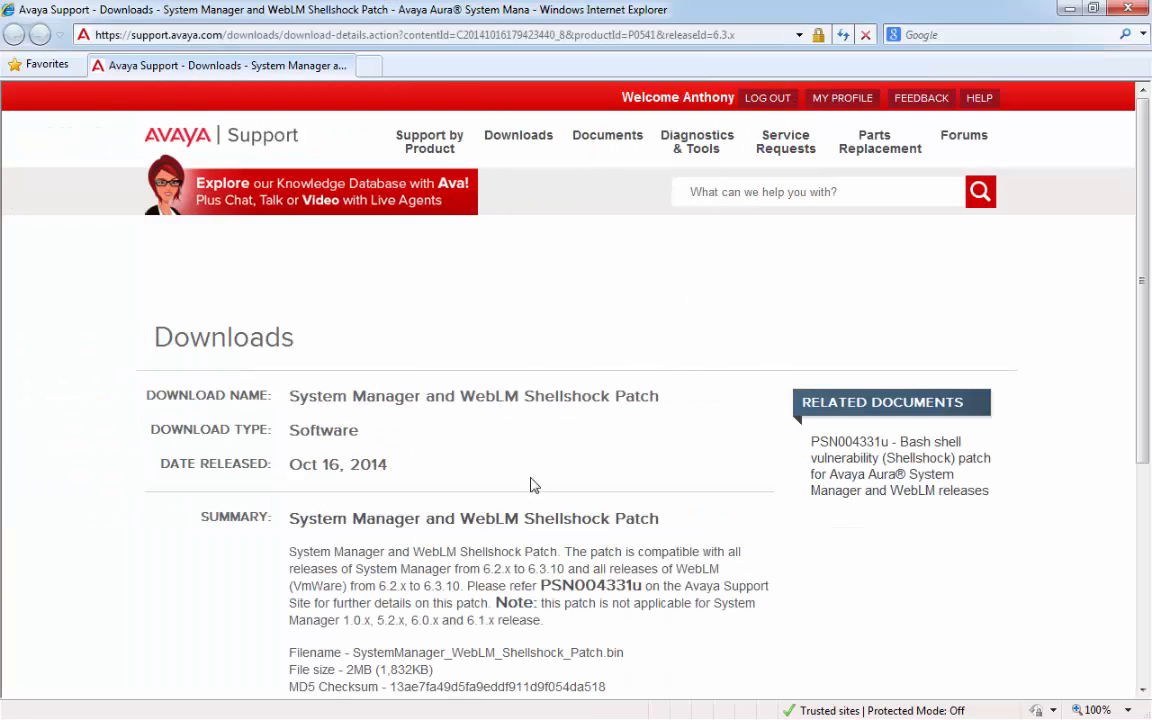
# Step: Follow the SystemManager_WebLM_Shellshock_Patch.bin file link to the PLDS download listing
pyautogui.scroll(-3)
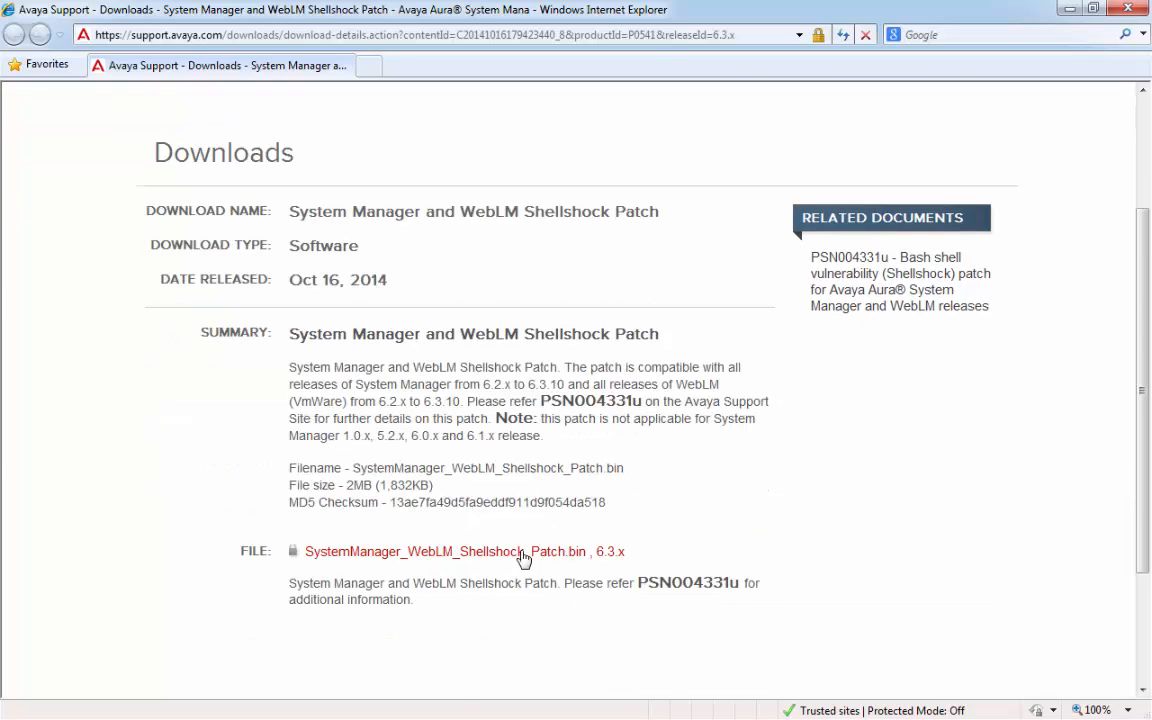
pyautogui.moveTo(550, 558)
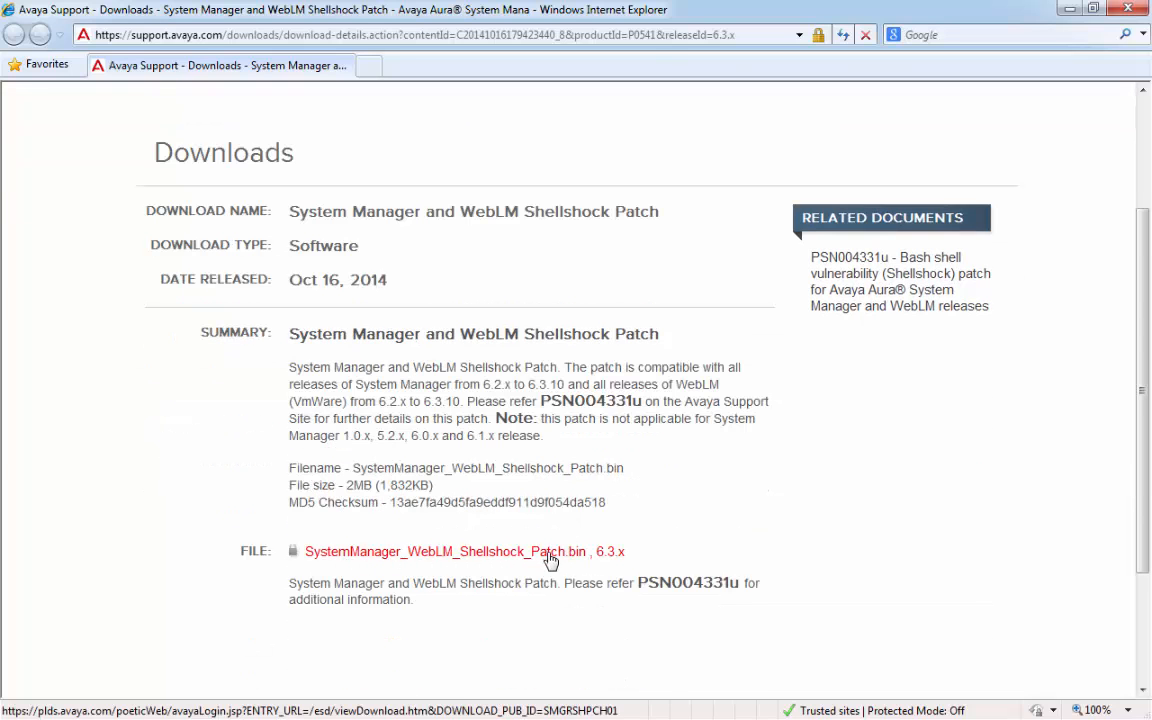
pyautogui.moveTo(844, 350)
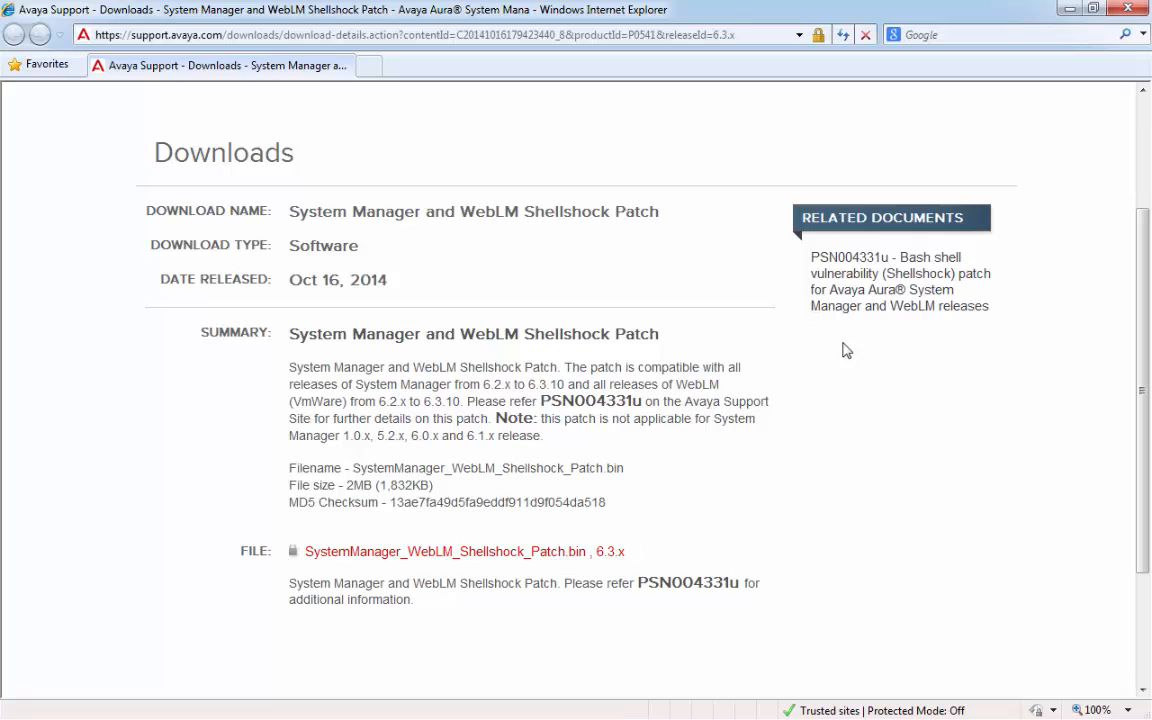
pyautogui.moveTo(876, 288)
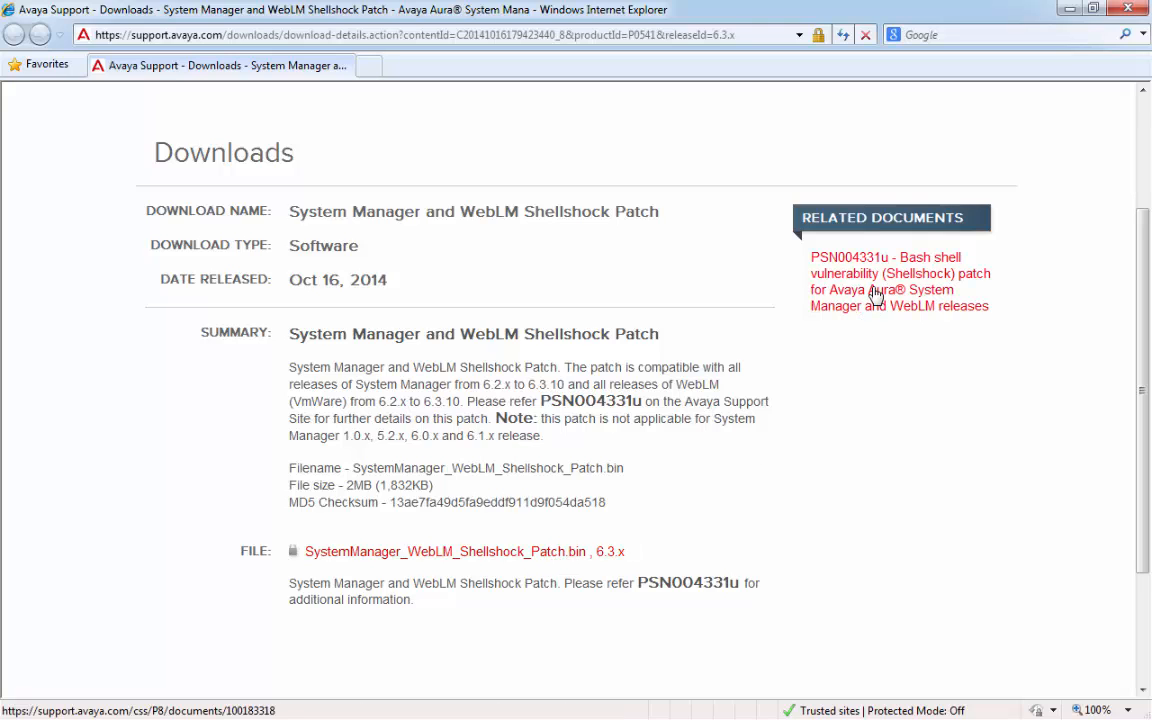
pyautogui.moveTo(490, 584)
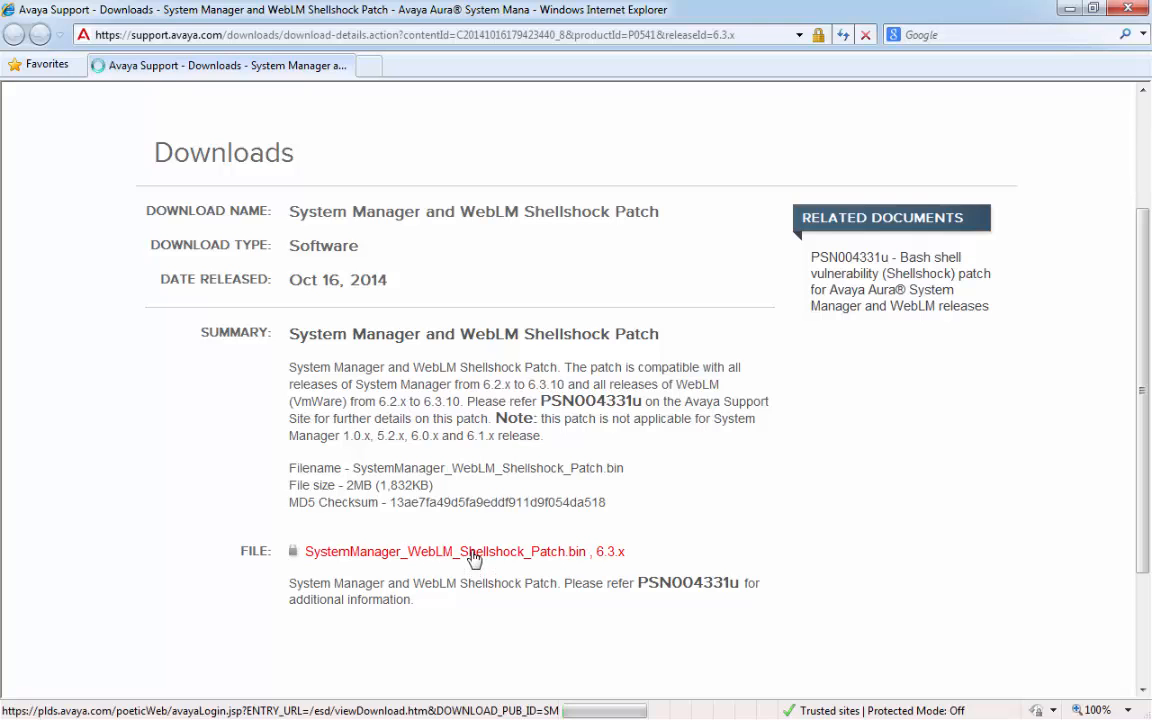
pyautogui.moveTo(588, 556)
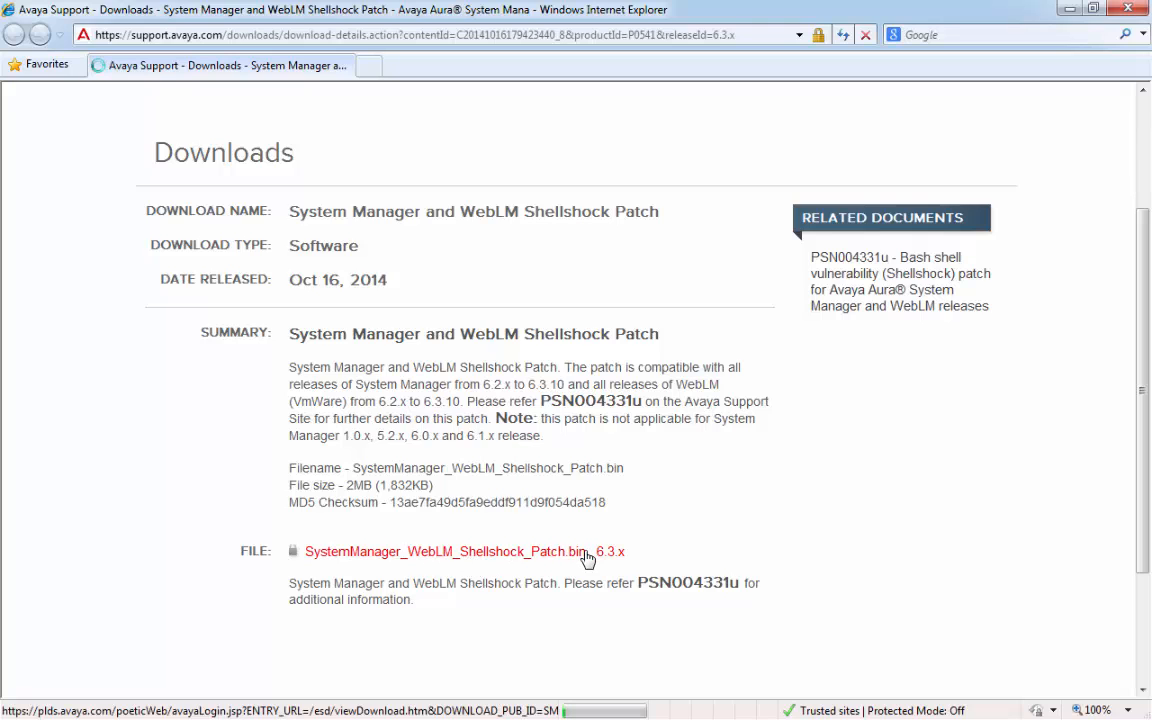
pyautogui.click(444, 552)
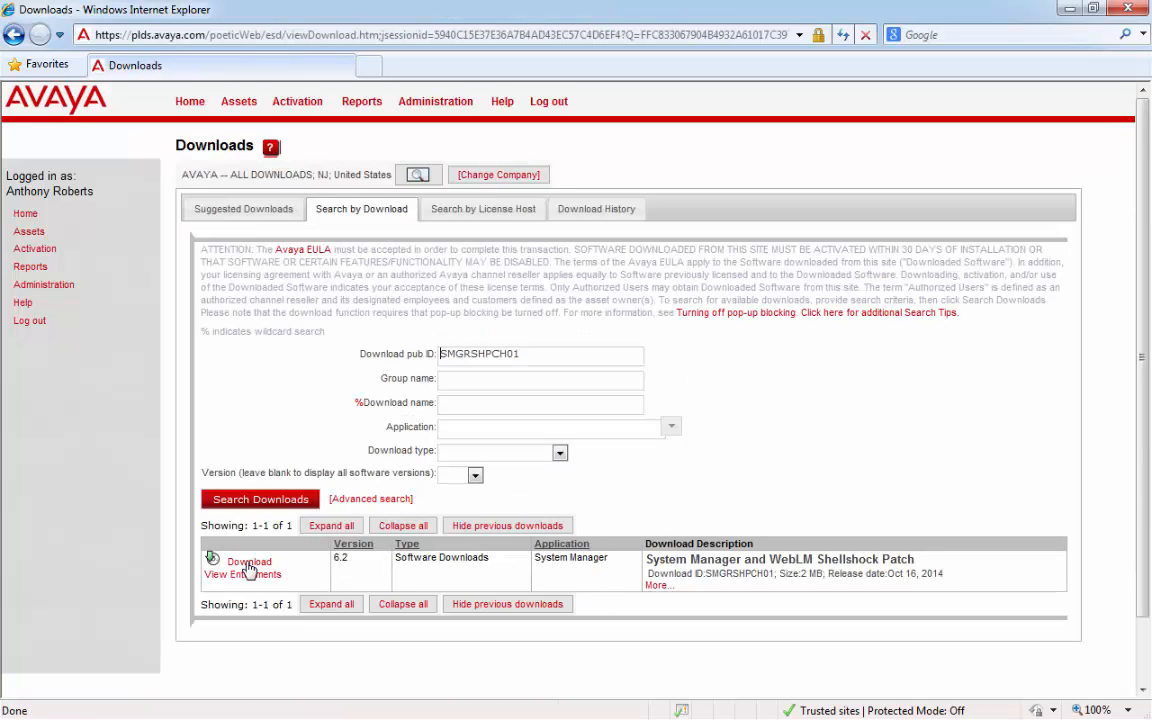
# Step: Download the Shellshock patch .bin without the Download Manager and save it locally
pyautogui.click(248, 560)
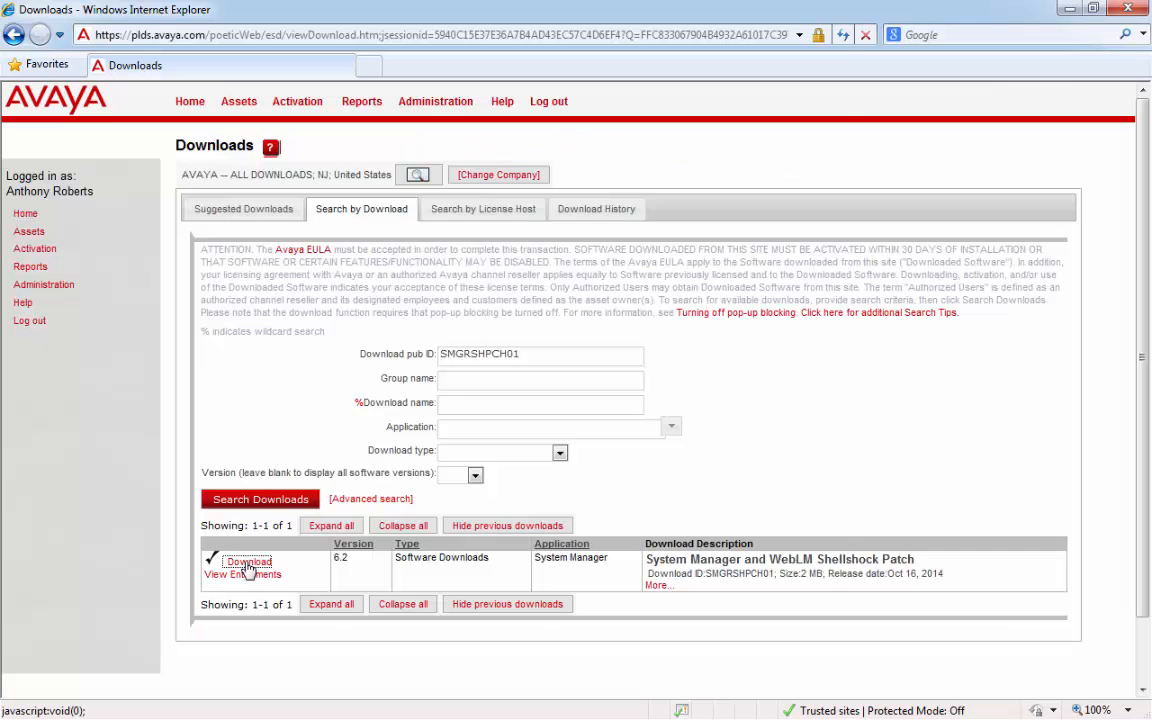
pyautogui.click(248, 560)
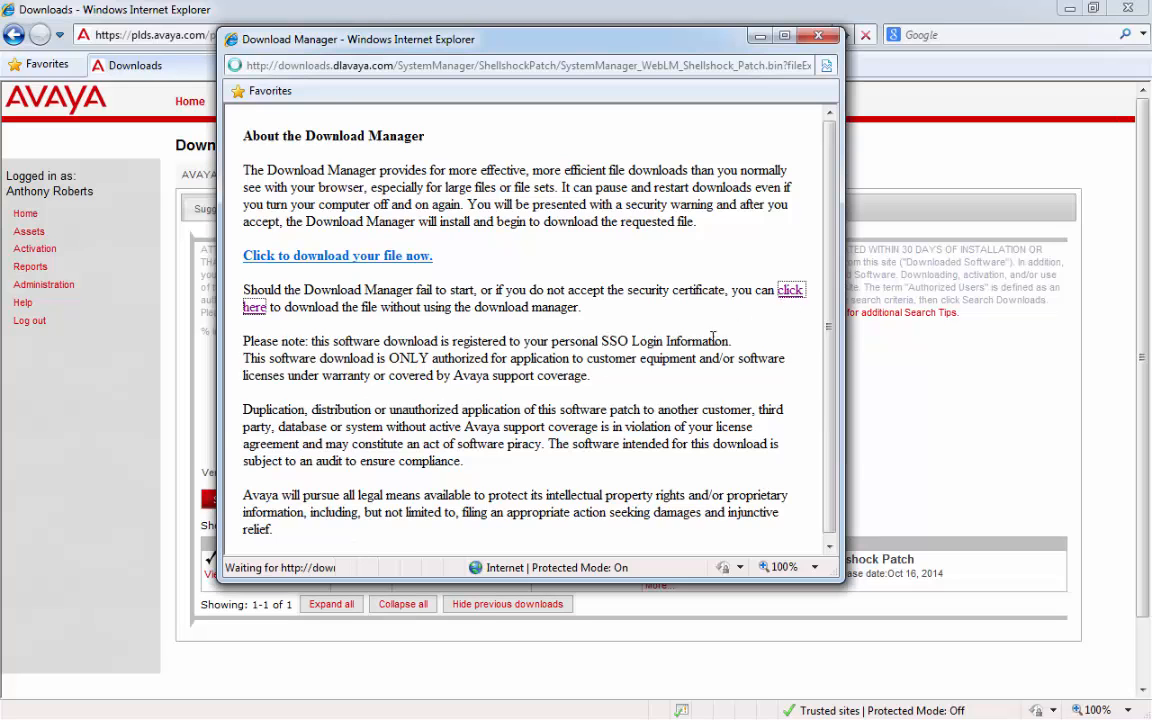
pyautogui.click(336, 256)
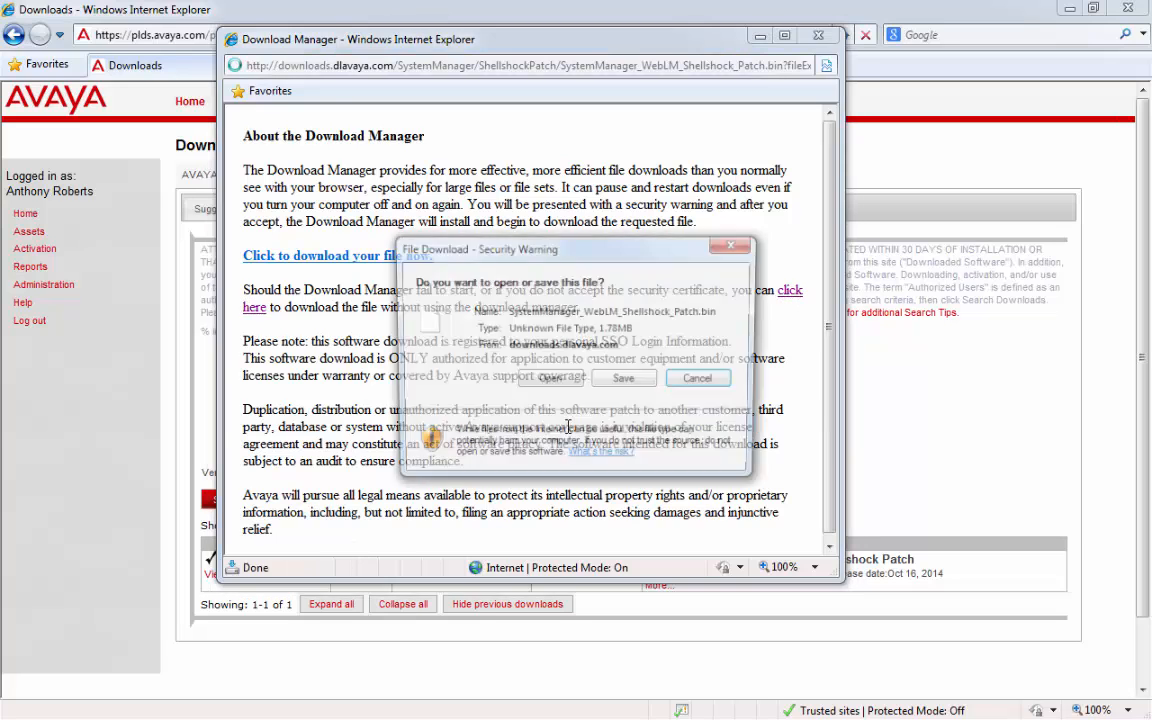
pyautogui.click(624, 378)
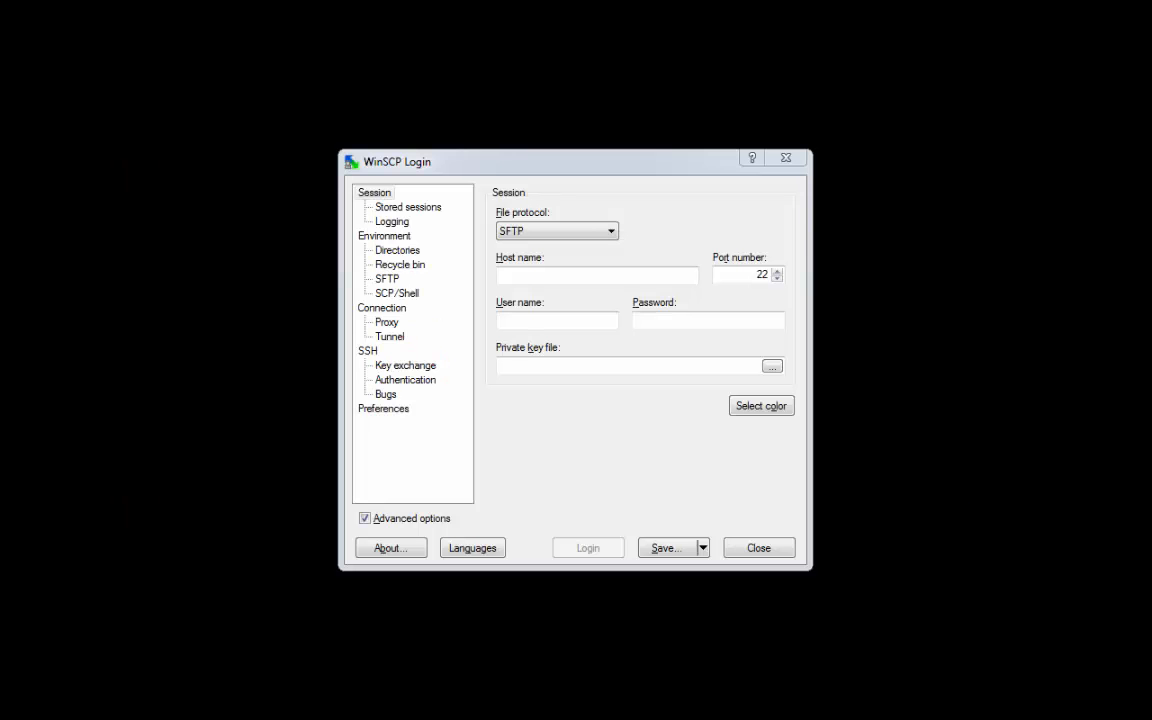
pyautogui.moveTo(280, 544)
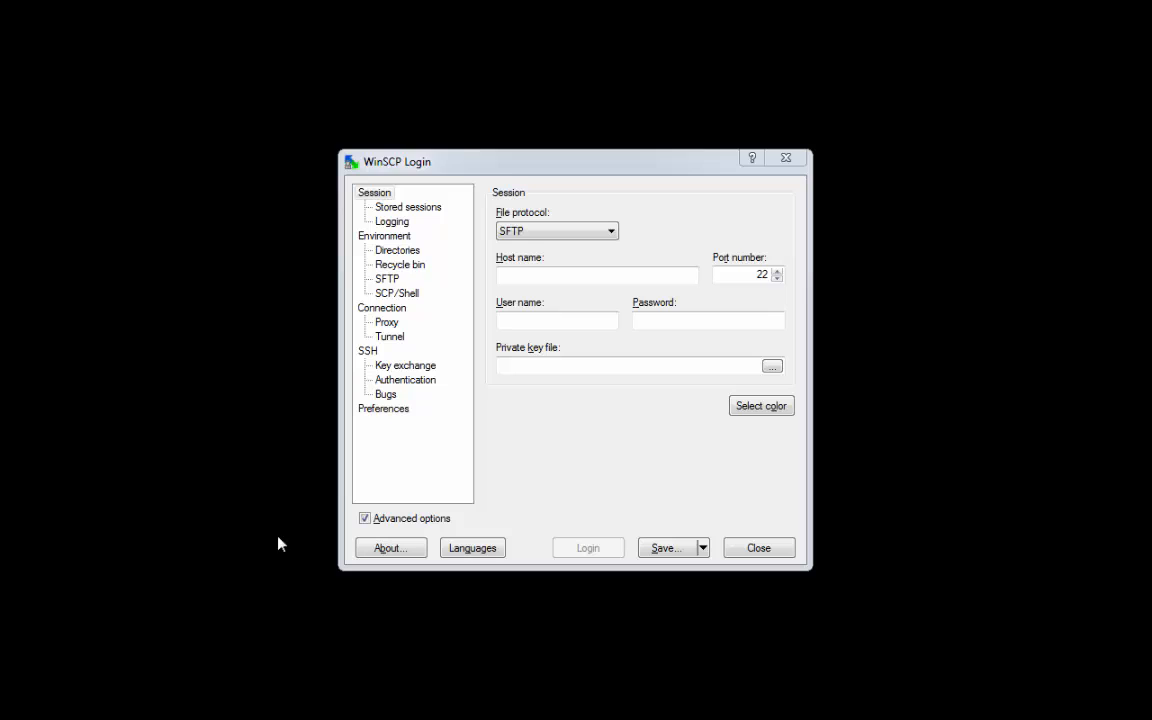
# Step: Connect WinSCP over SFTP to host 10.130.65.62 with user name admin and its password
pyautogui.click(596, 276)
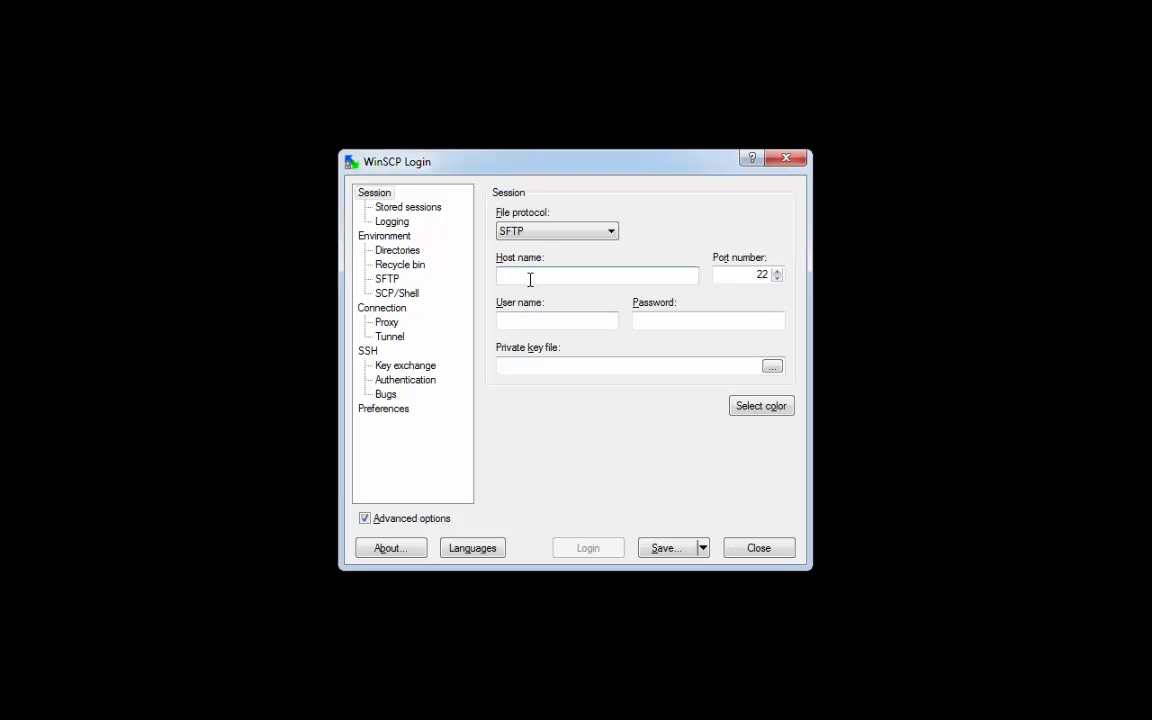
pyautogui.write('10.130.65.62')
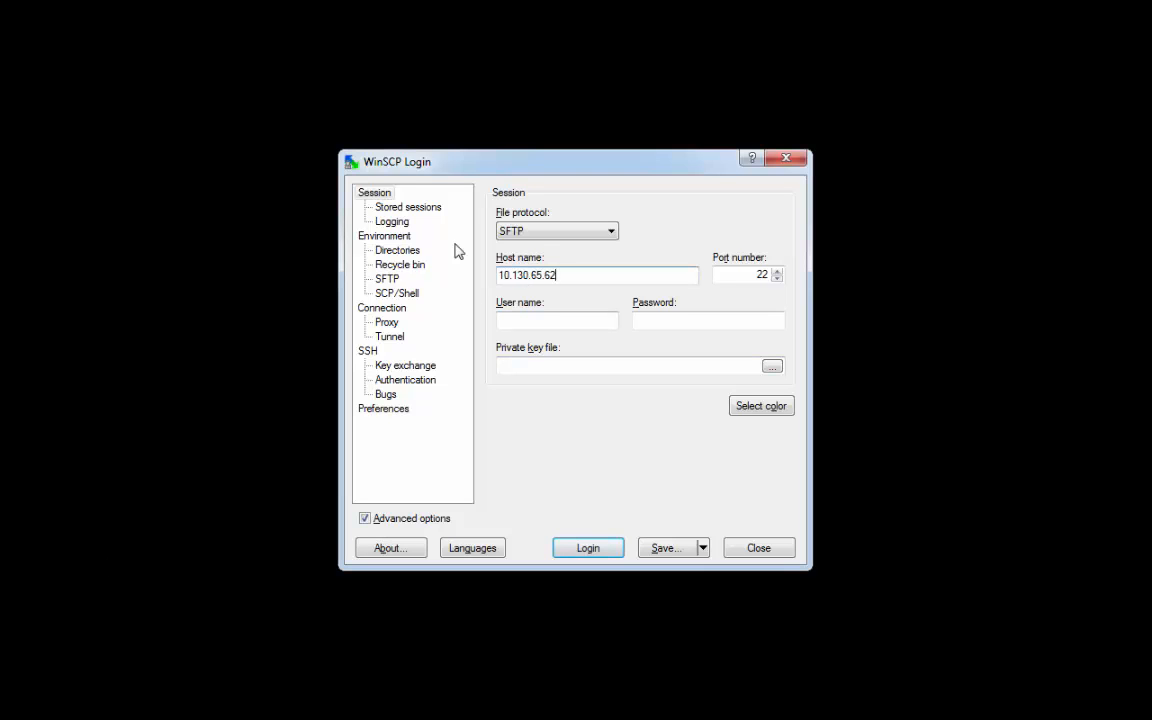
pyautogui.click(556, 320)
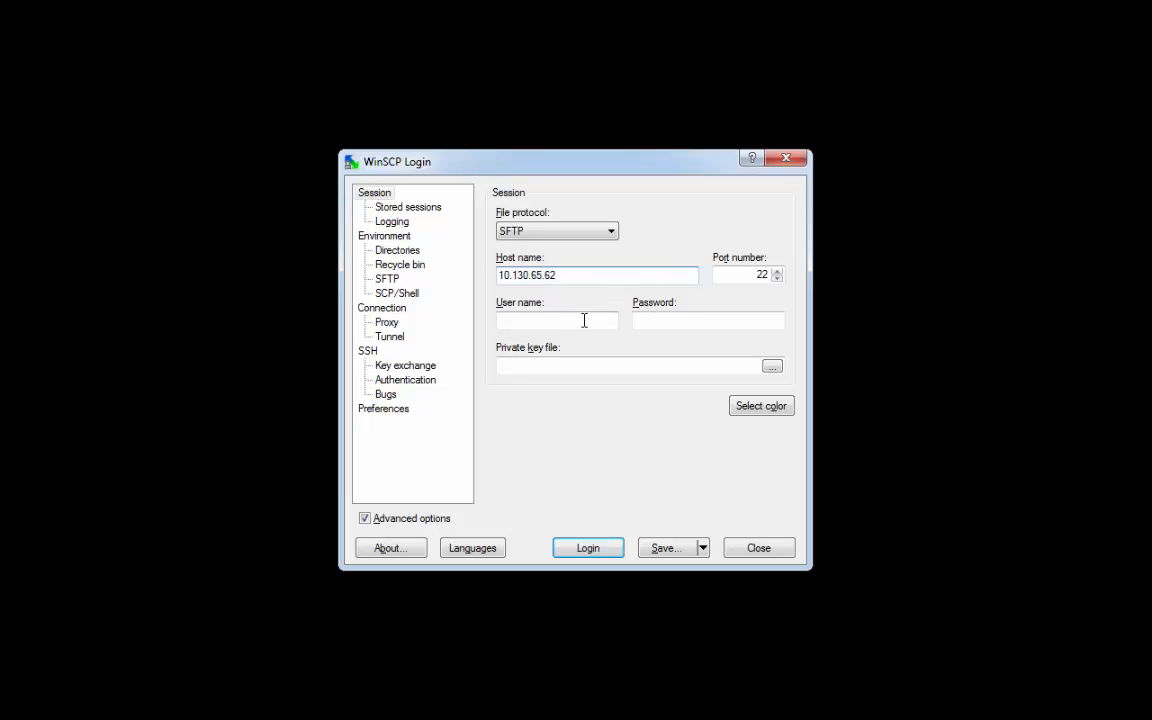
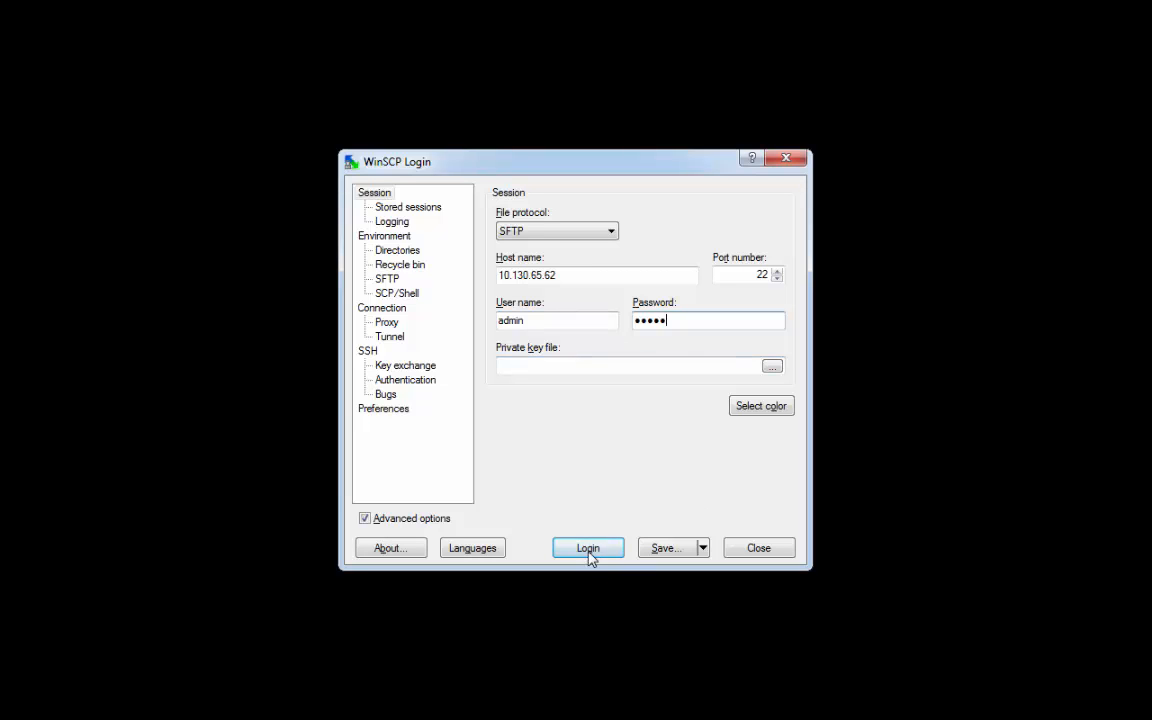
pyautogui.click(588, 548)
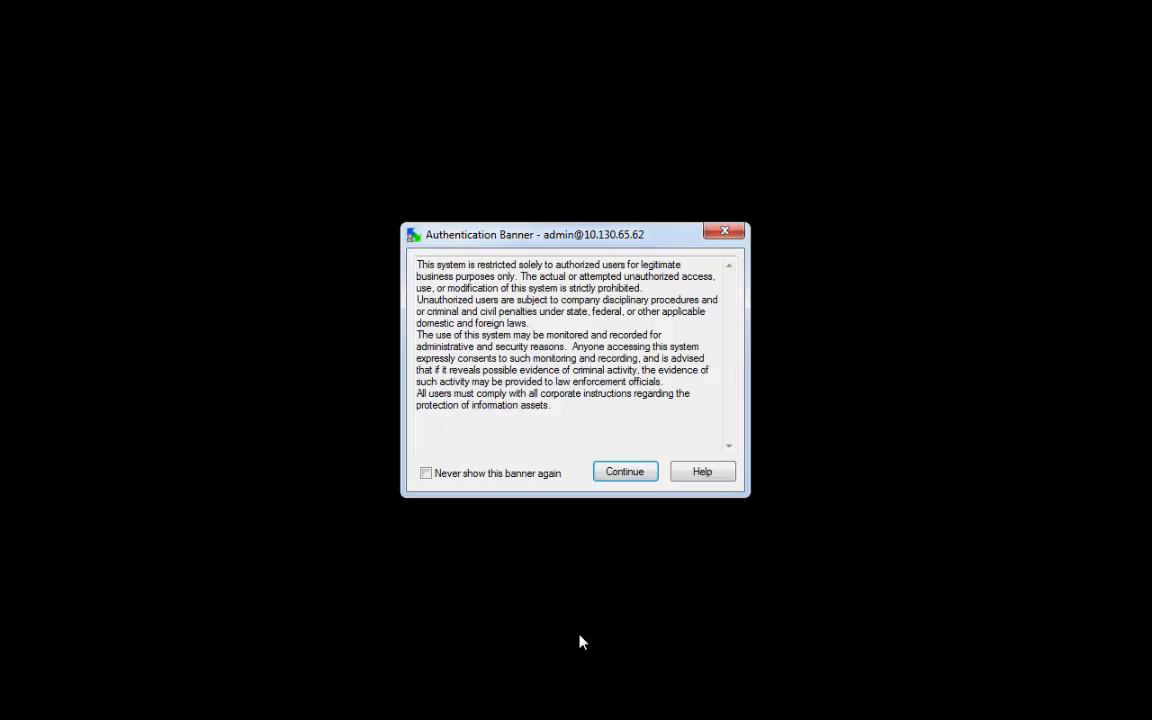
# Step: Dismiss the login banner permanently and copy the patch .bin to the server's /tmp
pyautogui.click(426, 472)
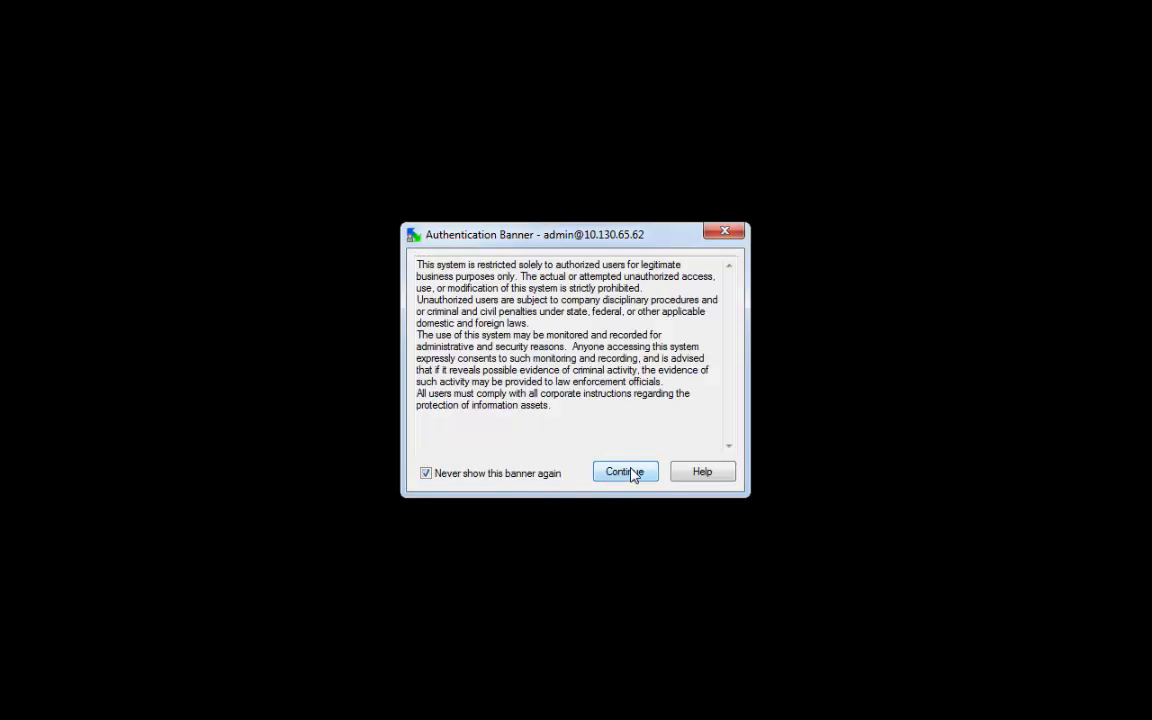
pyautogui.click(624, 472)
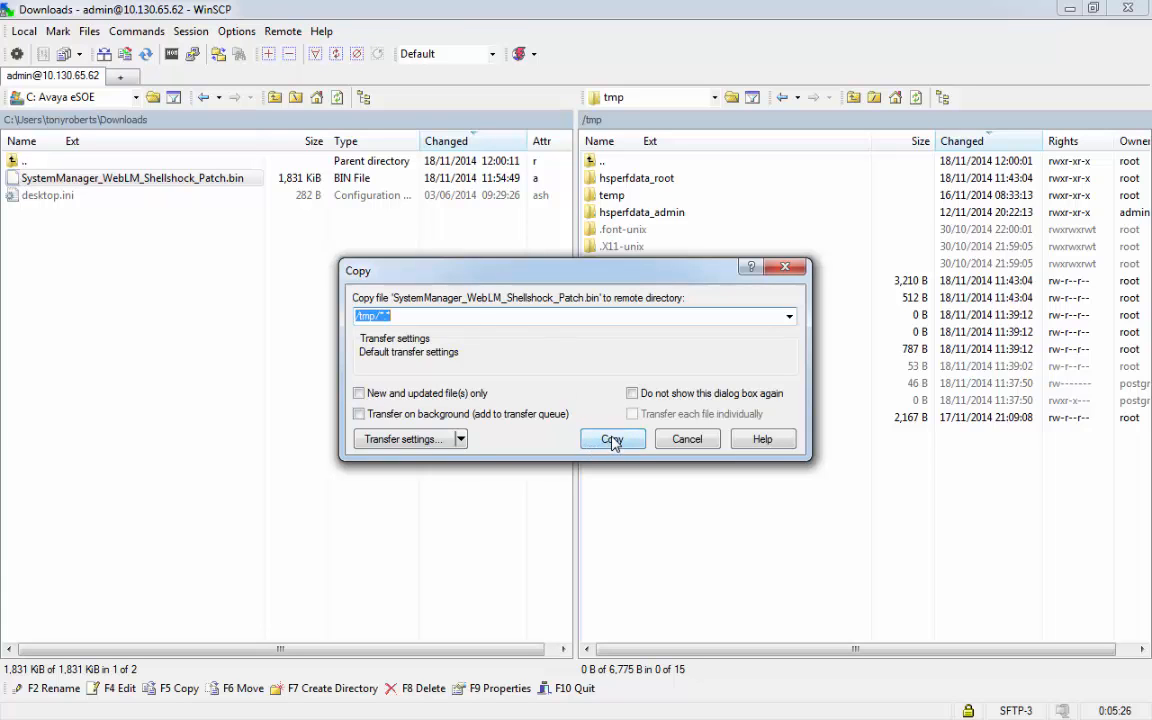
pyautogui.click(612, 440)
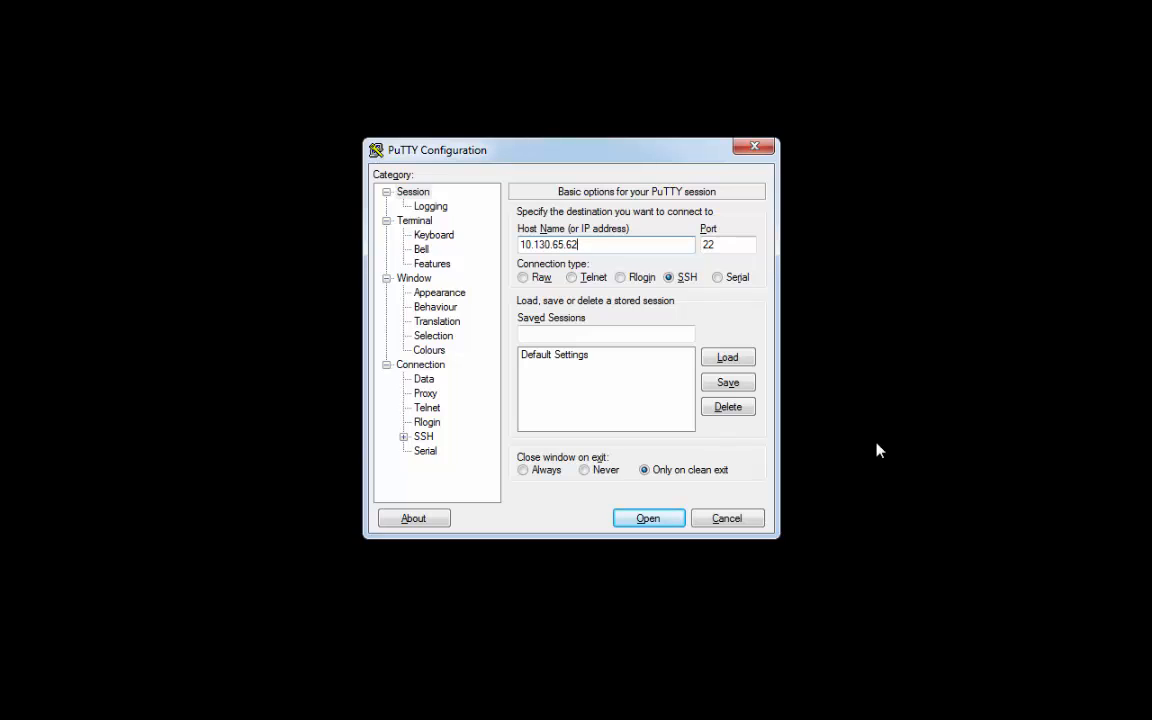
pyautogui.moveTo(756, 302)
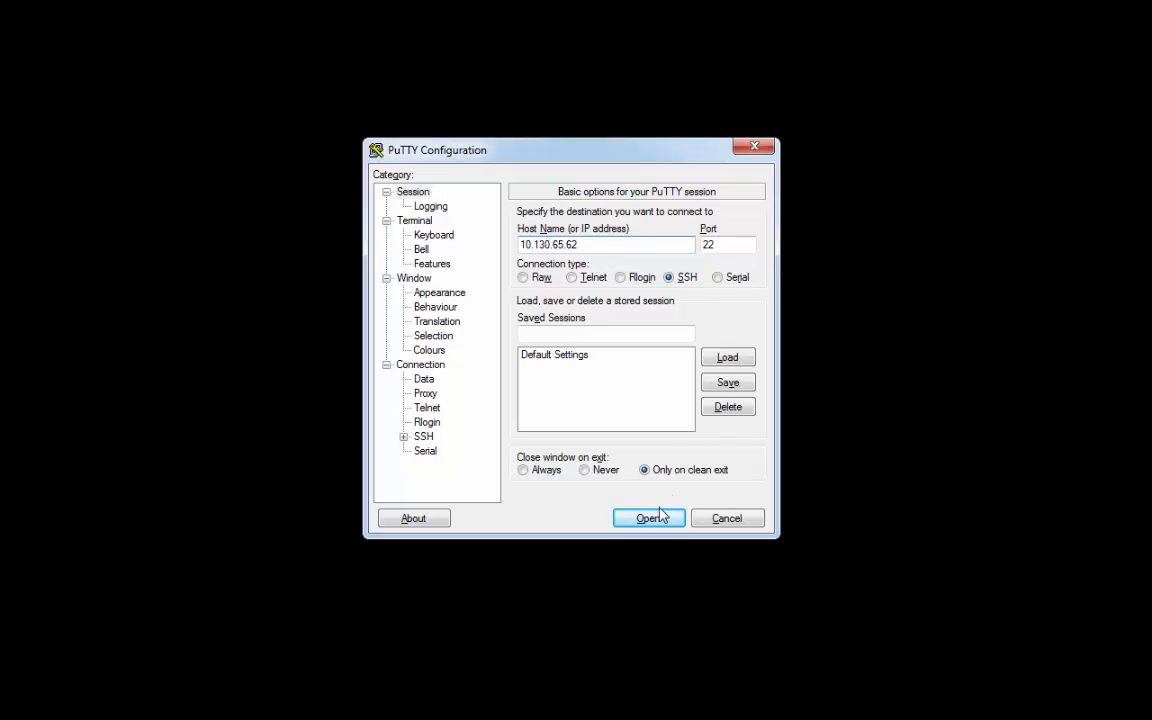
# Step: Log in as root on 10.130.65.62, list *.bin in /tmp and show the patch's md5sum
pyautogui.click(648, 518)
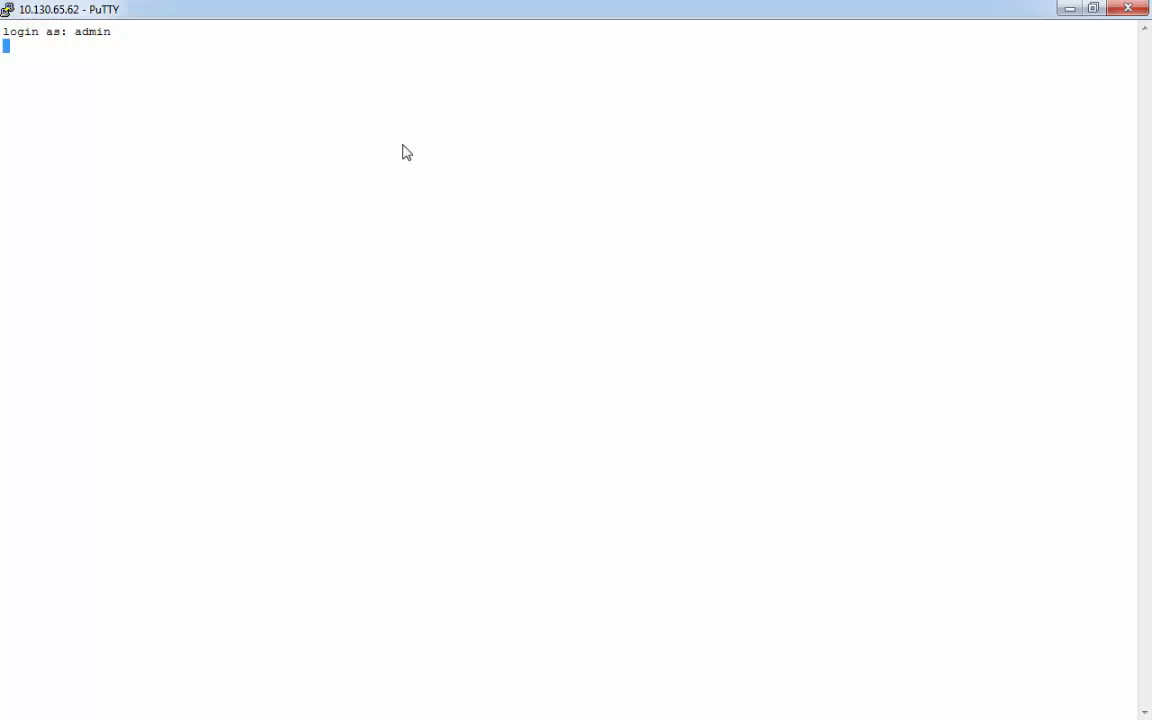
pyautogui.press('Return')
pyautogui.write('su -')
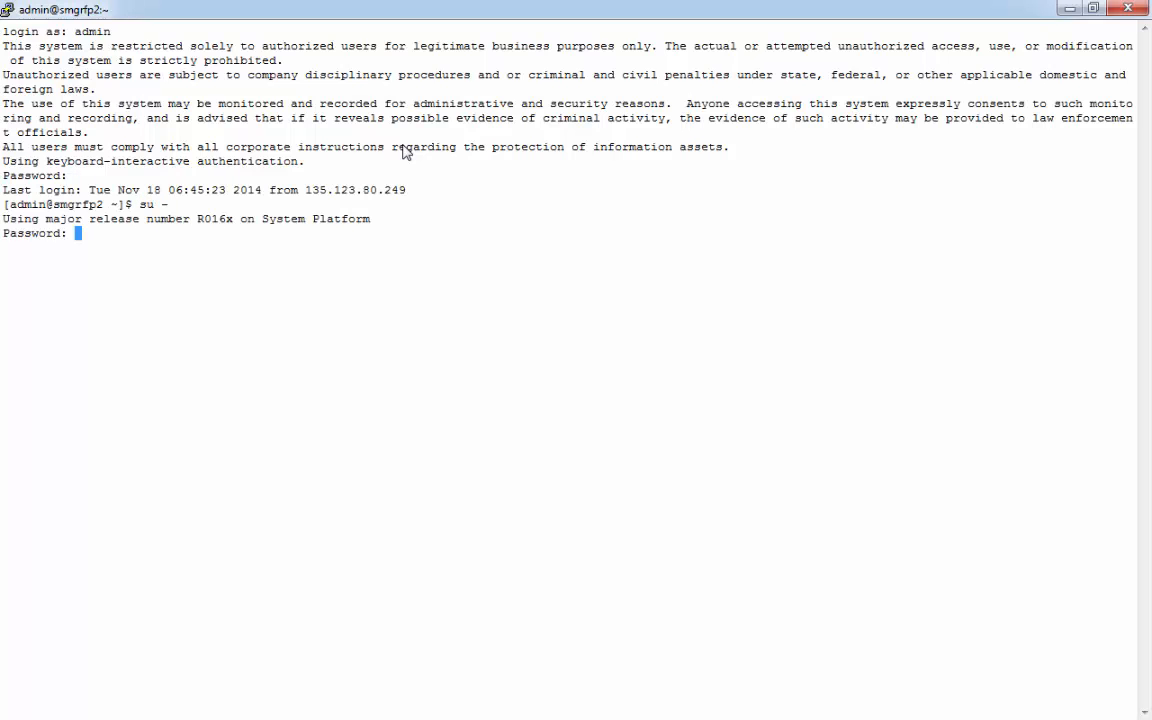
pyautogui.write('cd /tmp')
pyautogui.write('ls -altr')
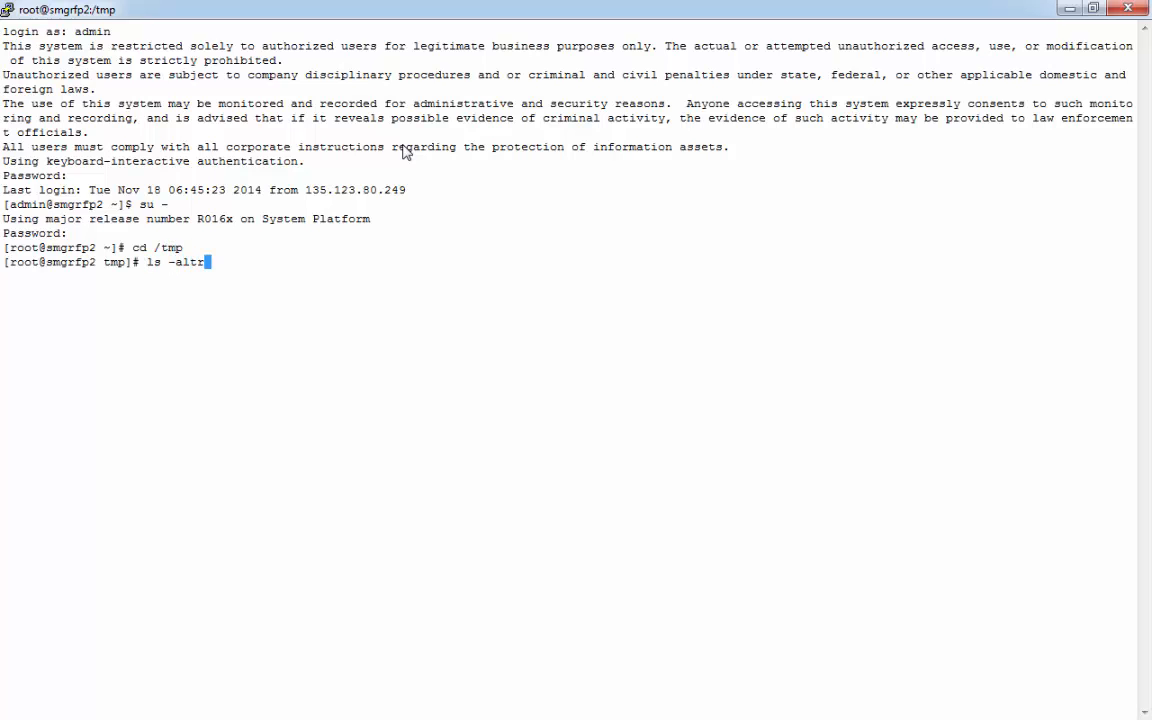
pyautogui.write(' *.bin')
pyautogui.press('Return')
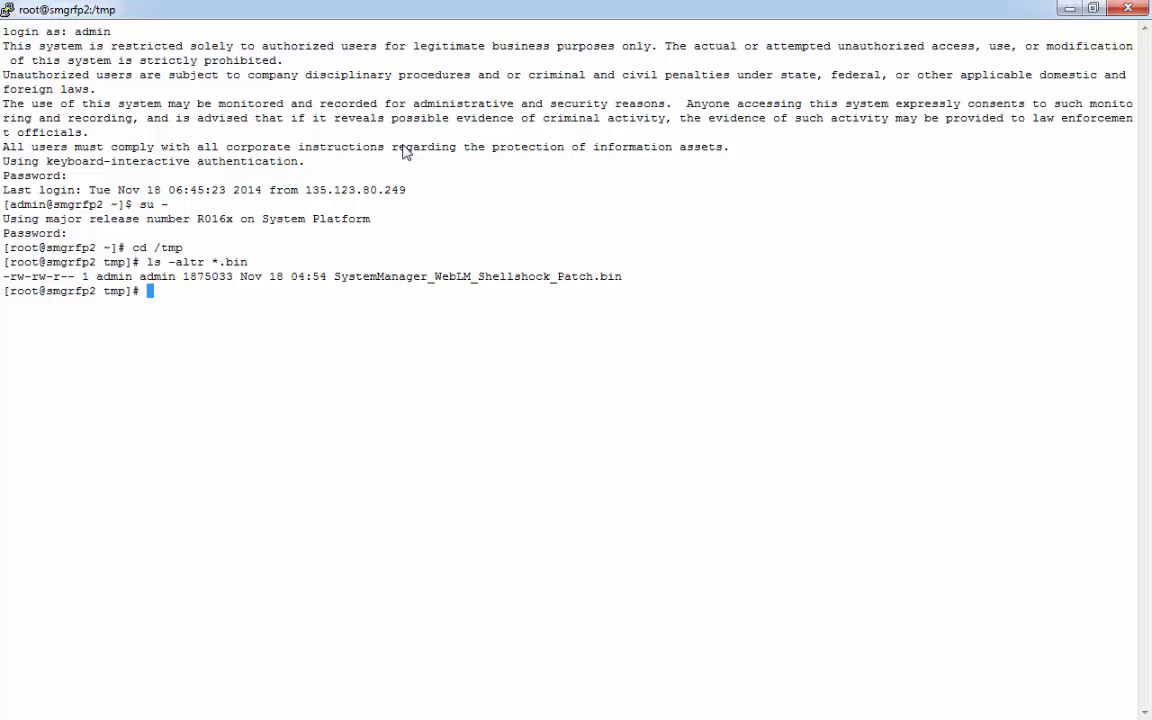
pyautogui.write('md5sum Sys')
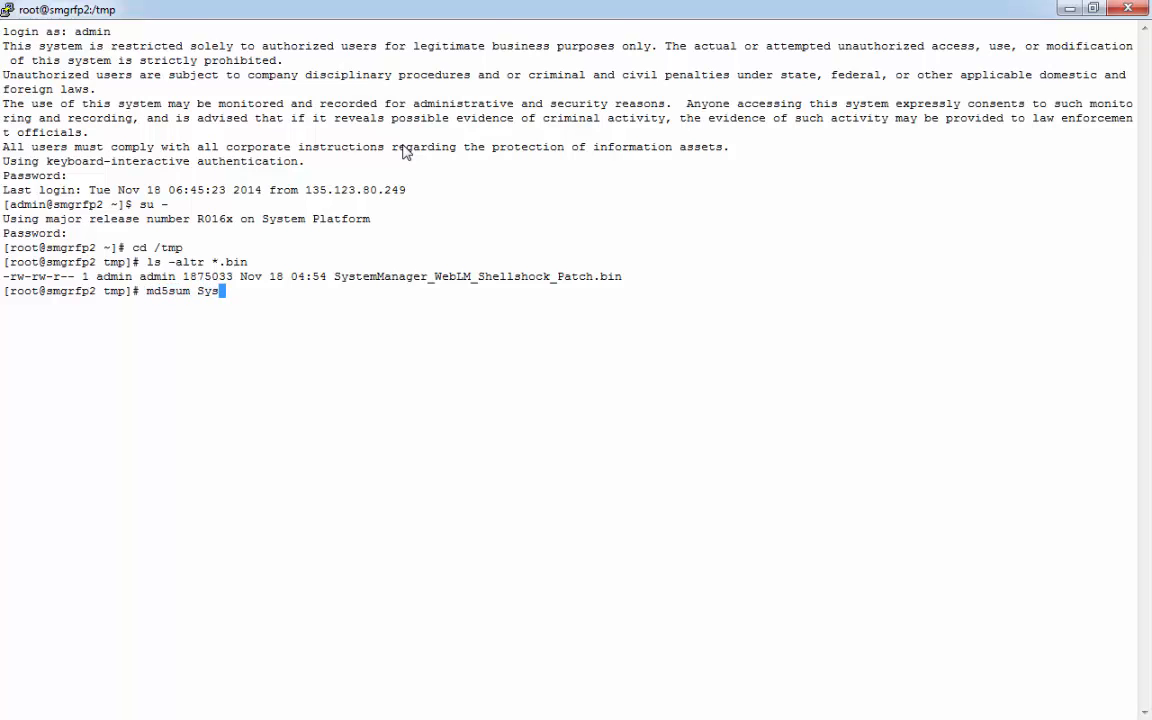
pyautogui.press('Return')
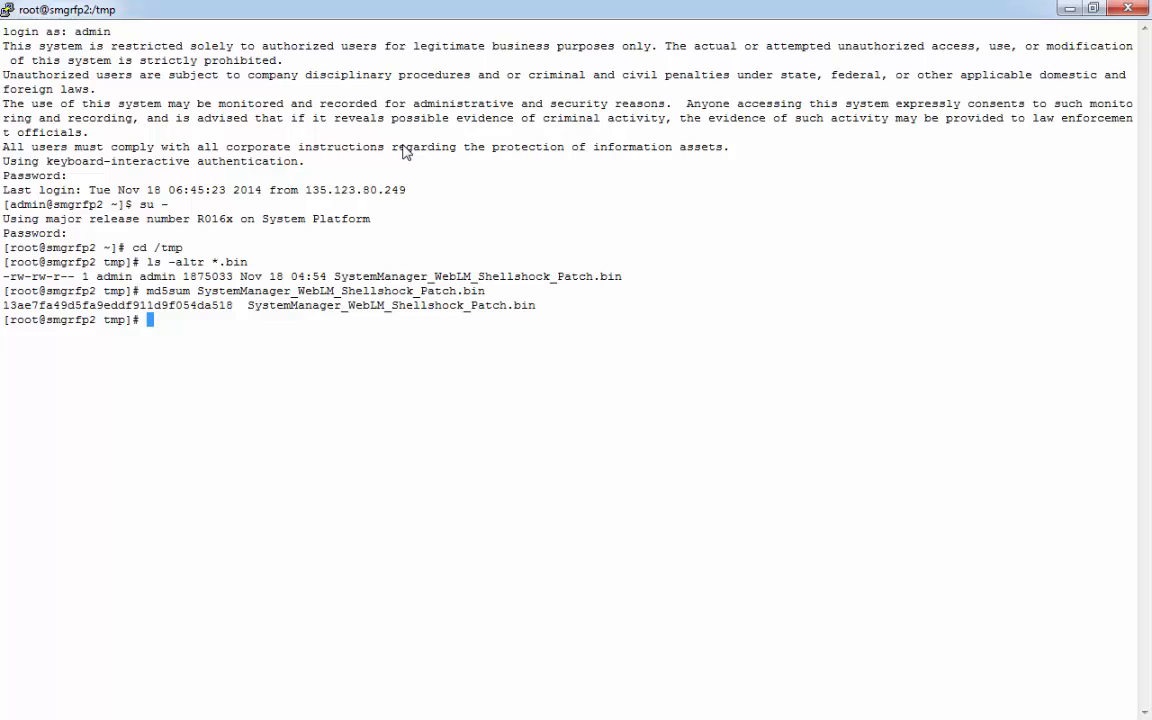
pyautogui.moveTo(640, 408)
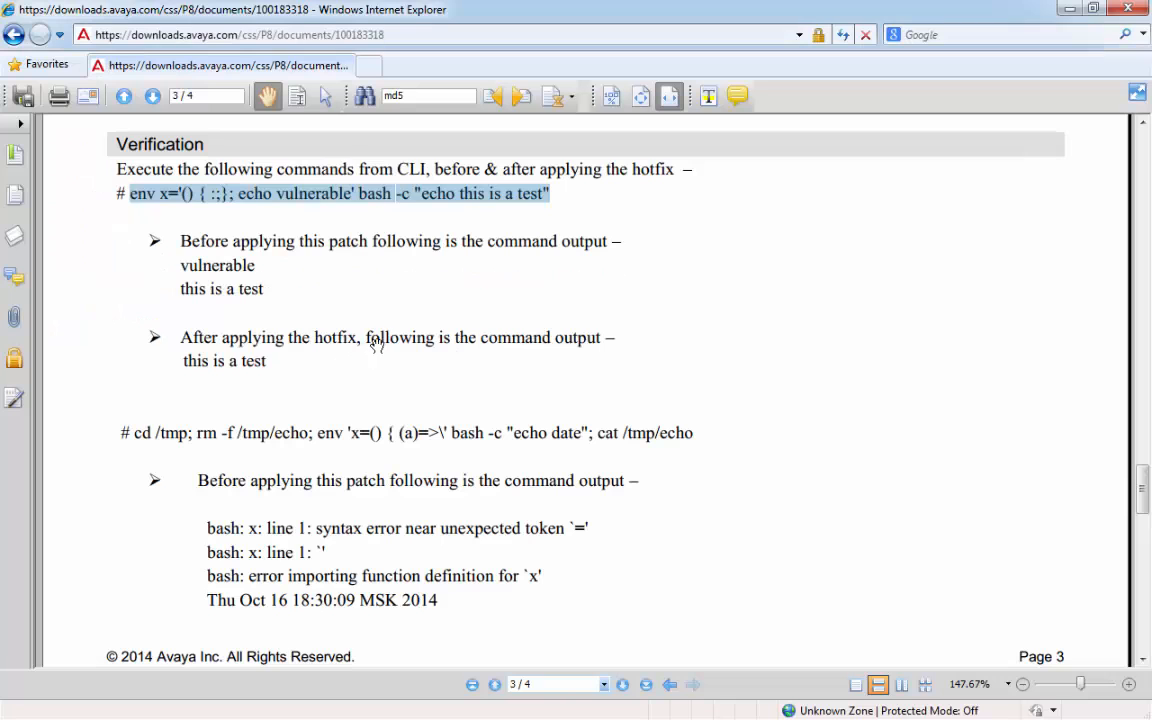
pyautogui.moveTo(258, 244)
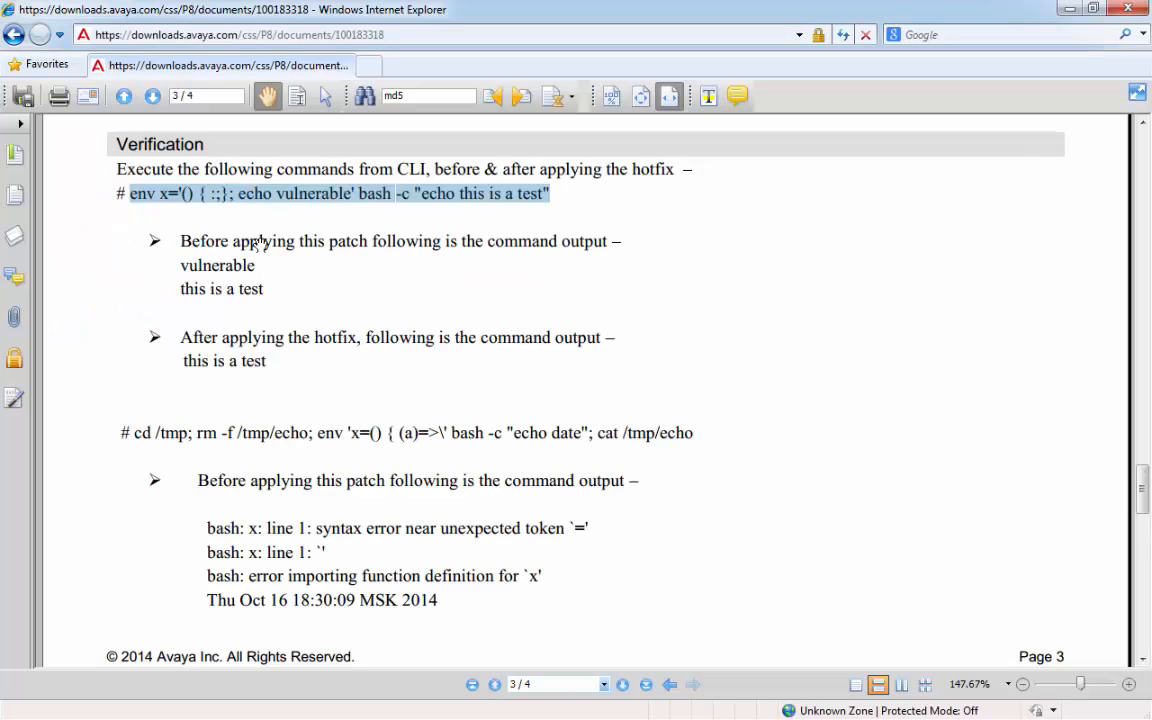
# Step: Select the env x=... vulnerability test command in the patch document's Verification section
pyautogui.moveTo(180, 230); pyautogui.dragTo(640, 310)
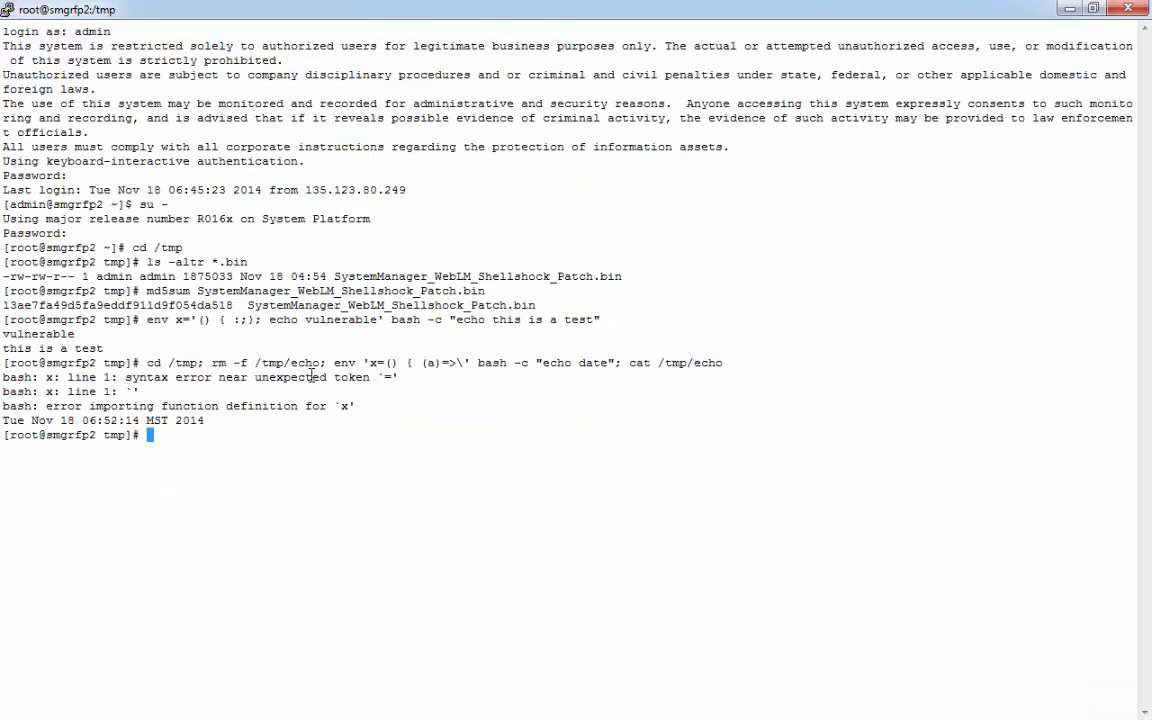
pyautogui.moveTo(244, 420)
pyautogui.write('c')
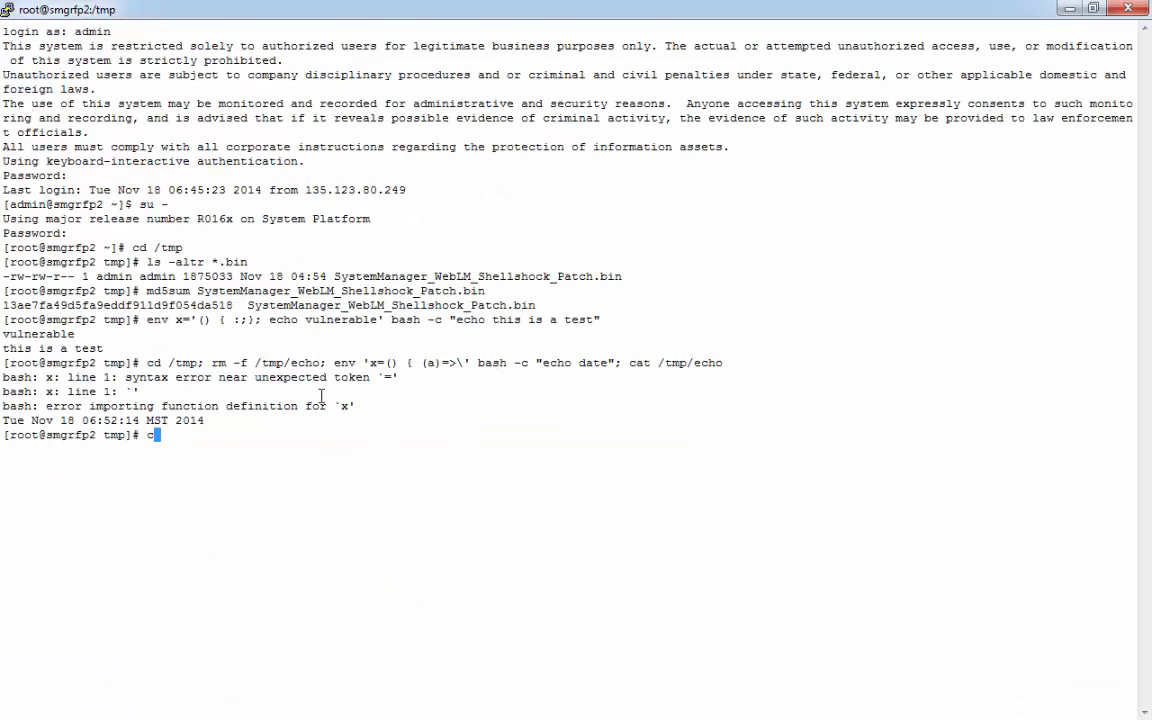
# Step: Display /tmp/echo with cat, showing the date written by the pre-patch test
pyautogui.write('at echo')
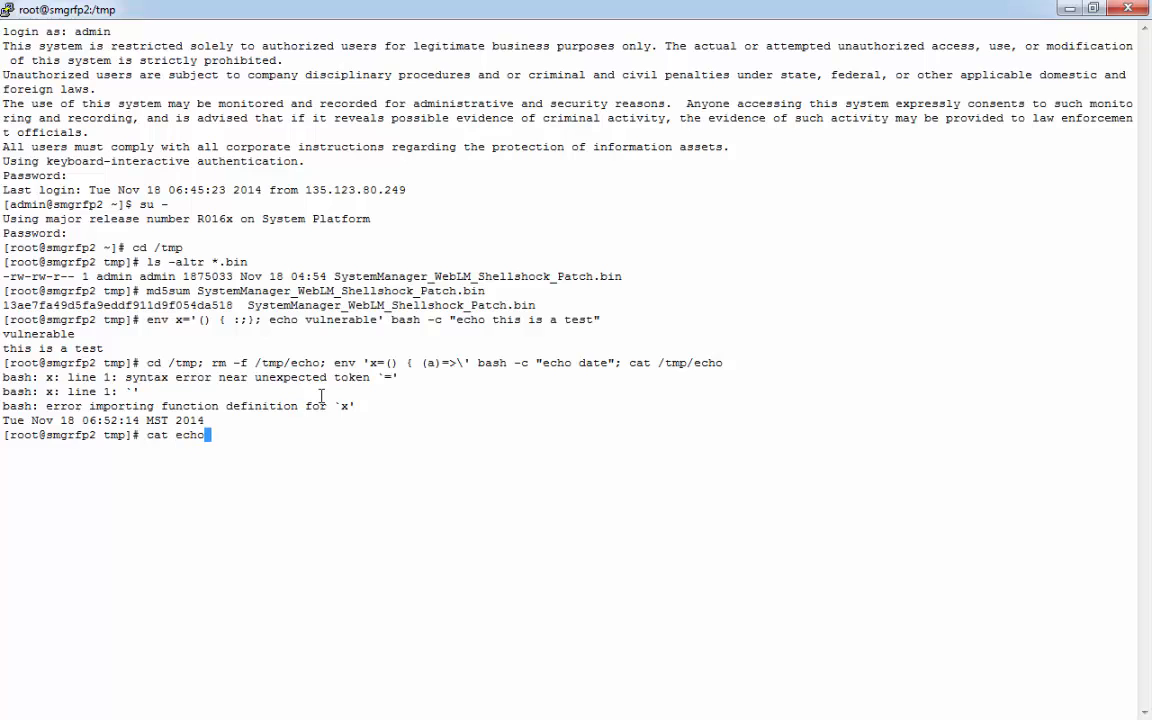
pyautogui.press('Return')
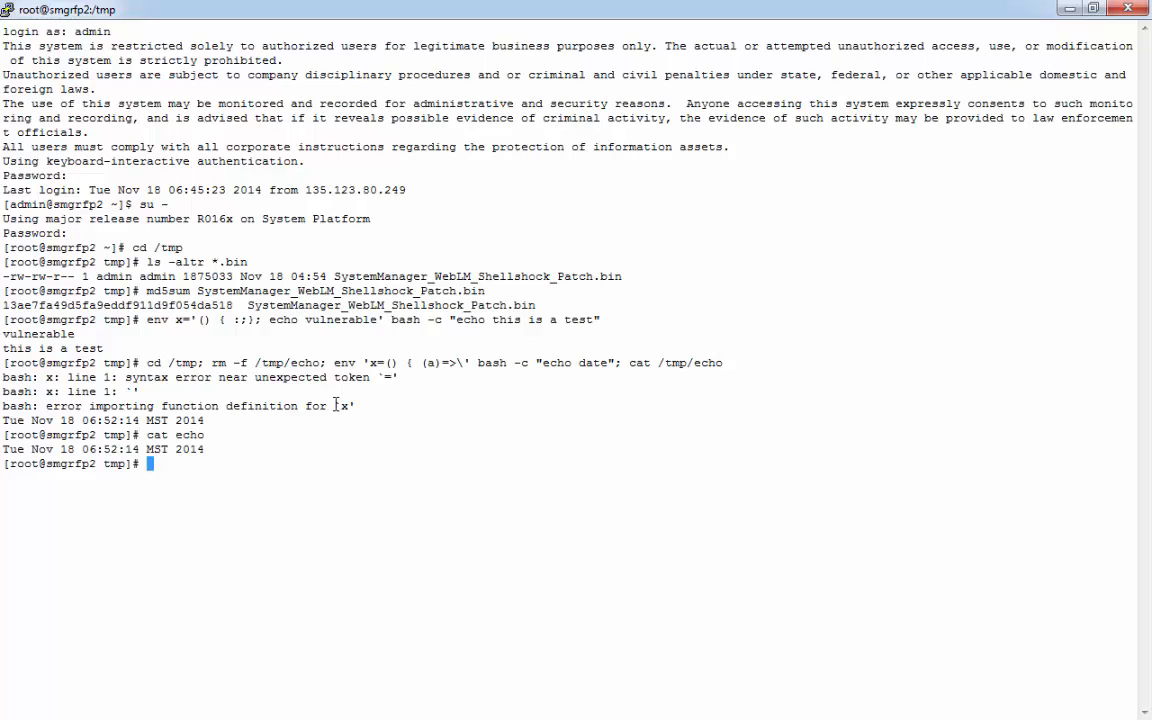
pyautogui.moveTo(444, 420)
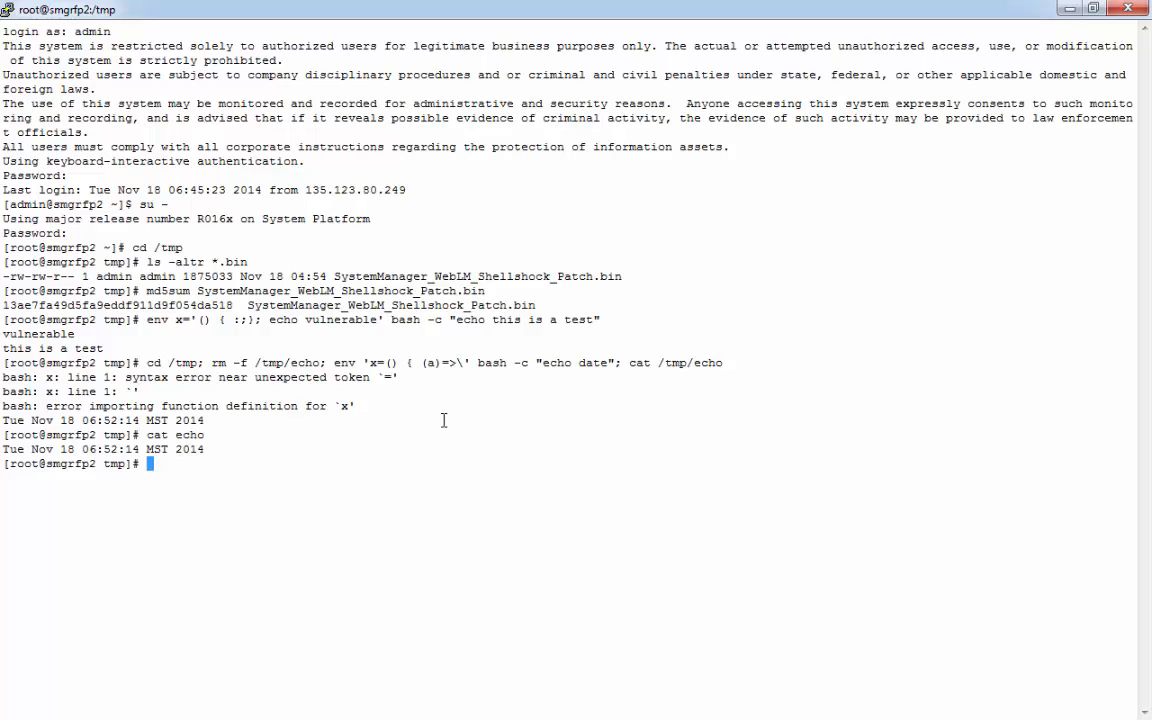
# Step: Make SystemManager_WebLM_Shellshock_Patch.bin executable with chmod and run it with sh
pyautogui.write('chmod +X')
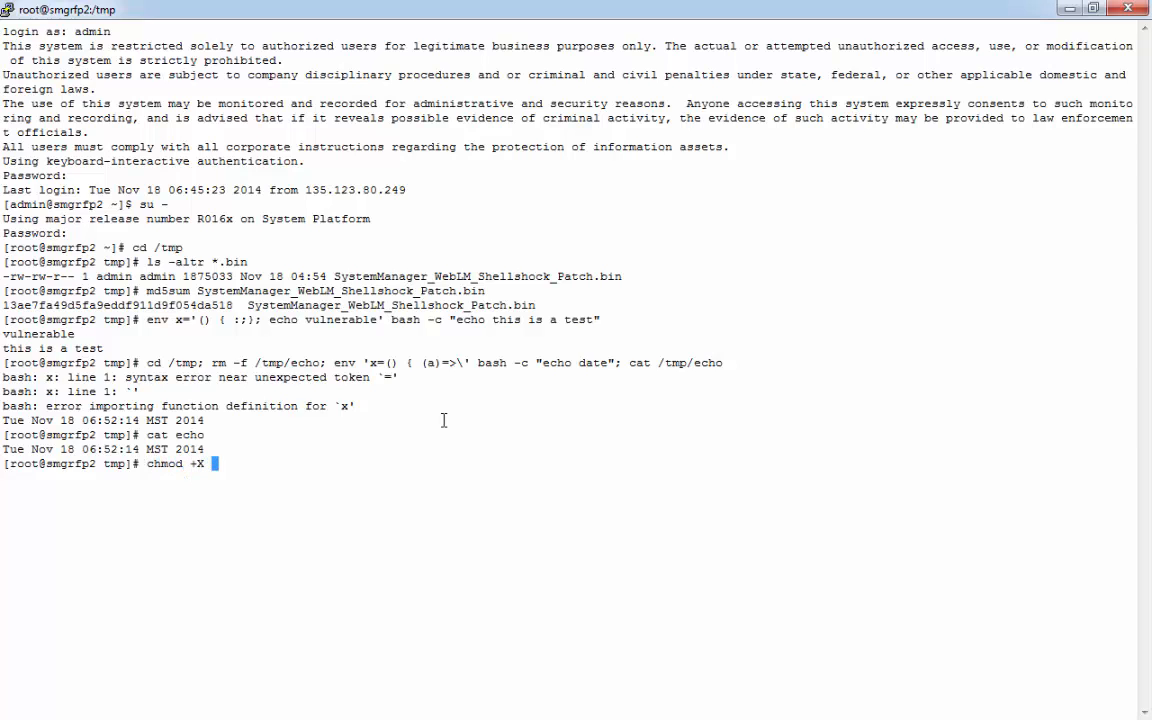
pyautogui.write('SystemManager_WebLM_Shellshock_Patch.bin')
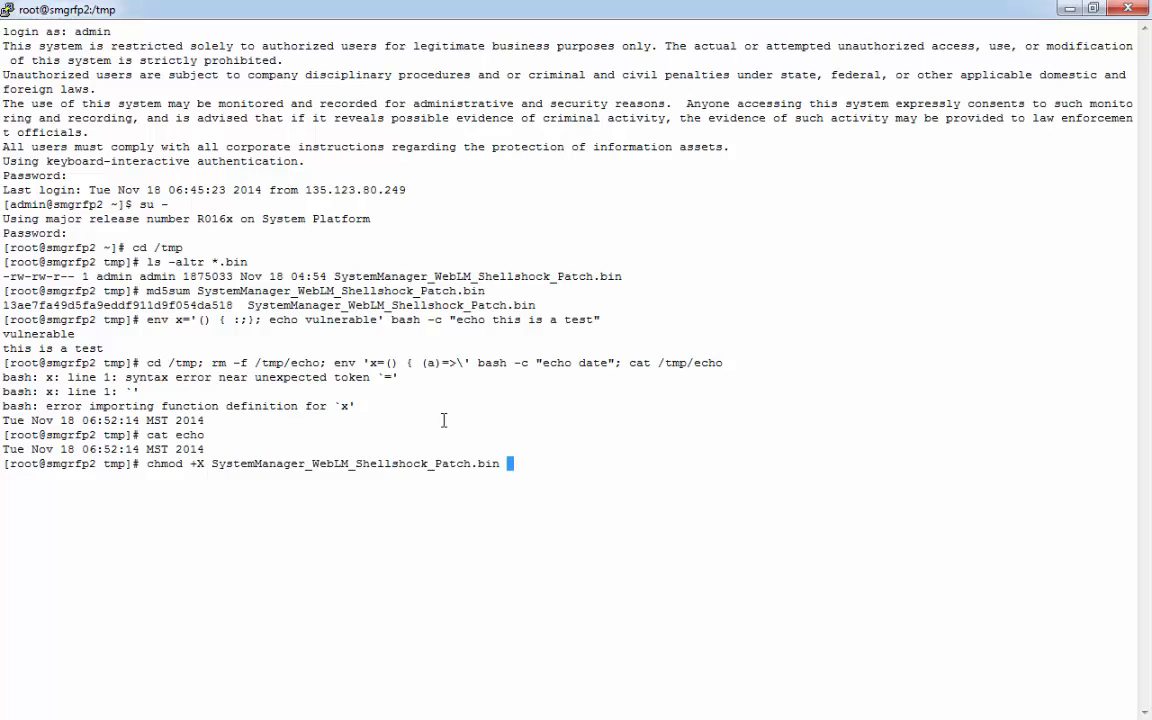
pyautogui.press('Return')
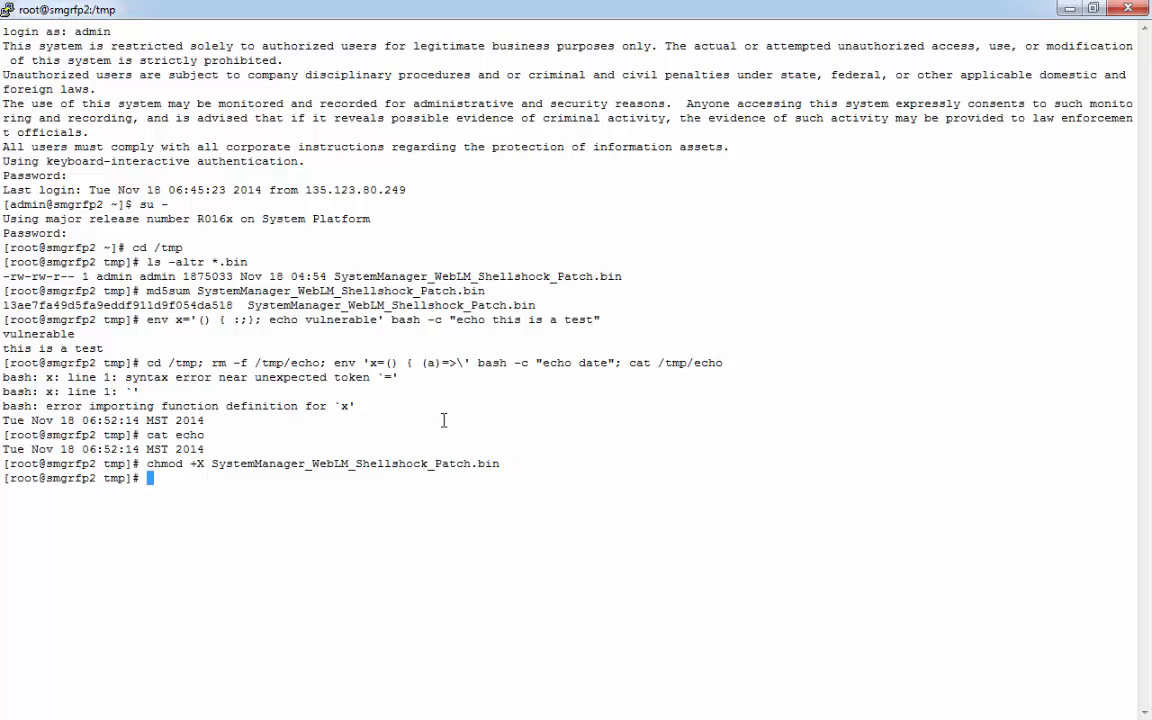
pyautogui.write('sh SystemManager_WebLM_Shellshock_Patch.bin')
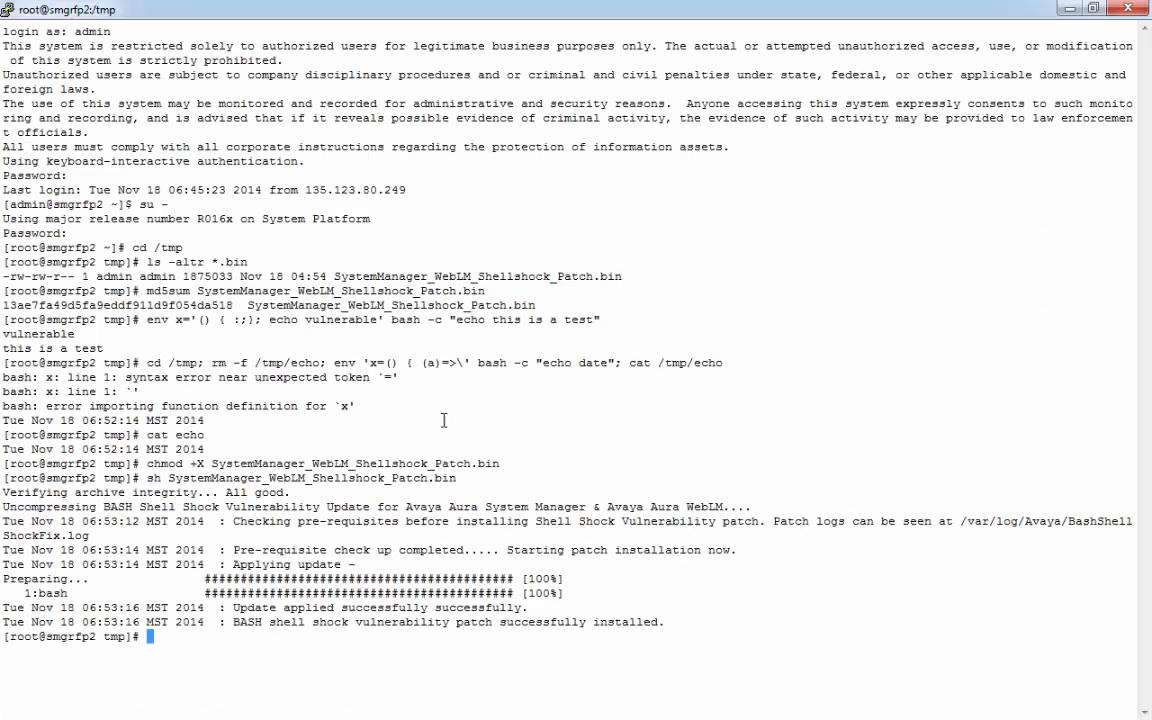
# Step: Rerun the env x and rm -f /tmp/echo tests, then cat echo to confirm no file exists
pyautogui.write('cat echo')
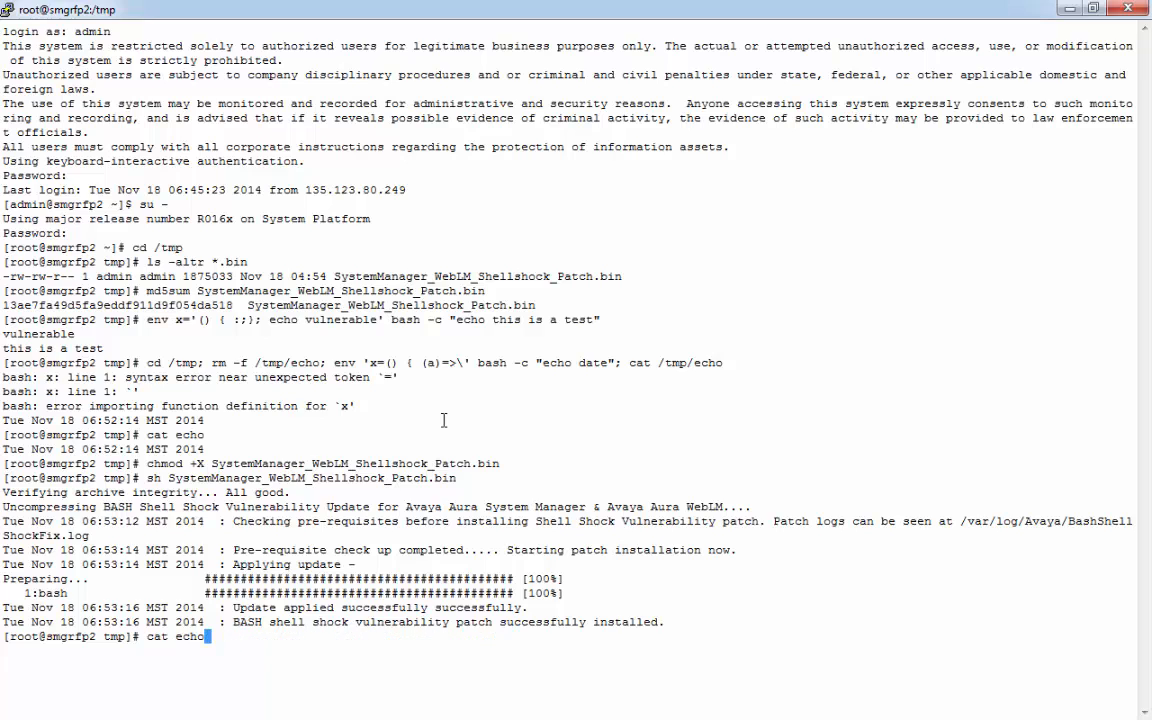
pyautogui.write('env x=\'() { :;}; echo vulnerable\' bash -c "echo this is a test"')
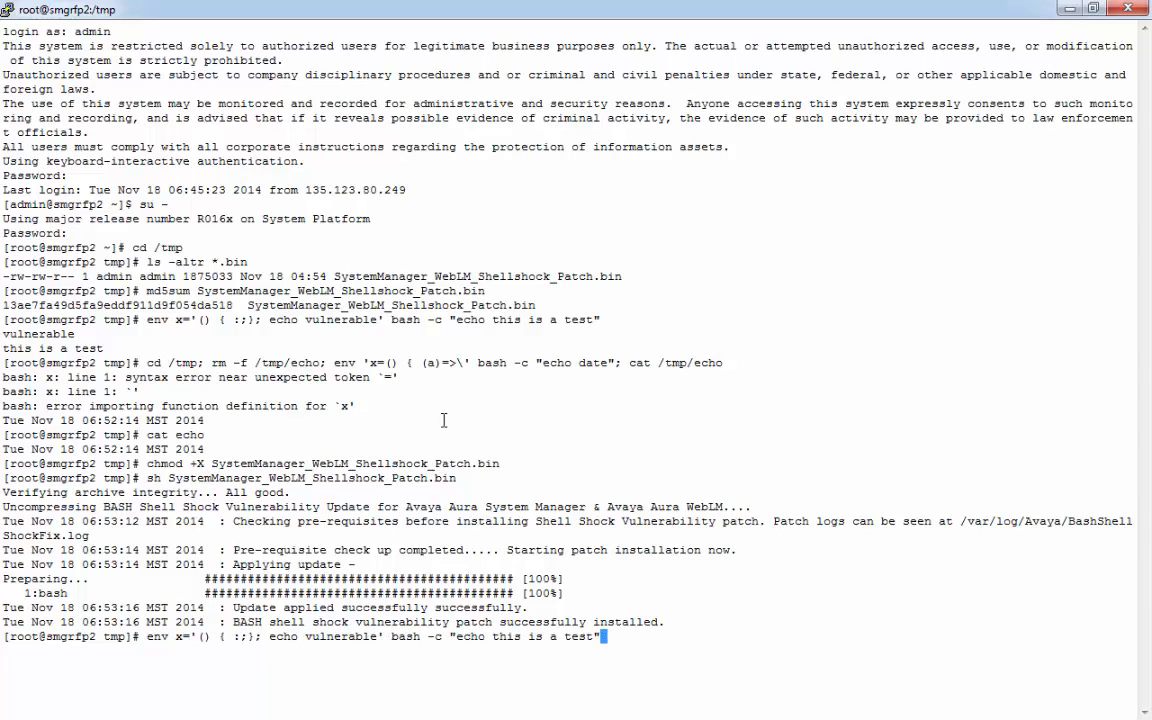
pyautogui.press('Return')
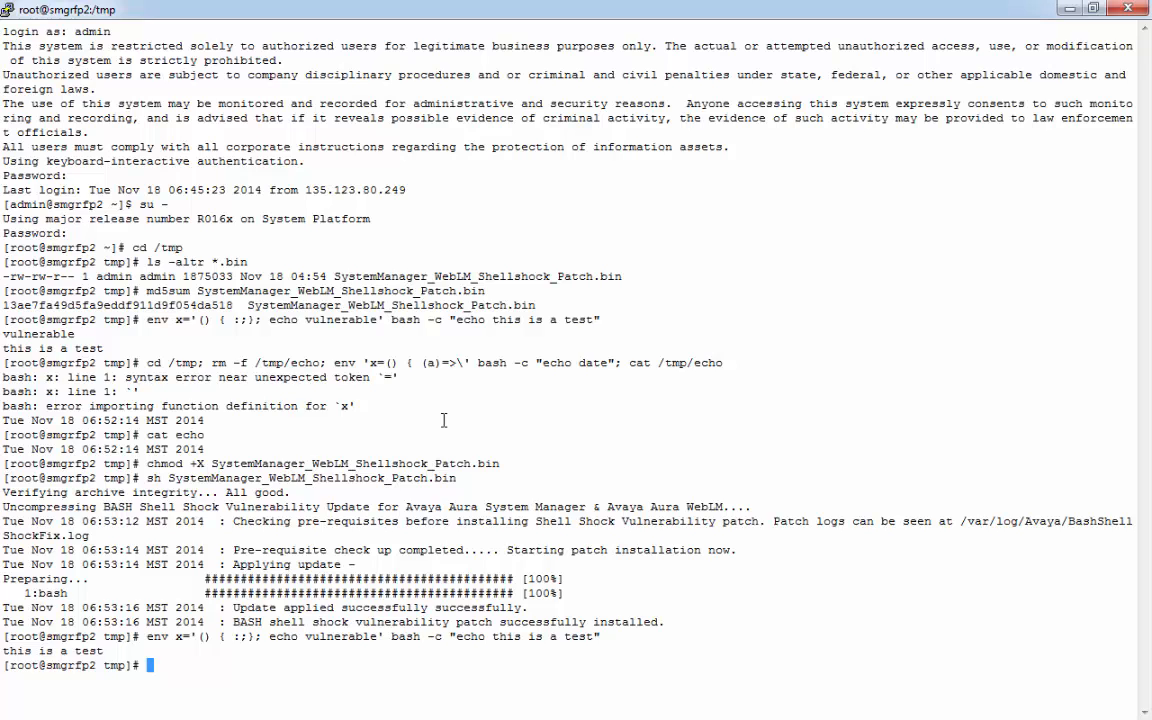
pyautogui.write('cat echo')
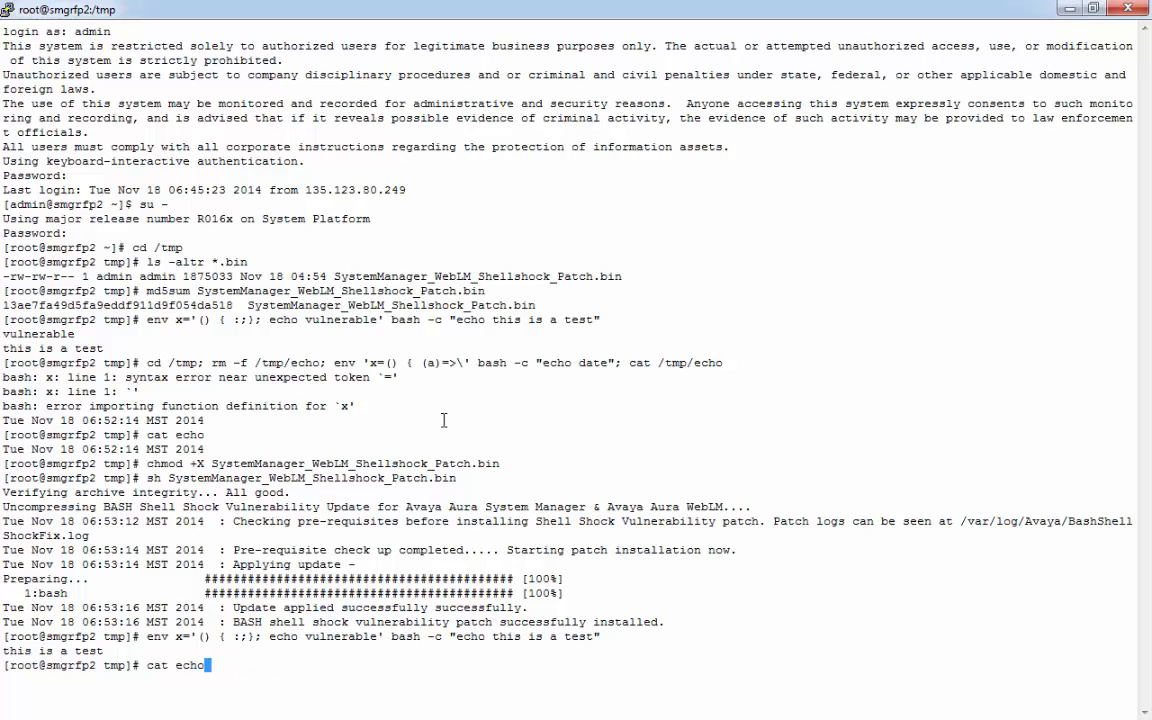
pyautogui.press('Up')
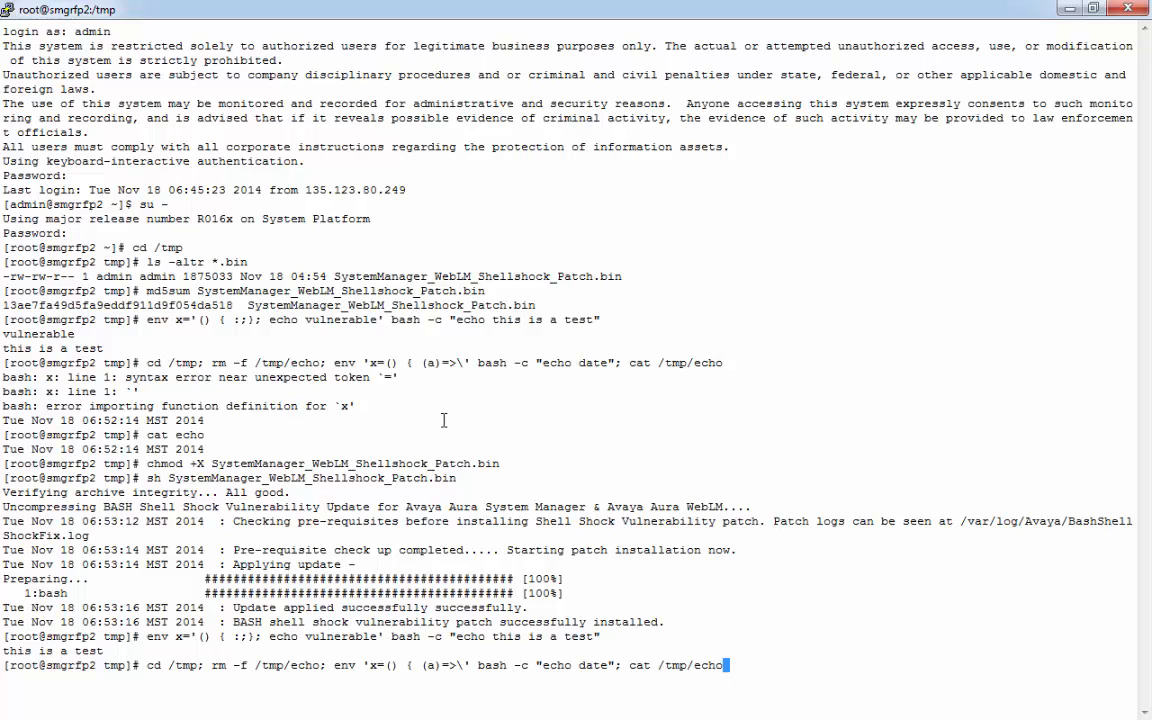
pyautogui.press('Return')
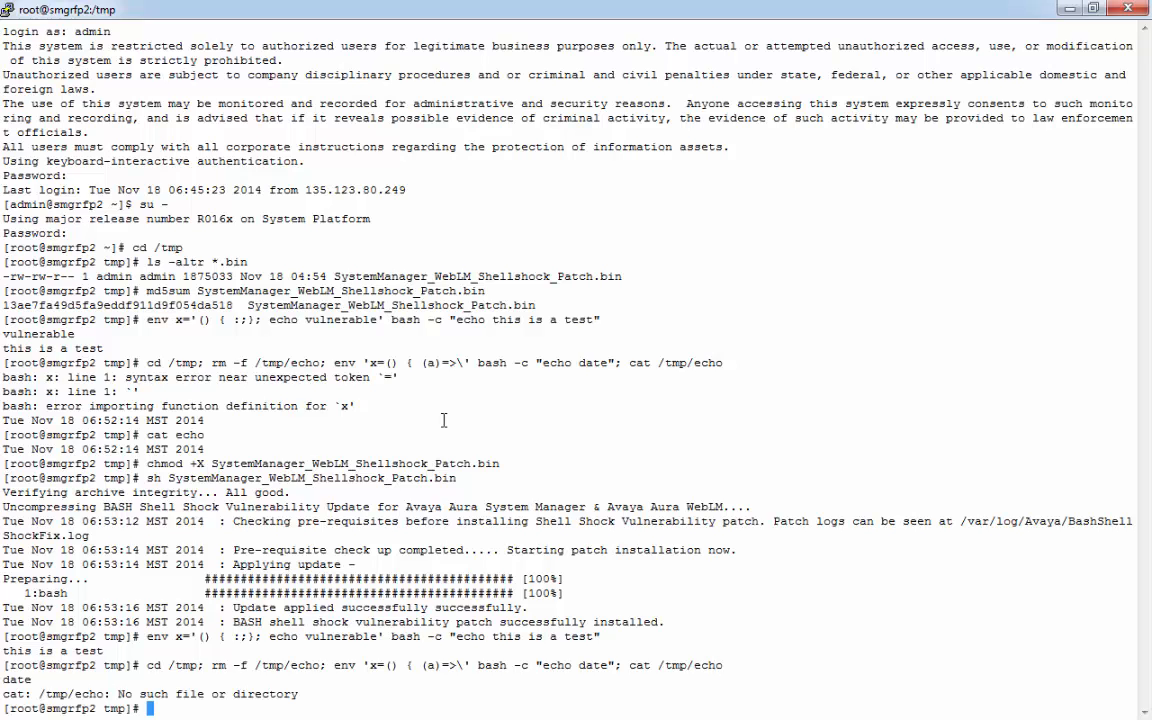
pyautogui.write('cat echo')
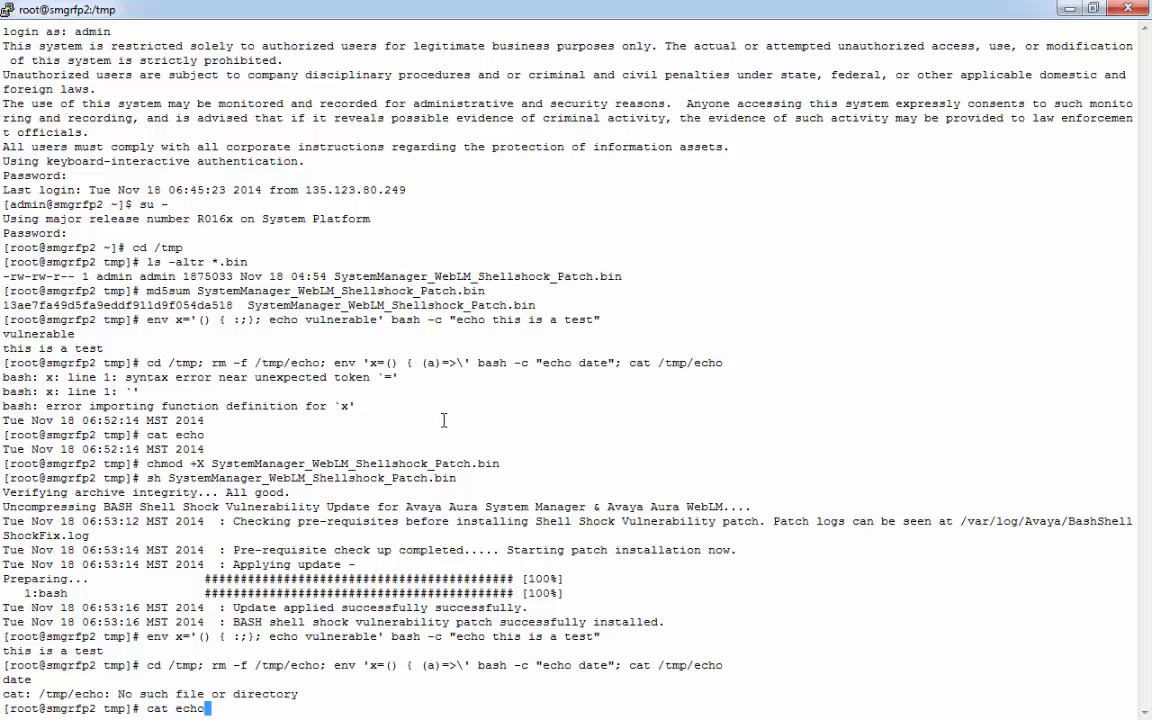
pyautogui.press('Return')
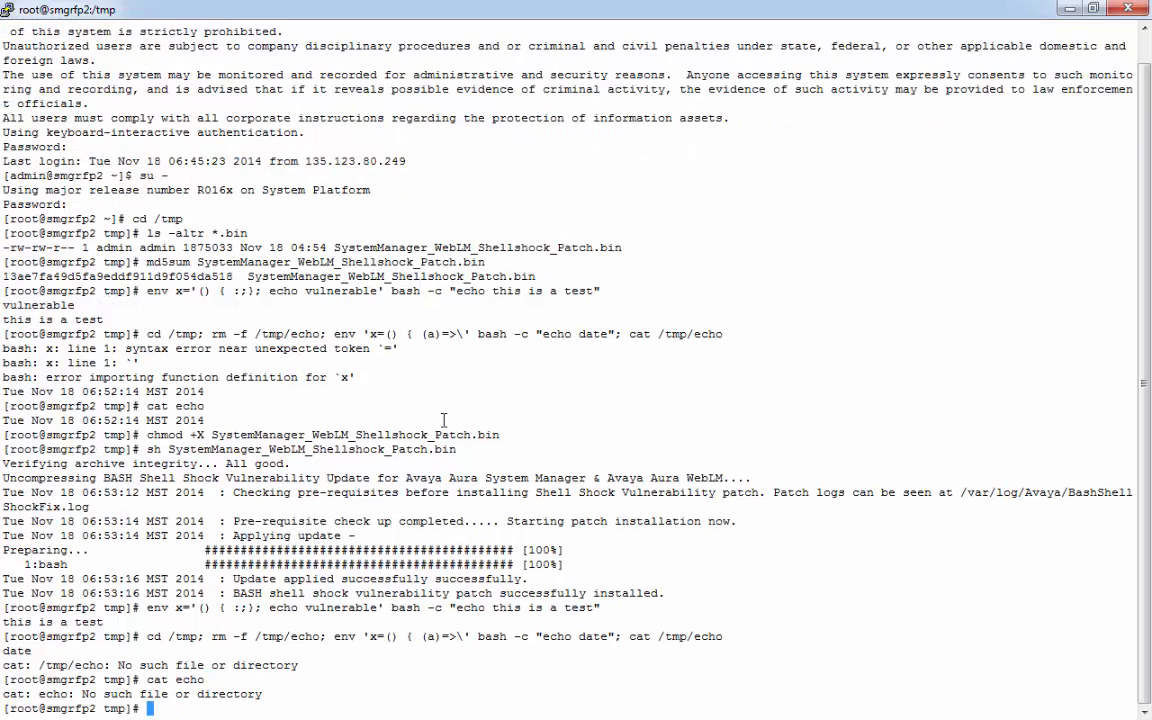